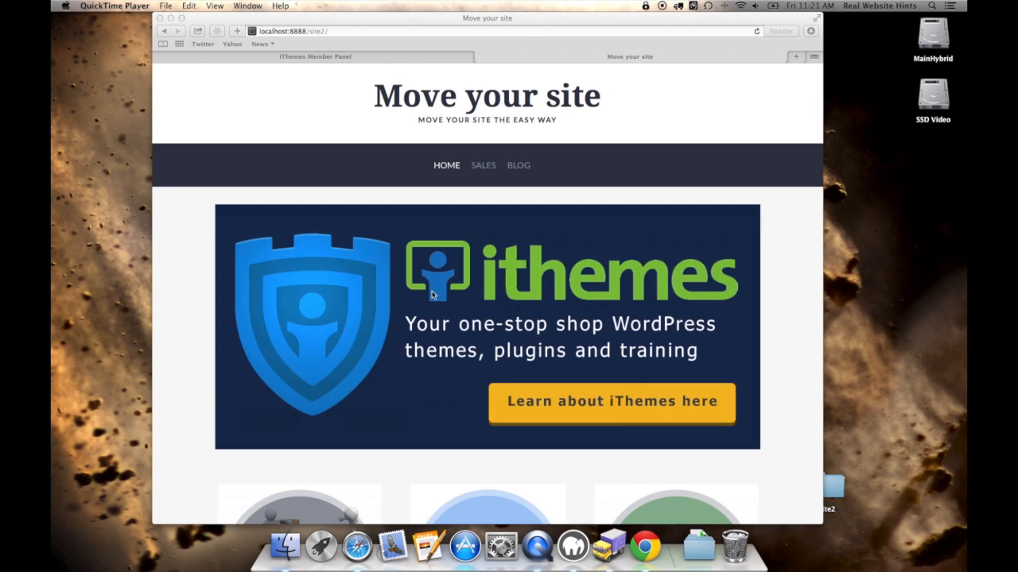
mouse_move(403, 170)
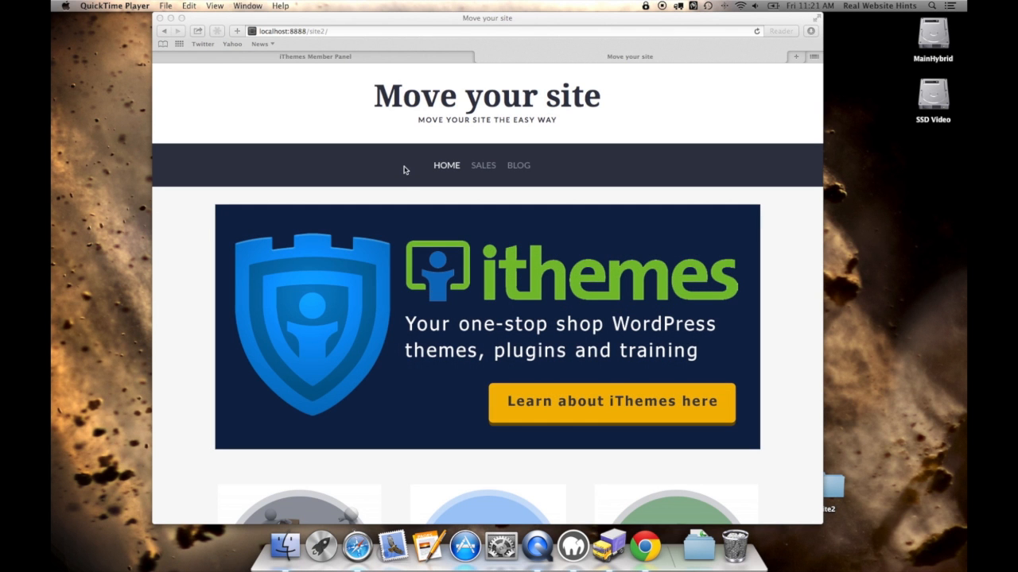
Browse the local site's Sales page and Blog archive
scroll("down", 3)
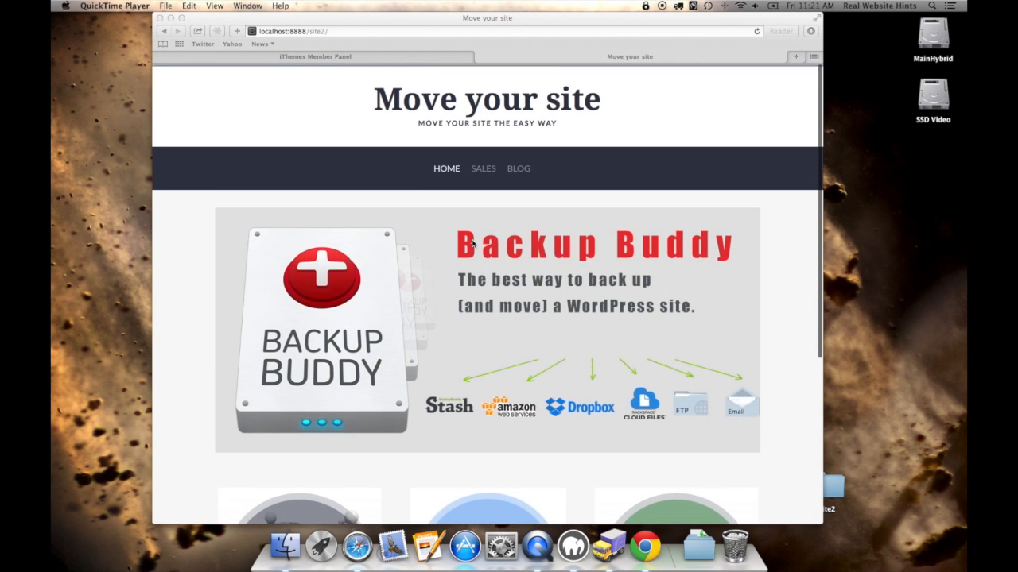
scroll("down", 3)
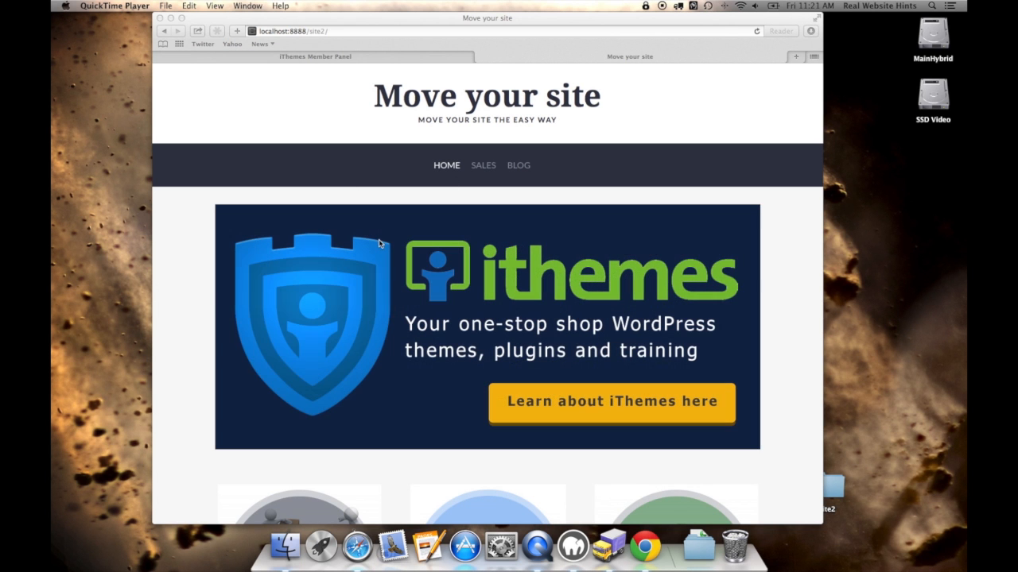
mouse_move(480, 177)
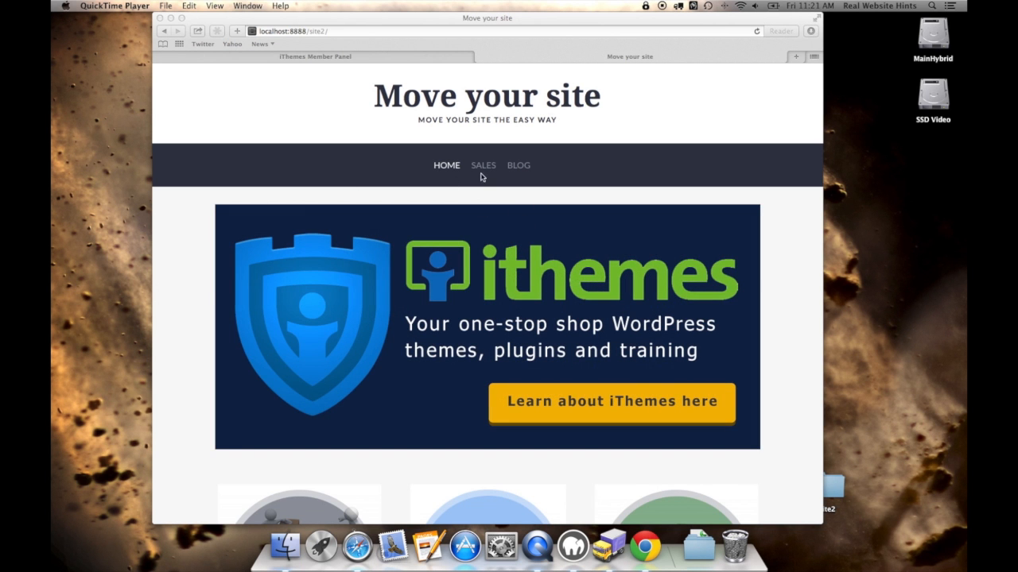
left_click(483, 165)
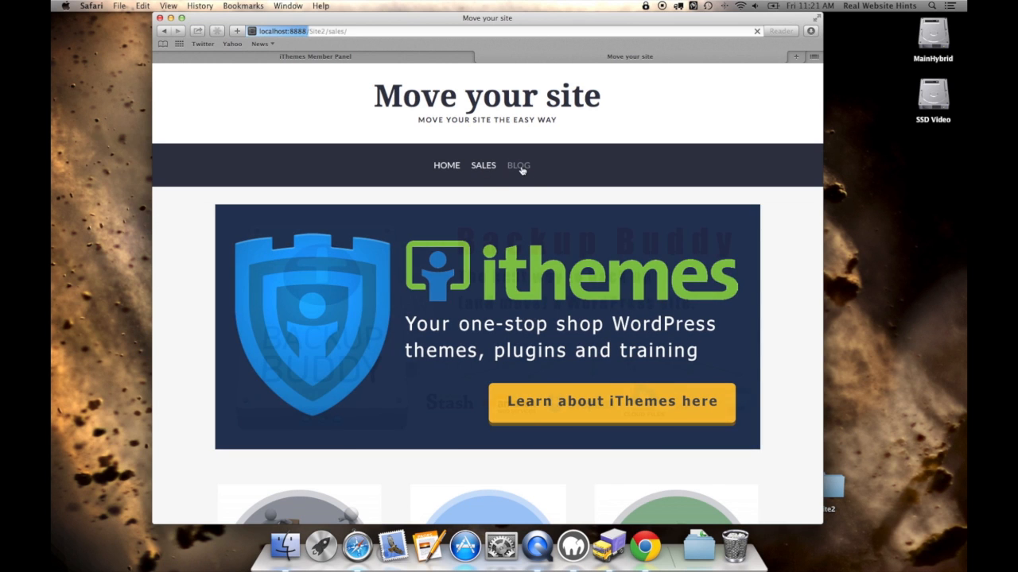
left_click(483, 165)
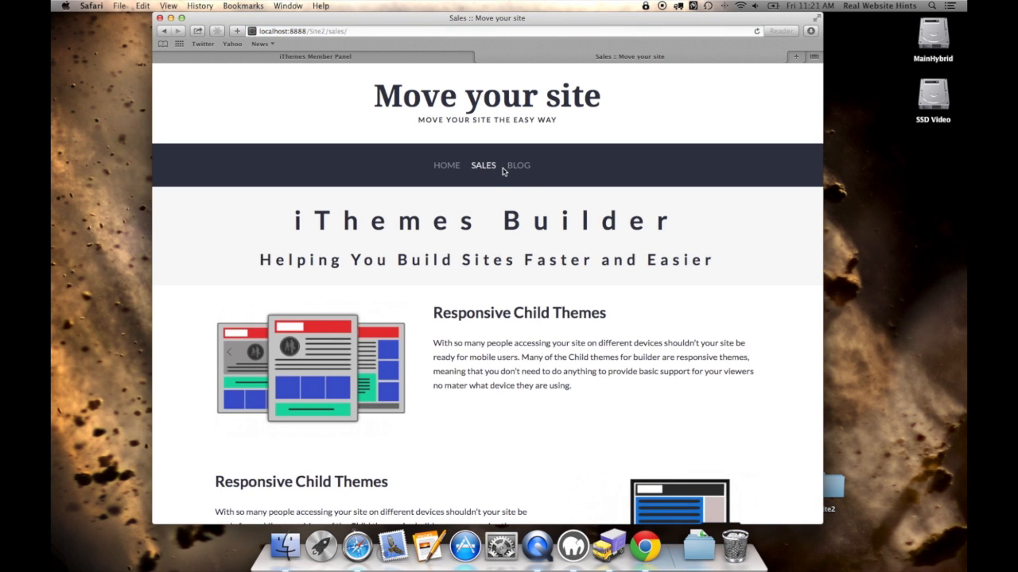
left_click(517, 165)
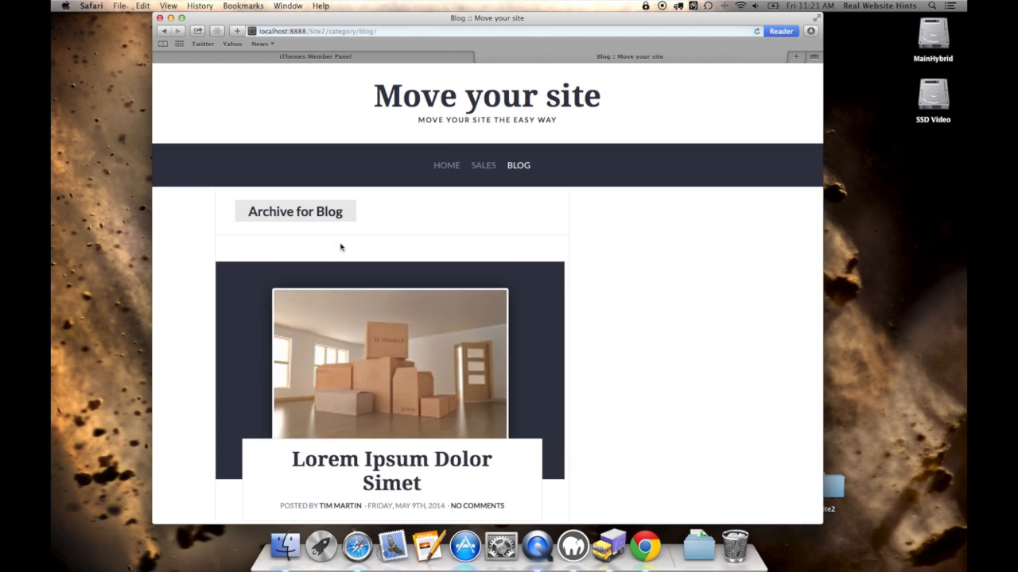
Return to the site's home page and reach the wp-admin login screen
scroll("down", 3)
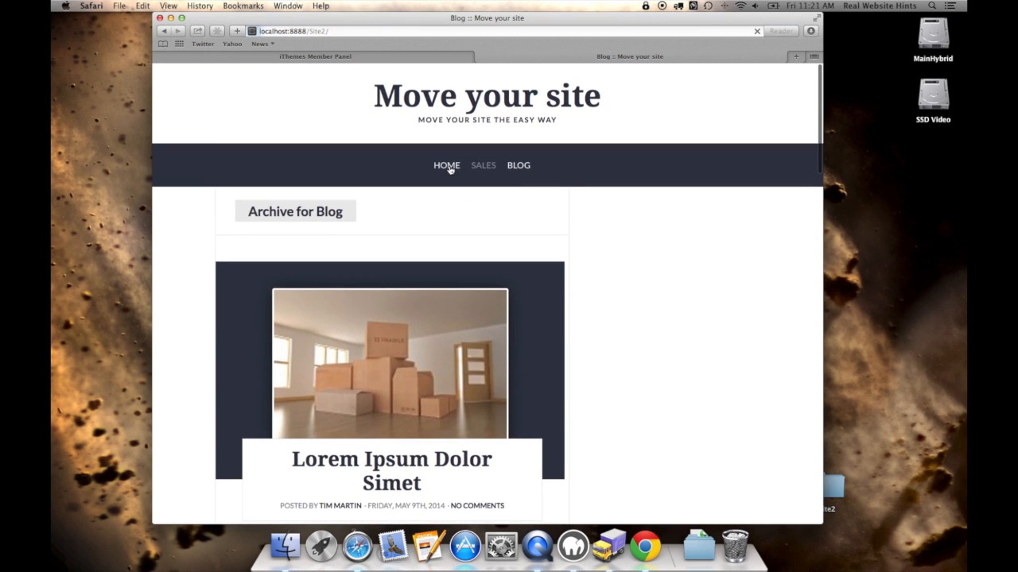
left_click(446, 165)
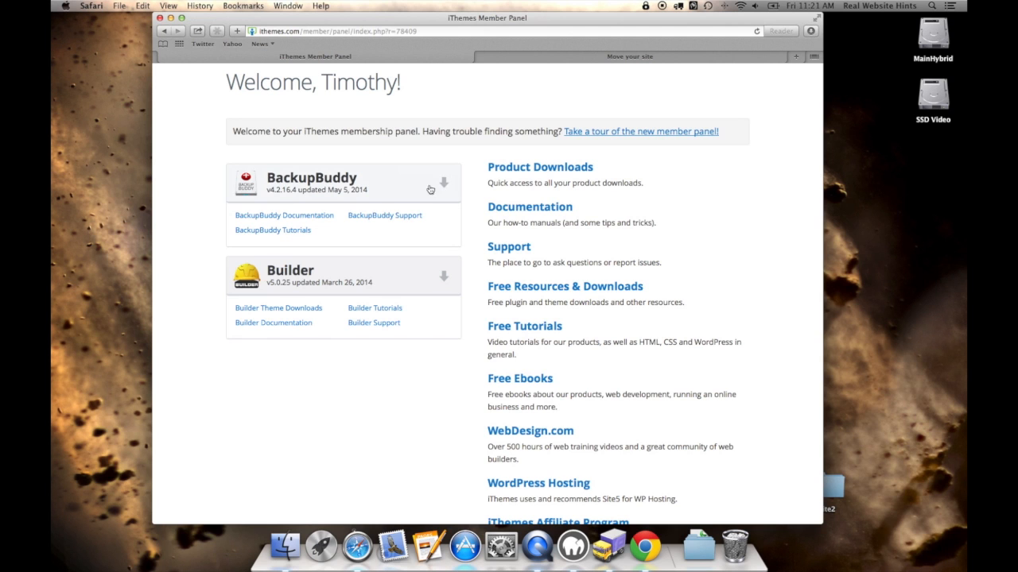
left_click(438, 182)
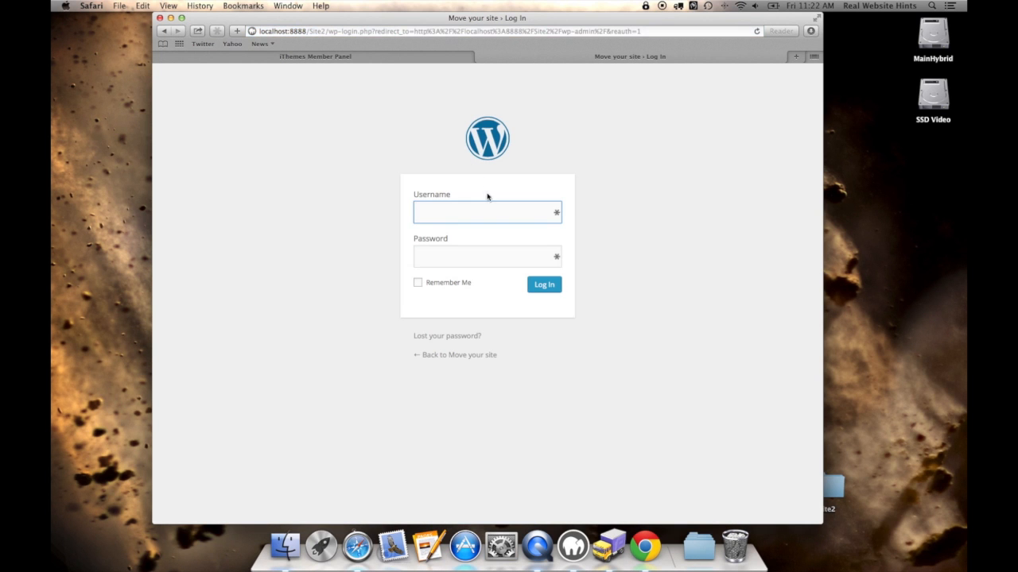
Log in to the local WordPress admin as 'timm' and reach the Dashboard
type("timm")
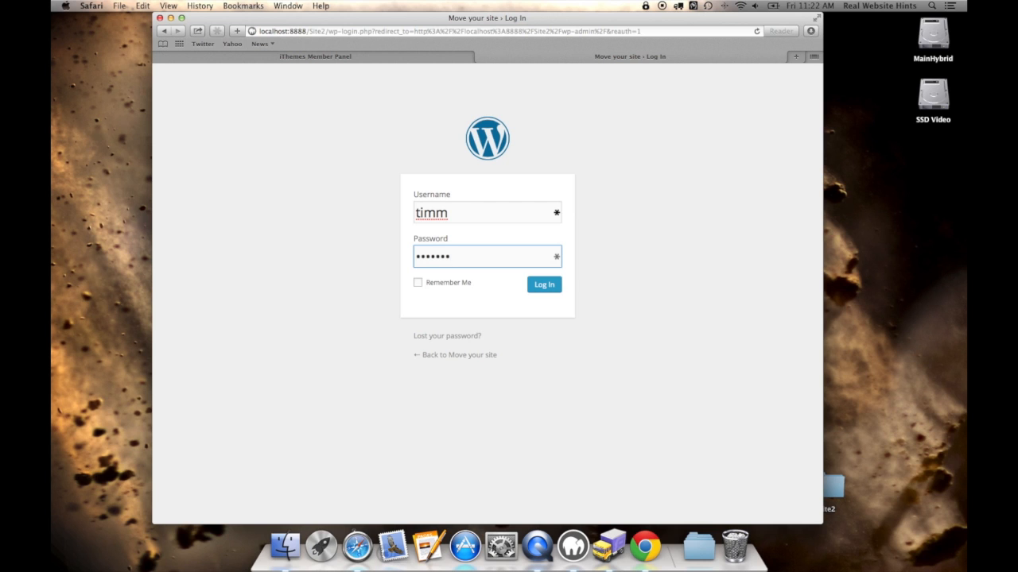
right_click(544, 290)
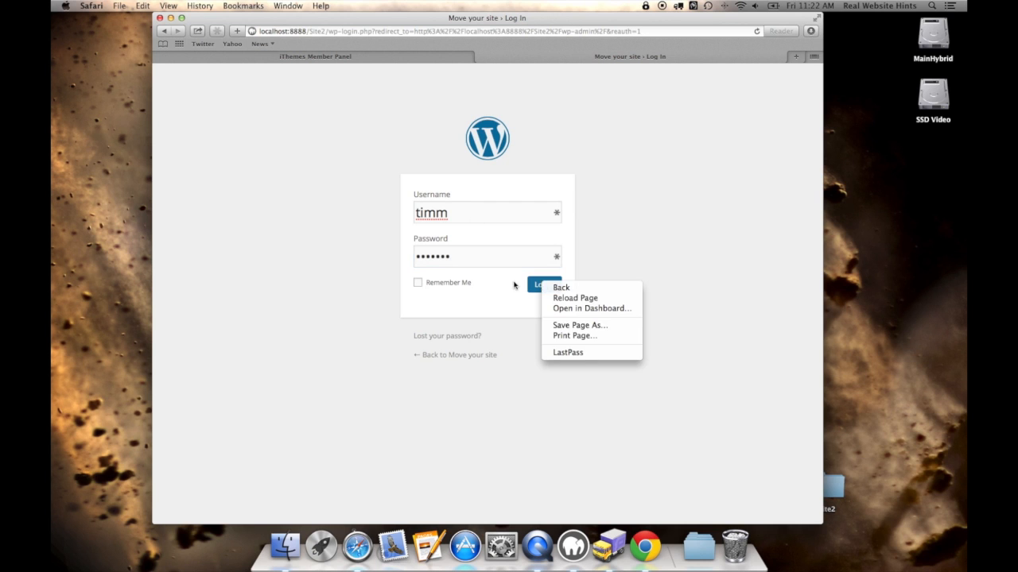
left_click(561, 287)
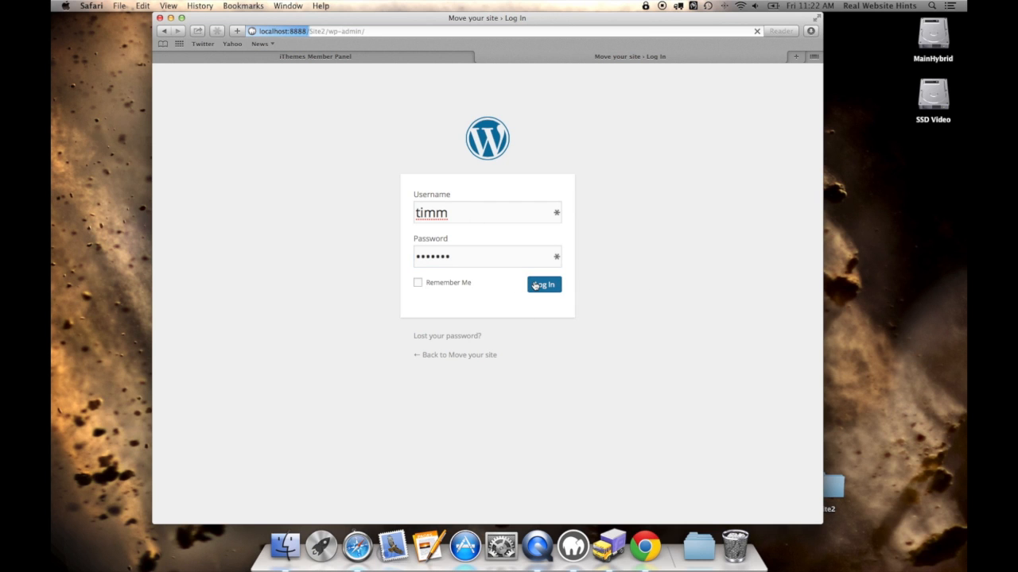
left_click(543, 285)
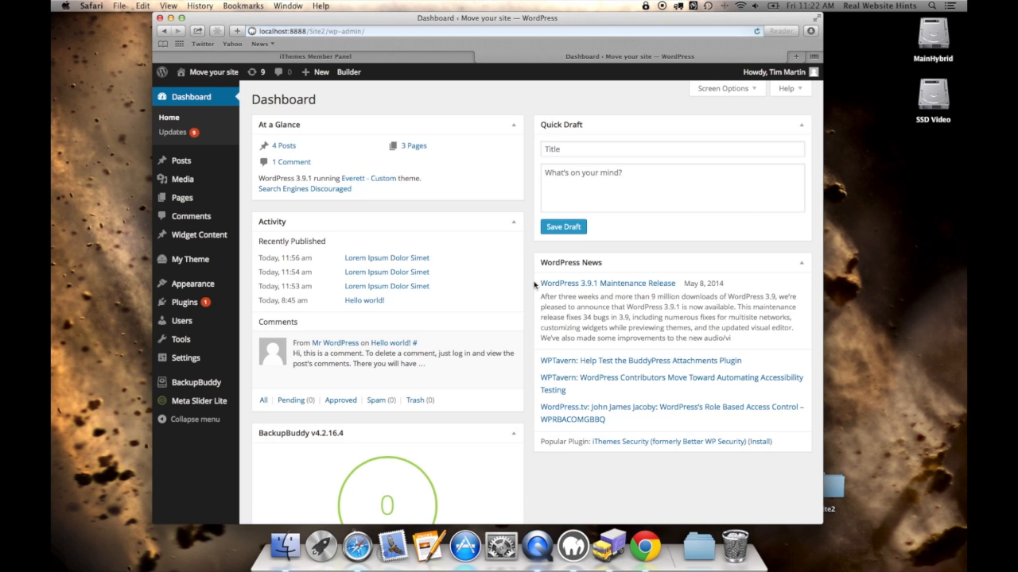
mouse_move(248, 227)
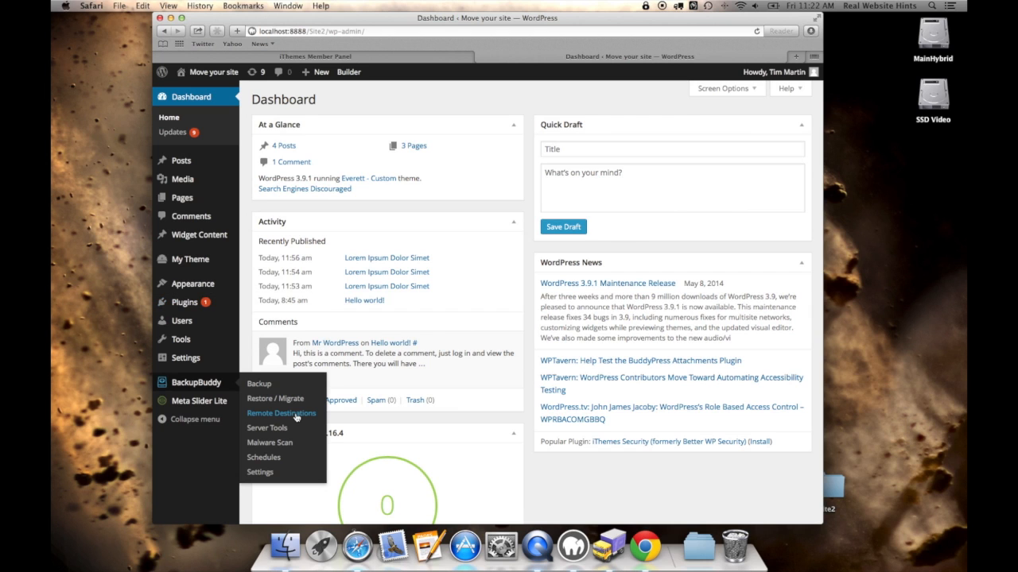
mouse_move(267, 428)
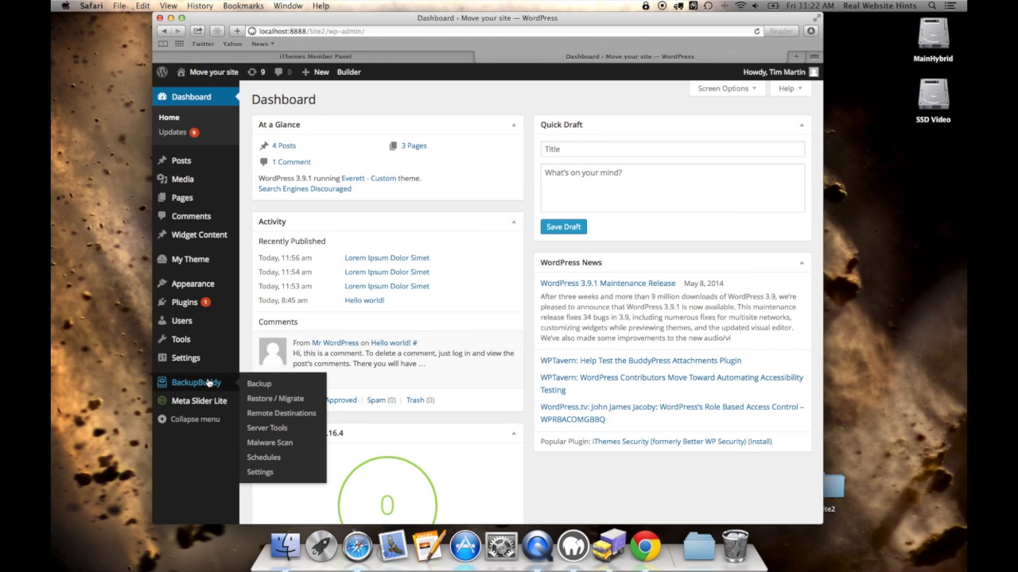
mouse_move(209, 384)
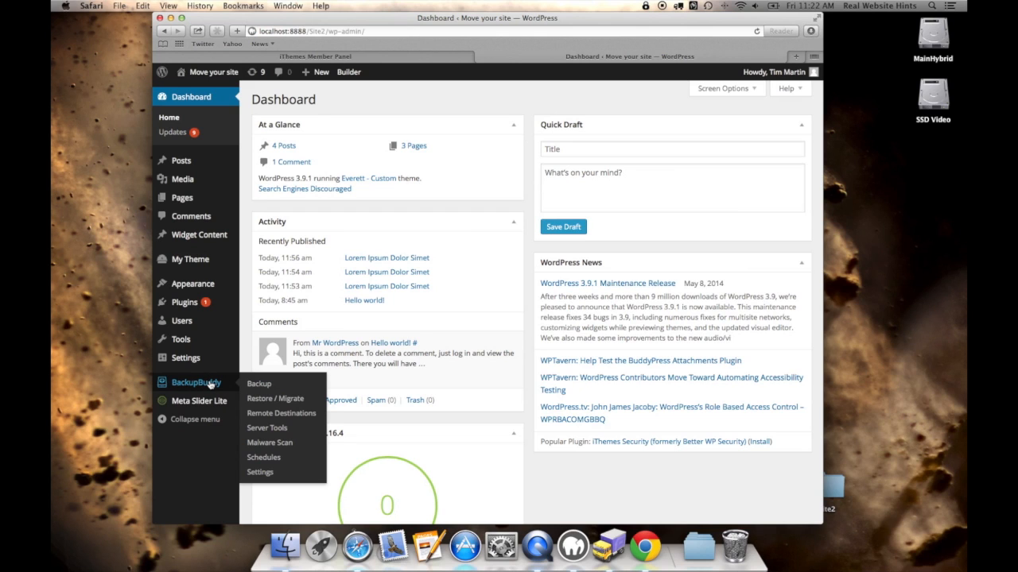
mouse_move(219, 385)
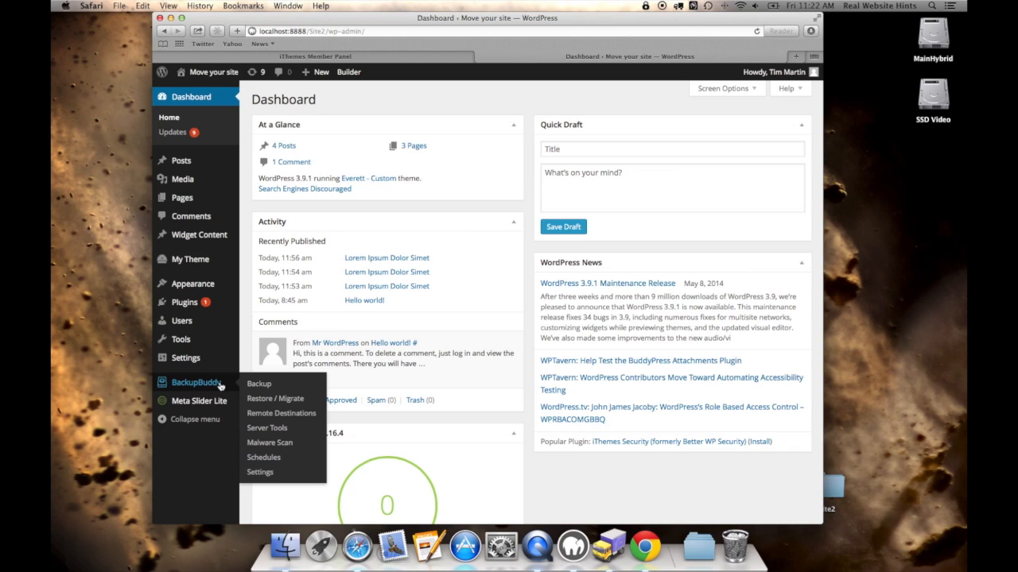
mouse_move(259, 384)
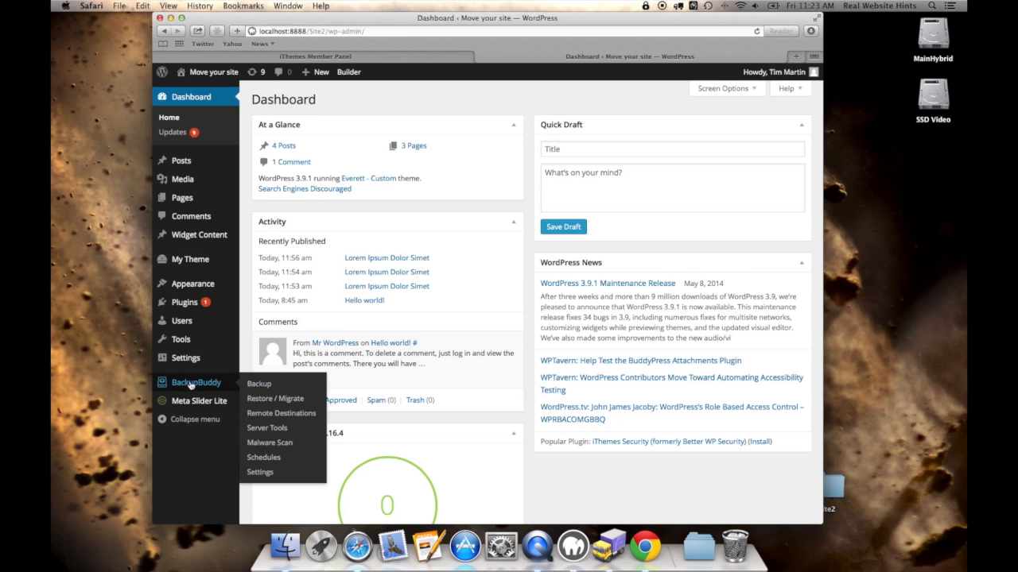
Open BackupBuddy's Backup page and start its Quick Setup wizard
left_click(258, 384)
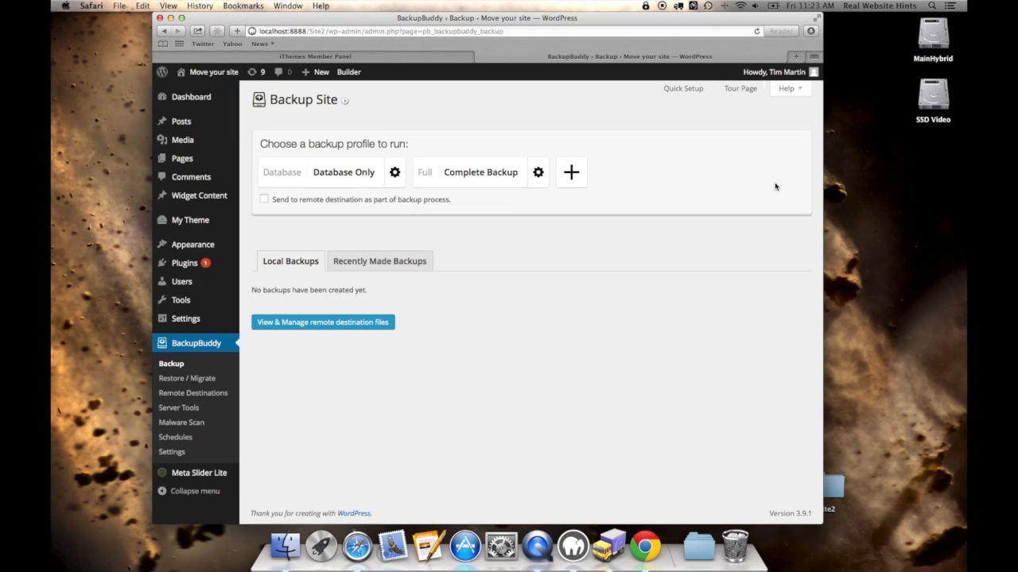
mouse_move(724, 122)
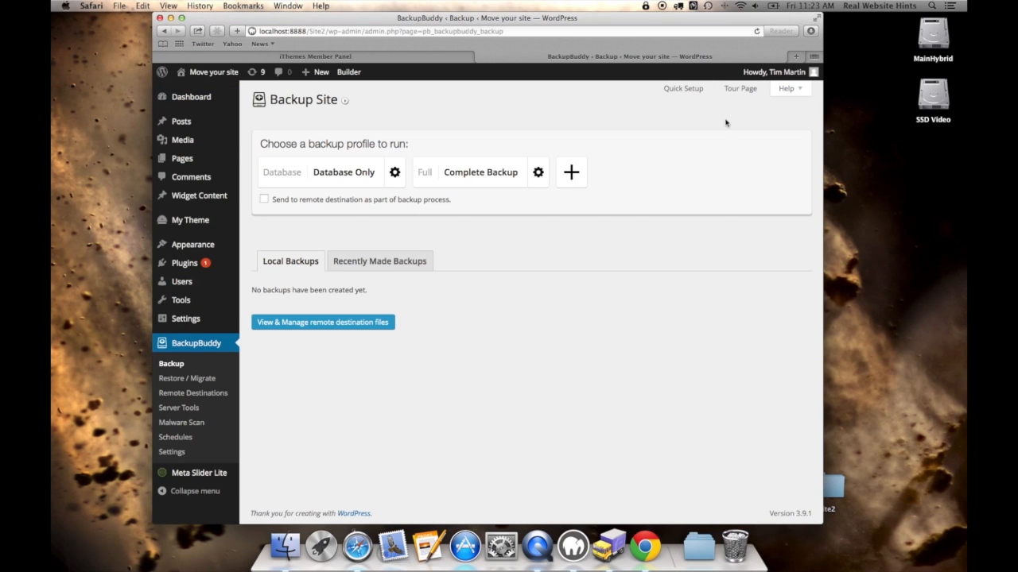
left_click(682, 88)
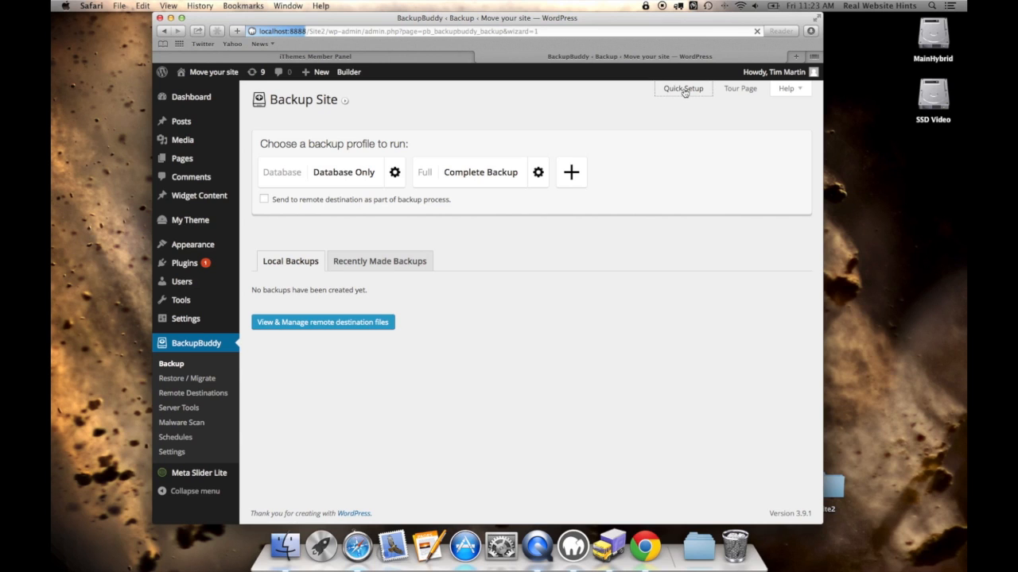
Save BackupBuddy quick setup with email, restore password, Local Only storage and No Automated Schedule
left_click(682, 88)
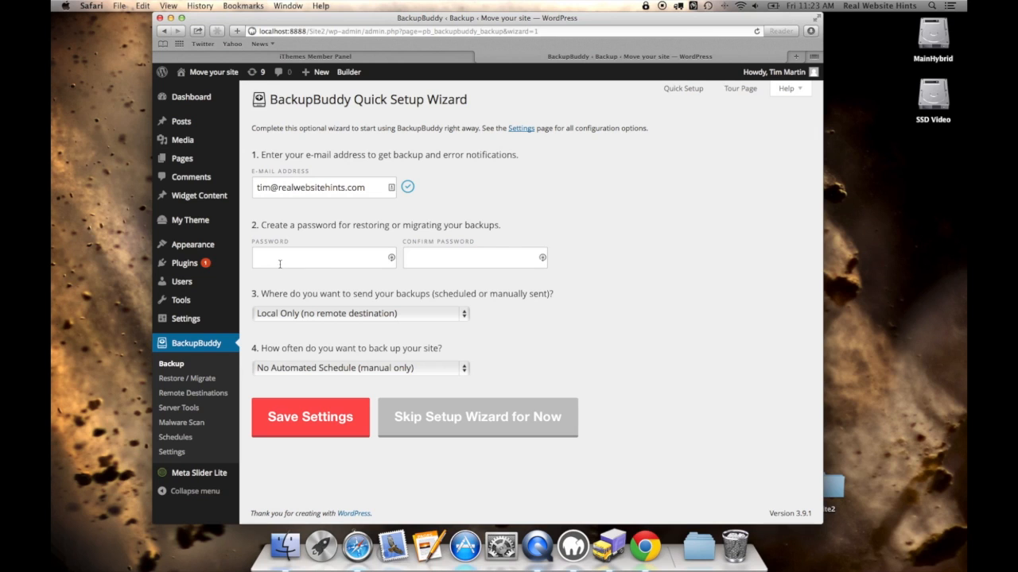
mouse_move(330, 264)
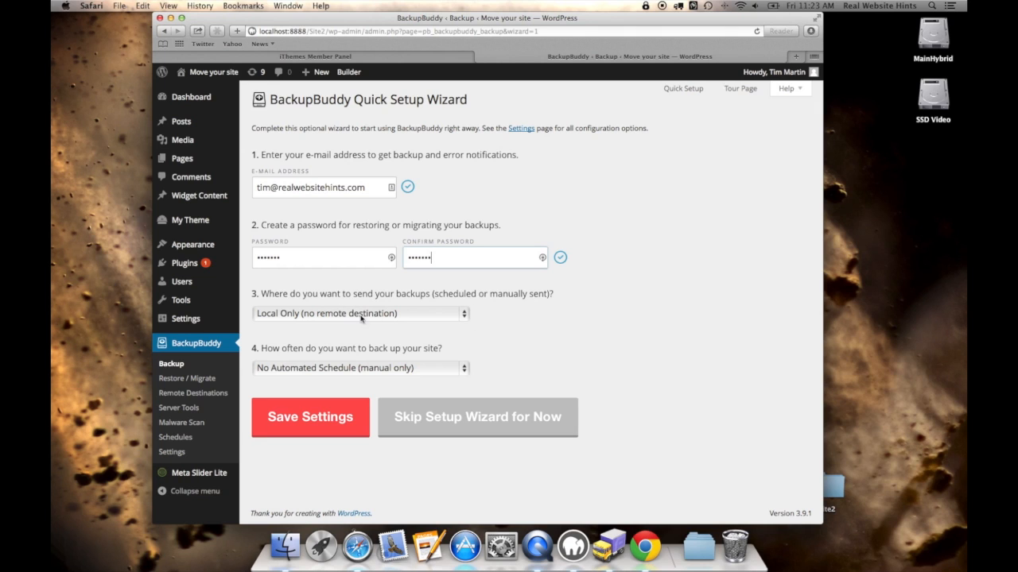
mouse_move(459, 312)
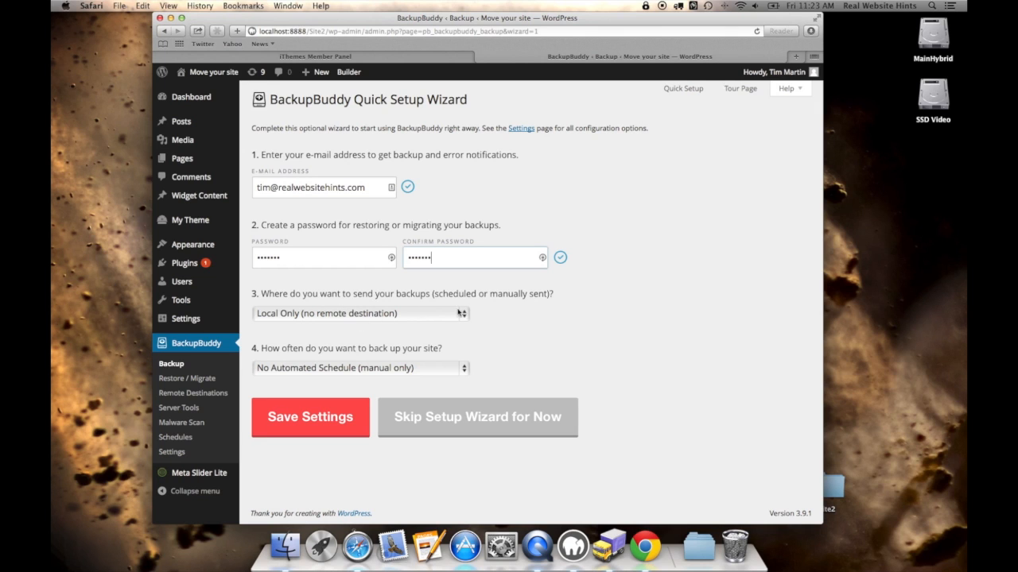
mouse_move(457, 320)
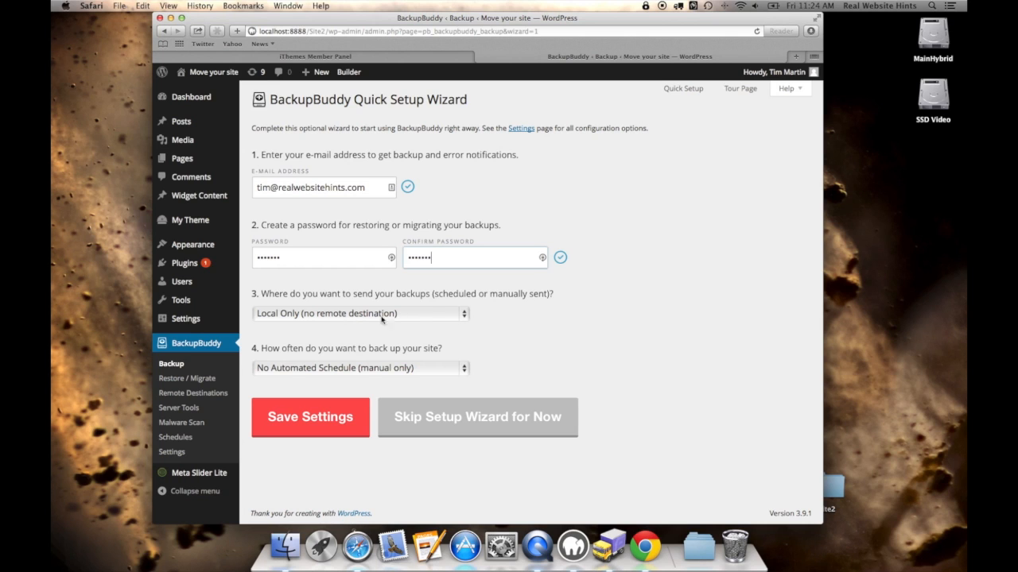
mouse_move(344, 340)
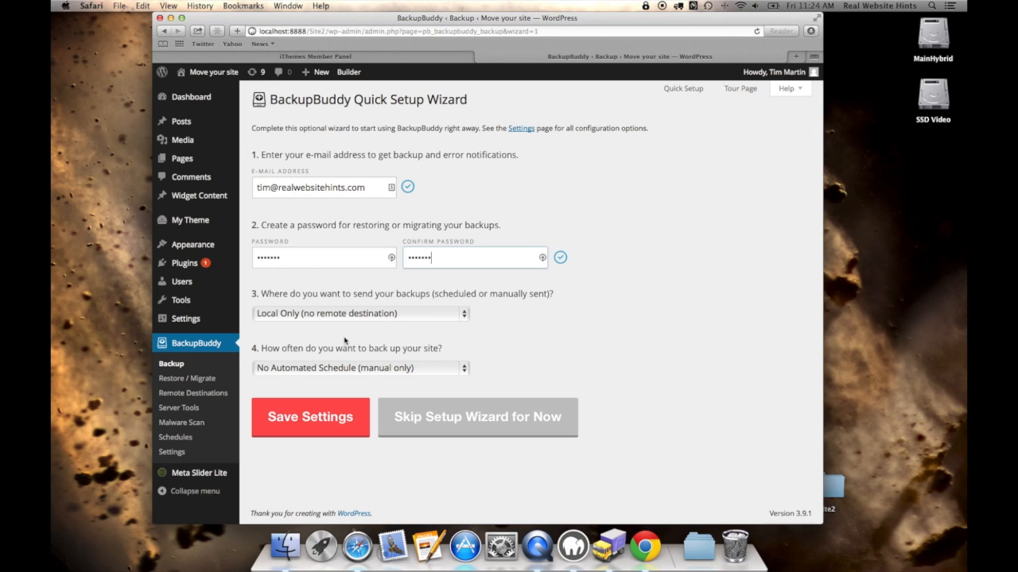
mouse_move(279, 365)
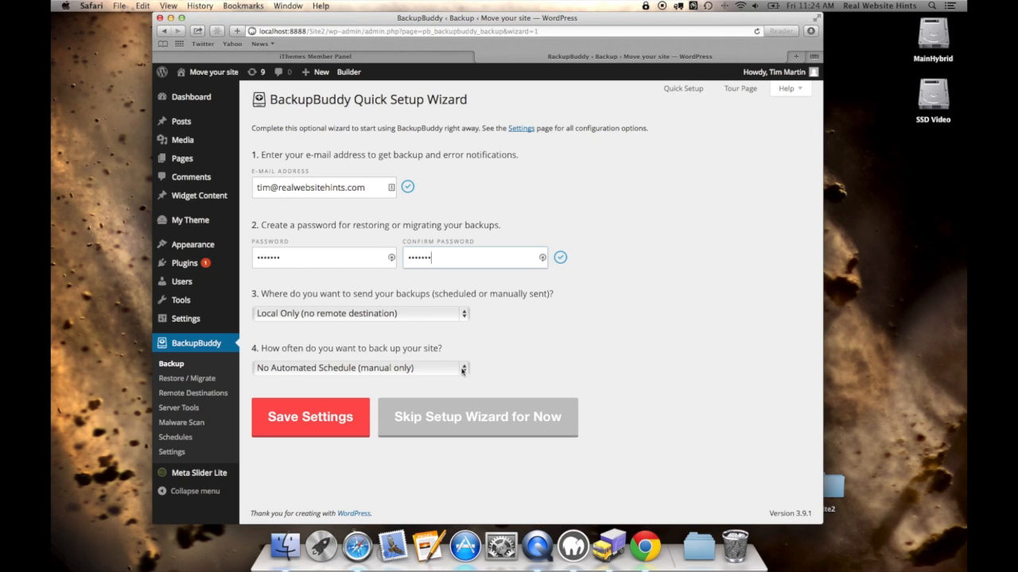
left_click(359, 367)
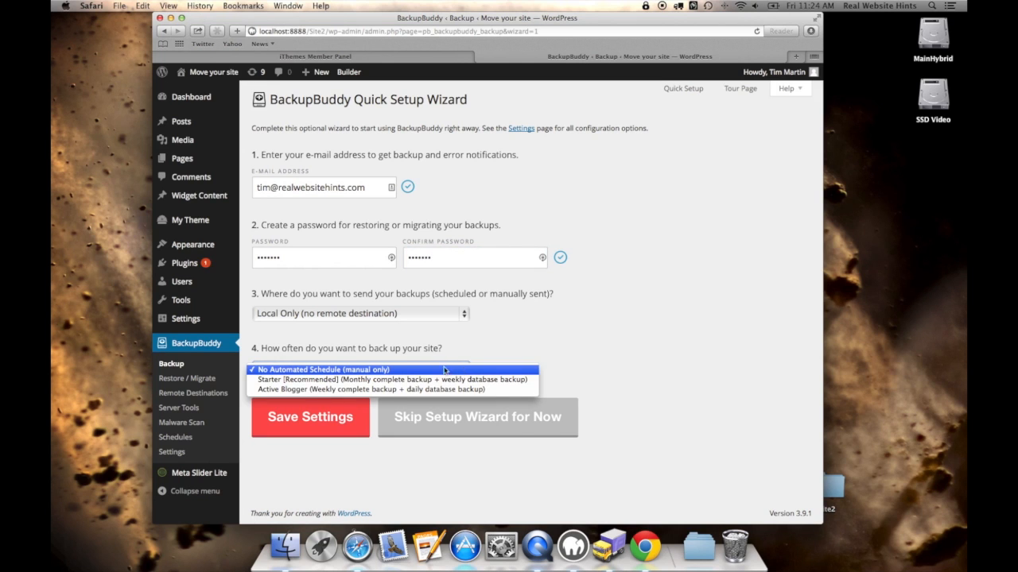
mouse_move(420, 361)
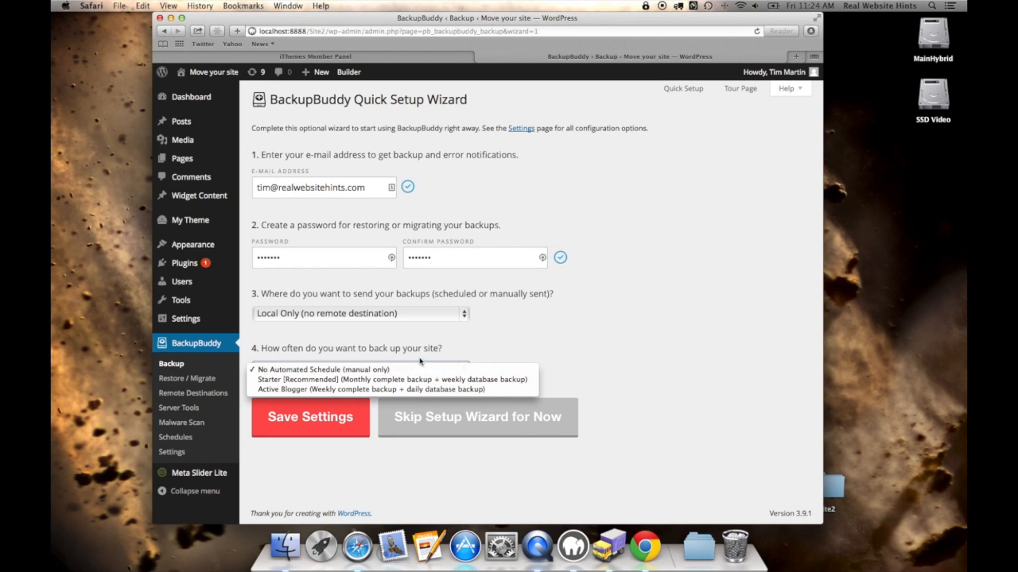
left_click(324, 369)
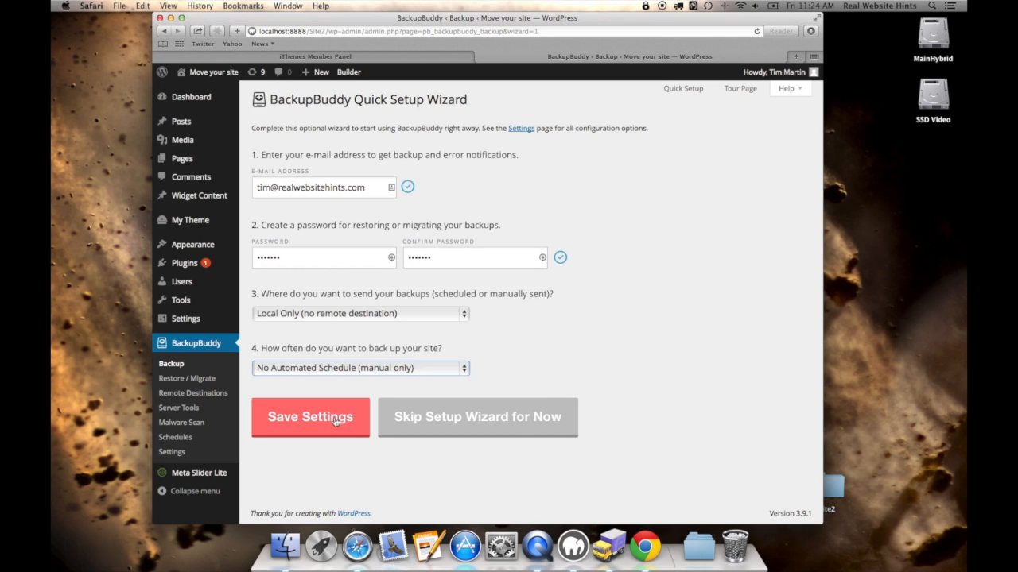
left_click(309, 416)
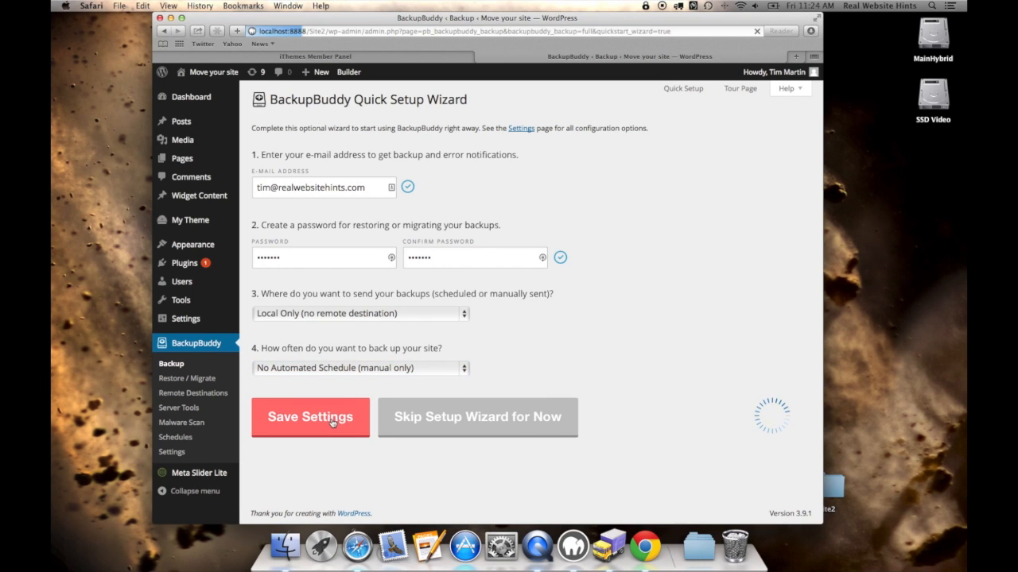
Run the Complete Backup profile, producing a 33.39 MB archive marked Good
left_click(310, 417)
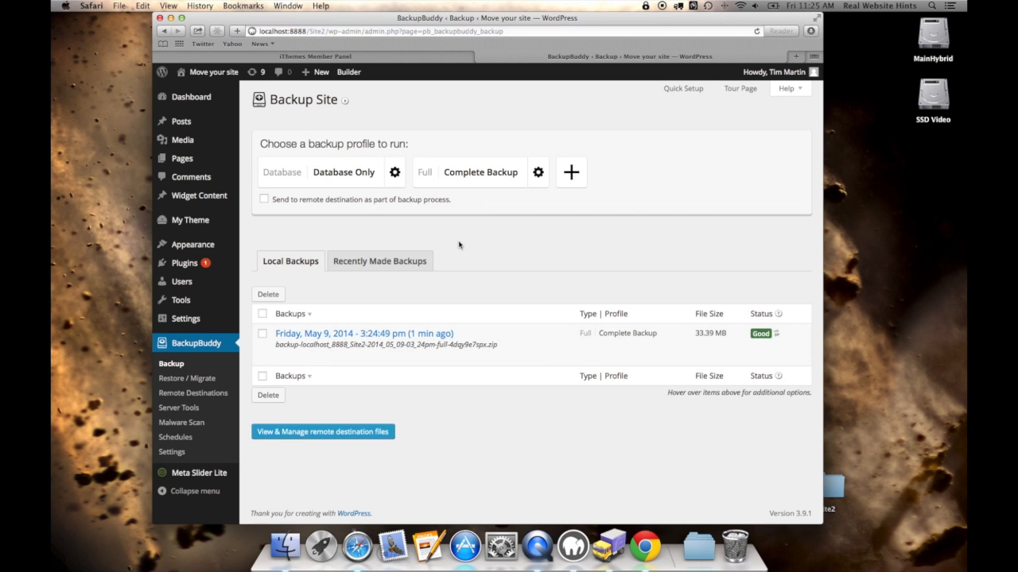
mouse_move(359, 227)
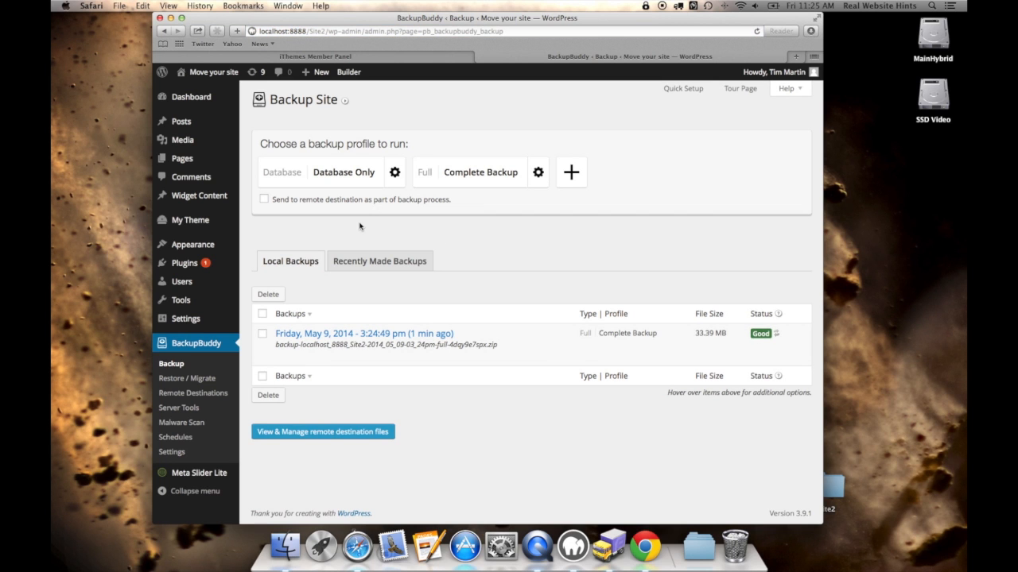
mouse_move(480, 172)
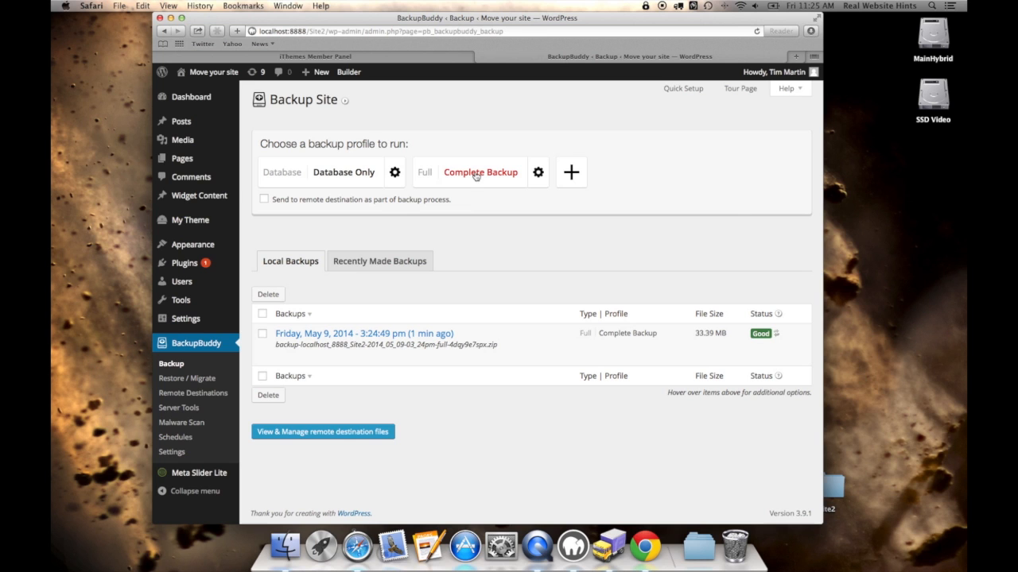
Run a second Complete Backup until it succeeds with a 33.39 MB archive
left_click(470, 172)
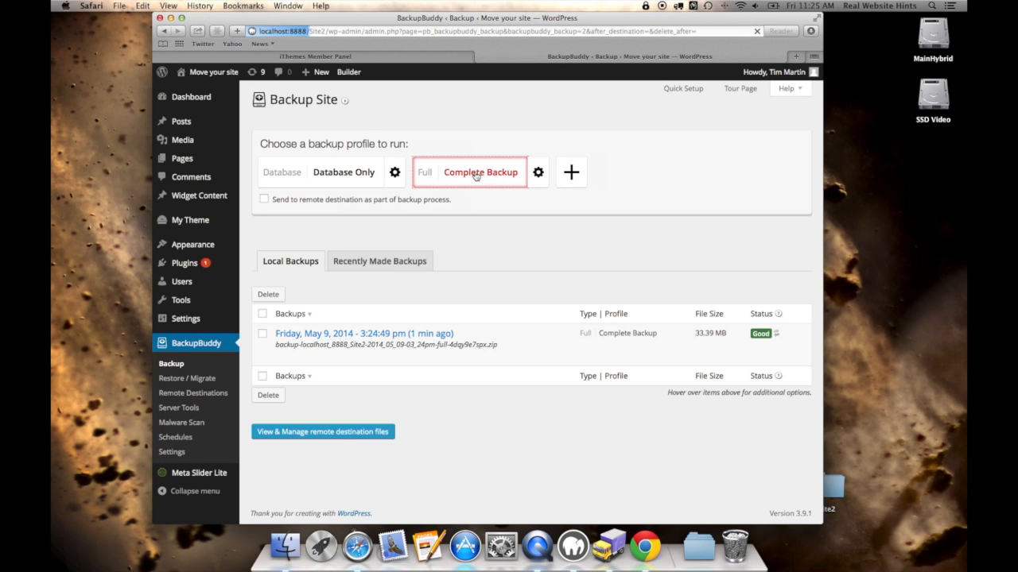
left_click(479, 172)
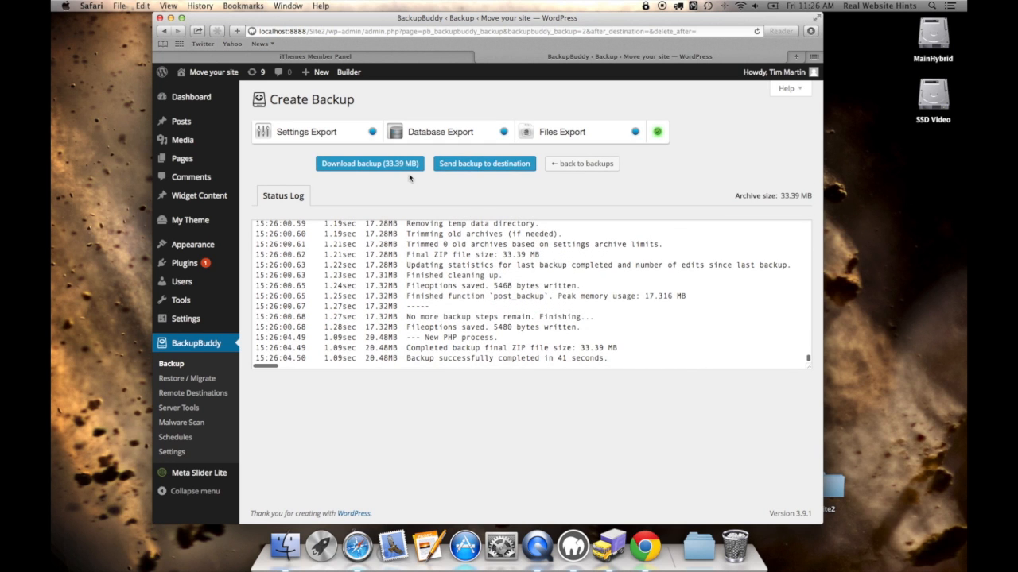
Download the 33.39 MB backup archive from the Create Backup page
left_click(369, 163)
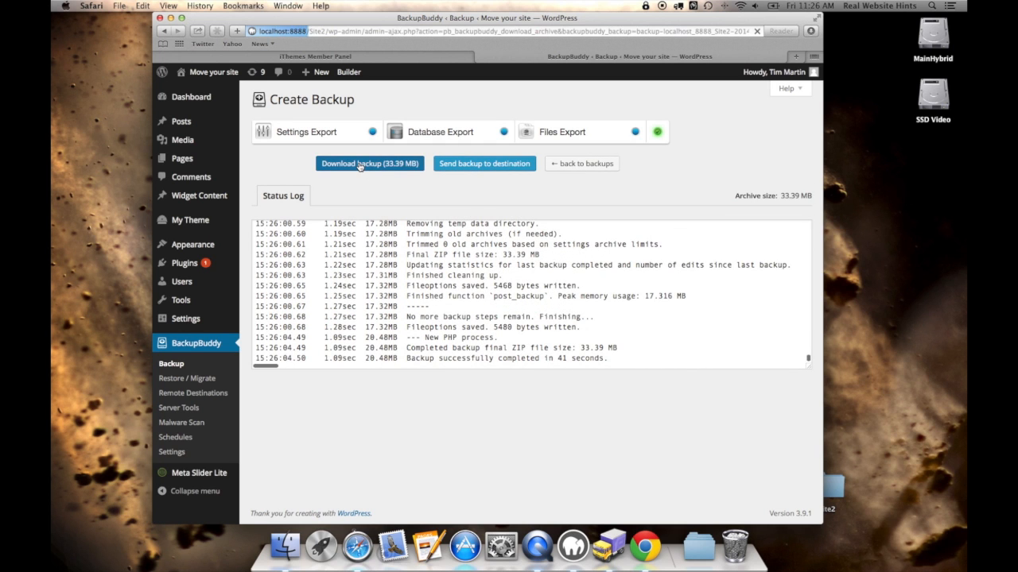
left_click(369, 163)
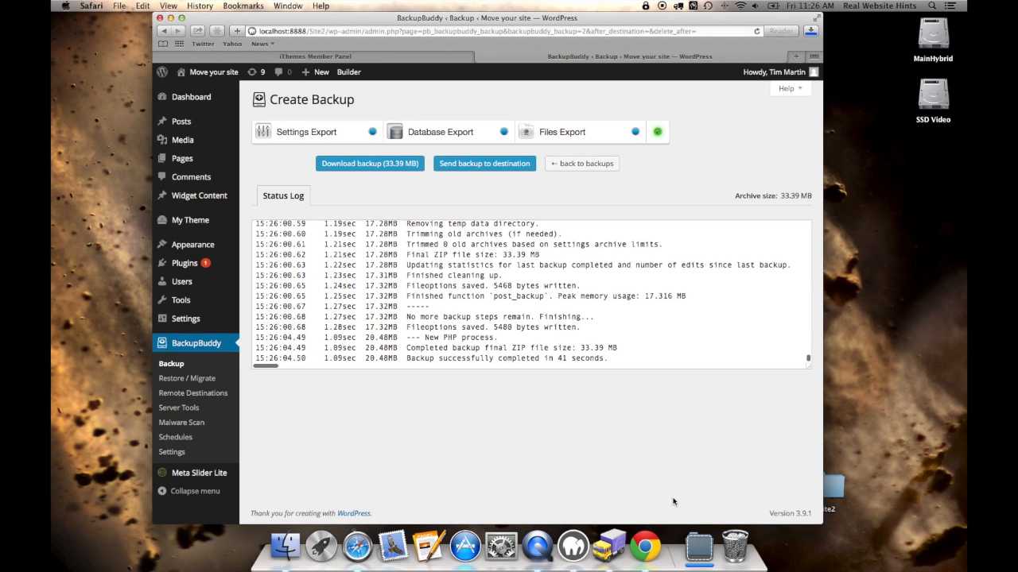
mouse_move(668, 498)
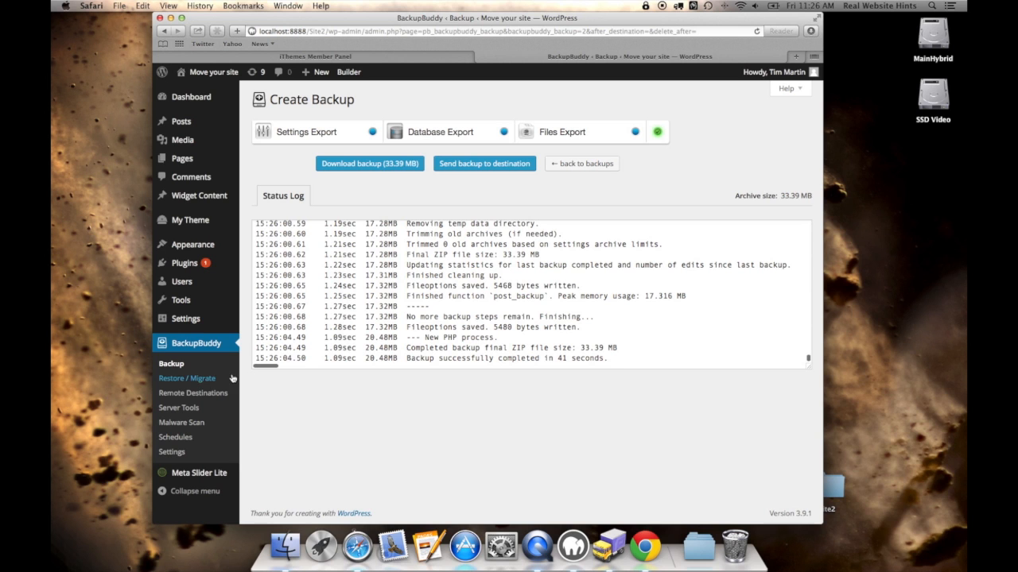
Download importbuddy.php from Restore / Migrate, leaving the default blank password
left_click(186, 378)
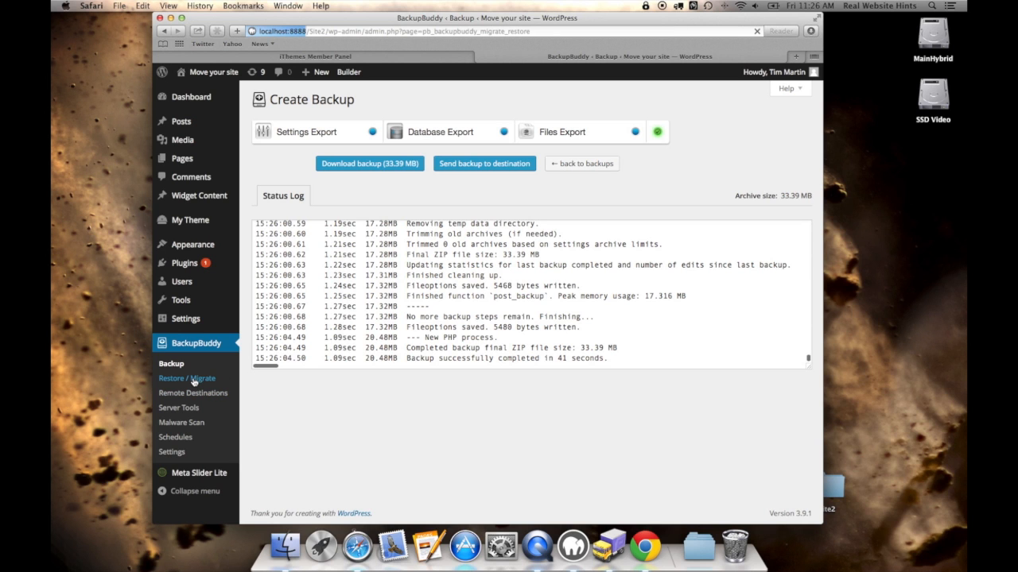
left_click(187, 378)
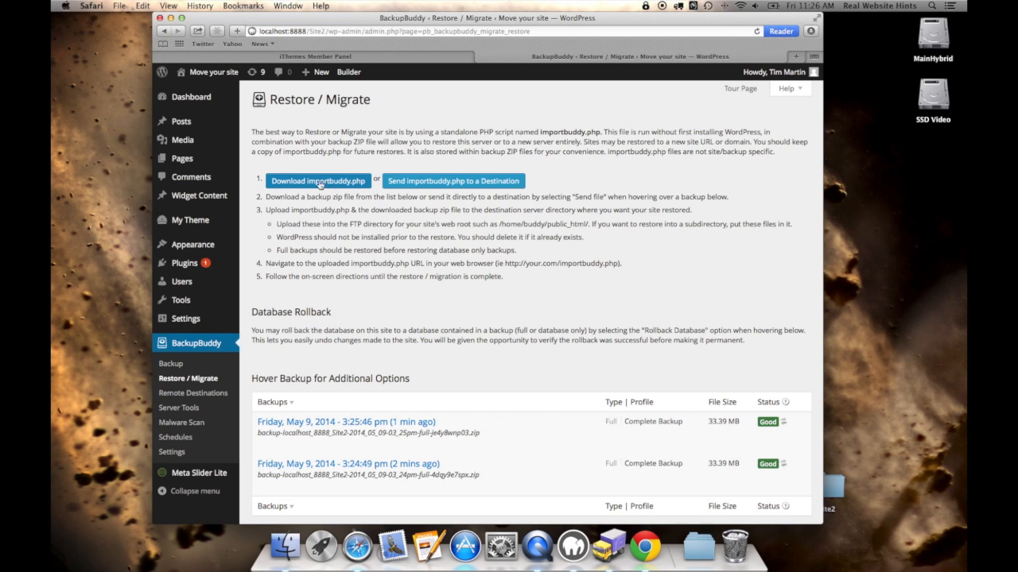
left_click(318, 180)
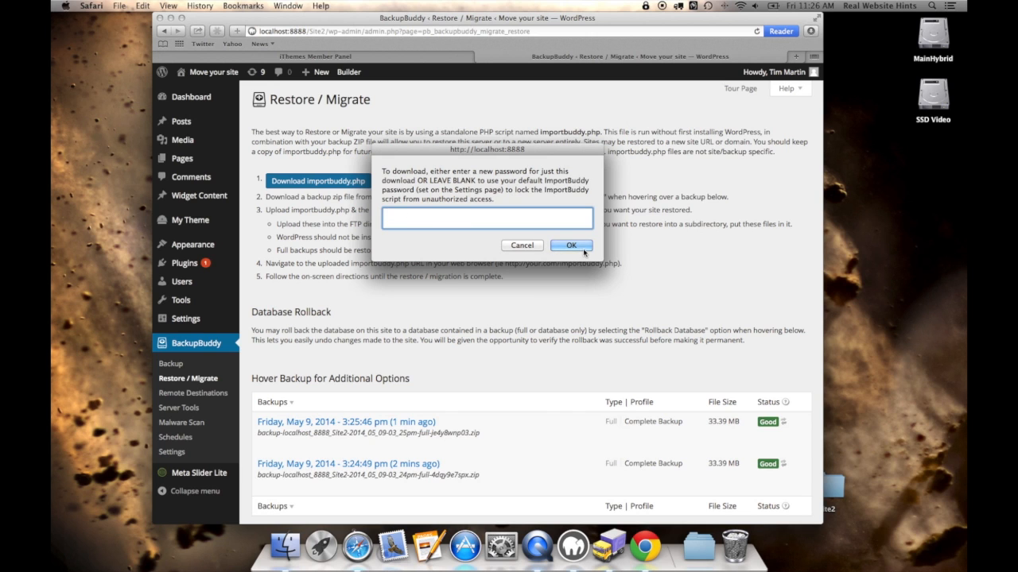
left_click(571, 245)
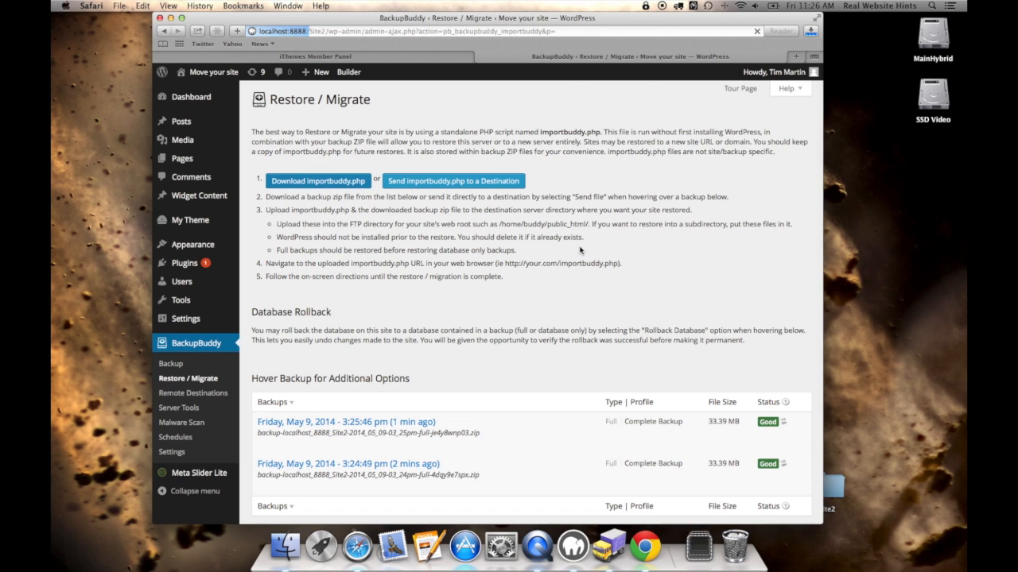
left_click(317, 181)
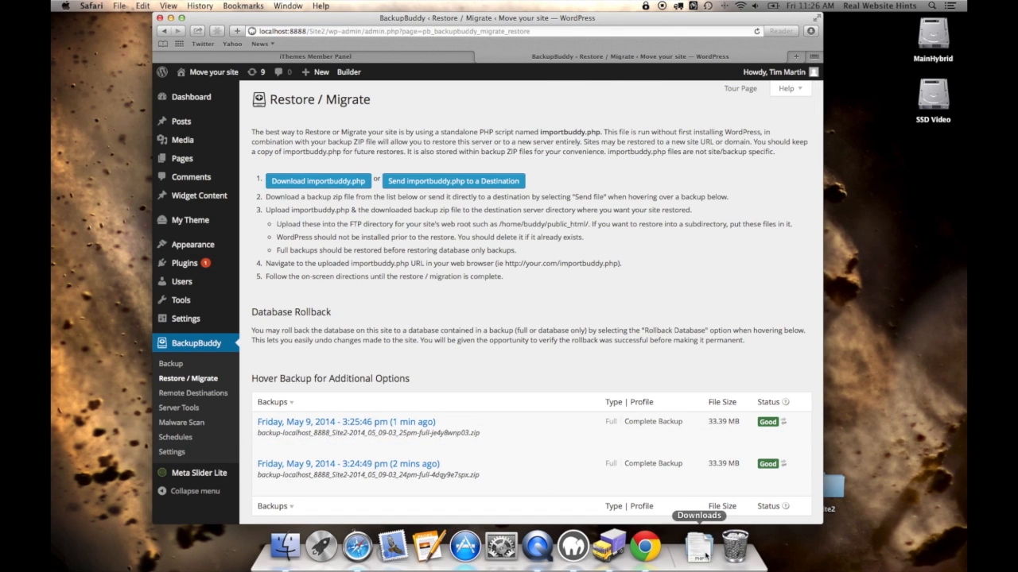
mouse_move(646, 315)
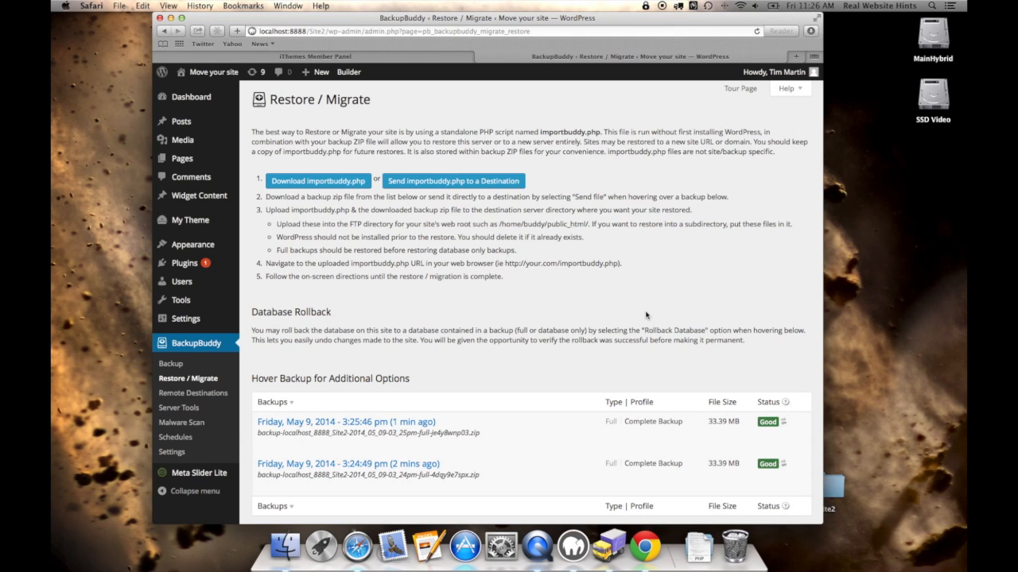
mouse_move(647, 297)
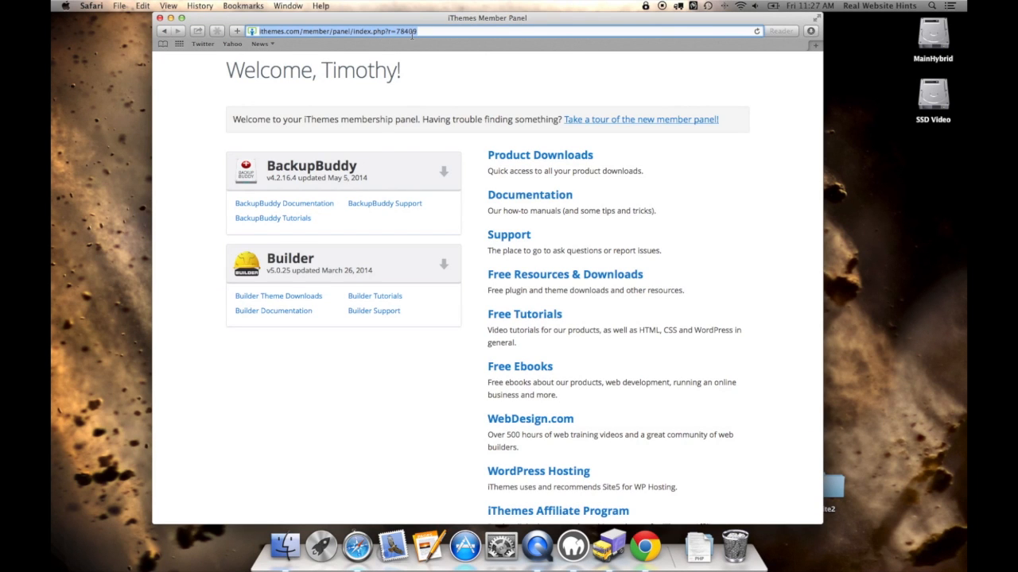
Go to dreamhost.com's web panel login and enter the account email and password
type("dreamhost.com")
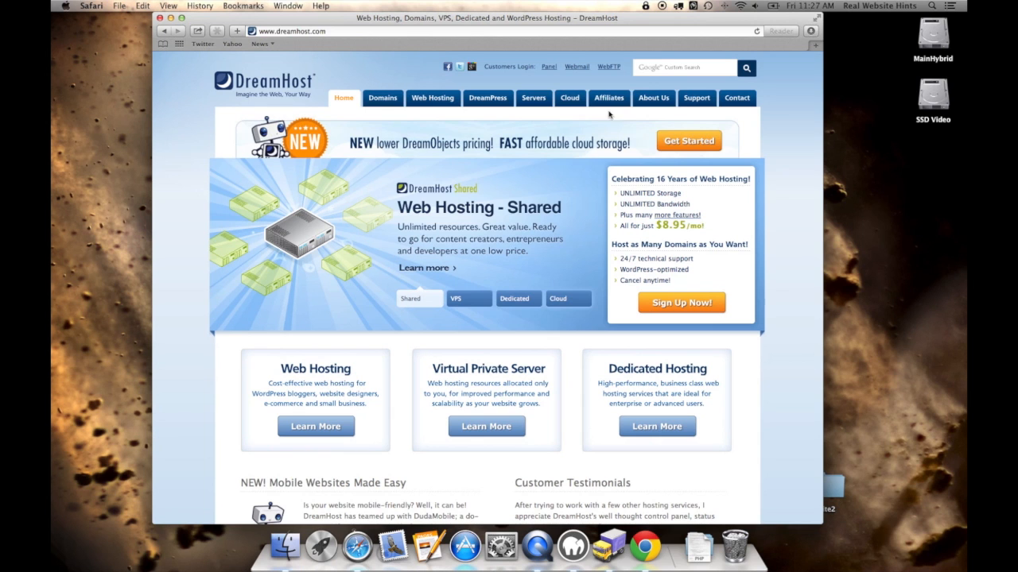
left_click(547, 66)
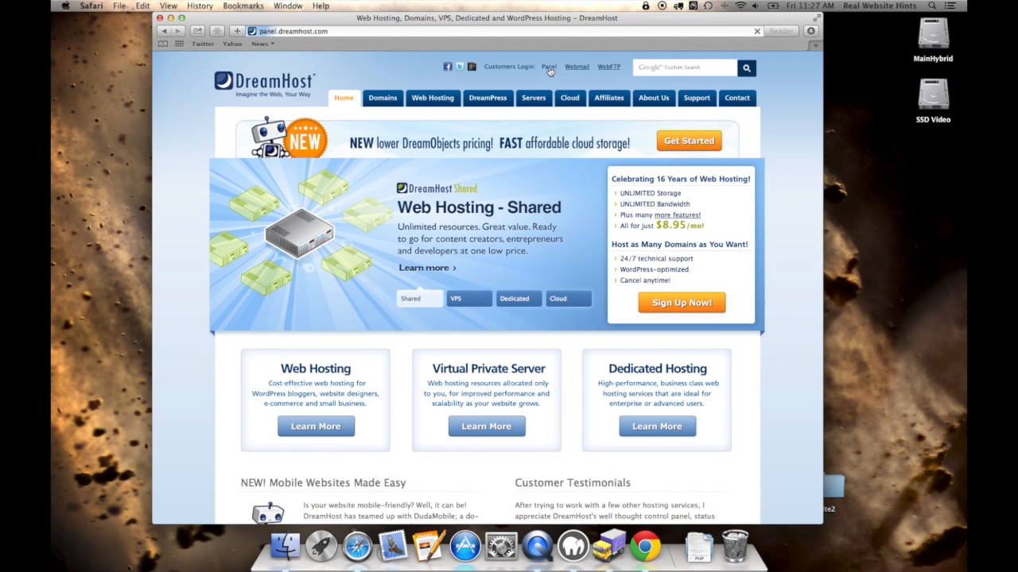
left_click(548, 67)
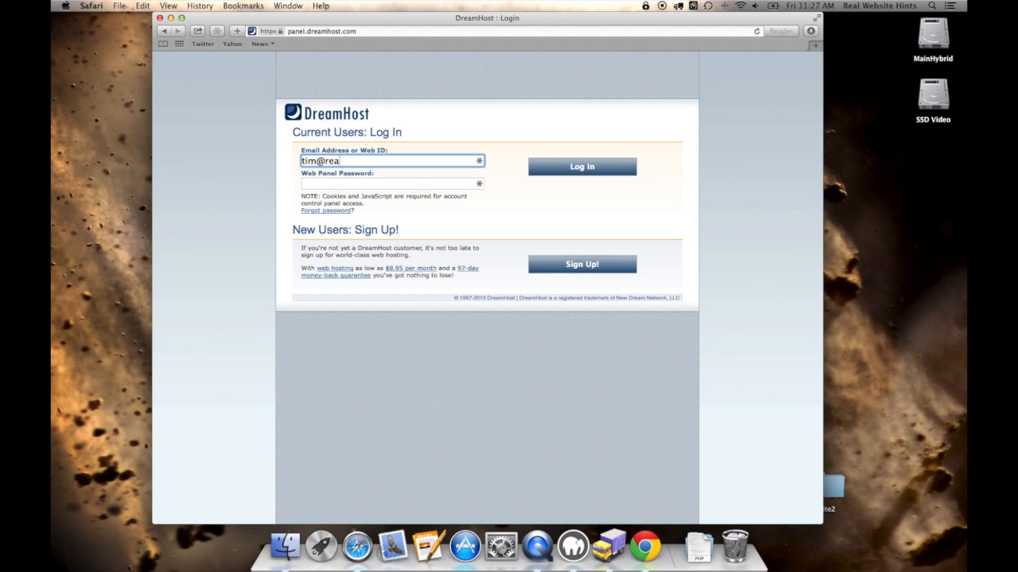
type("lwebsitehints.com")
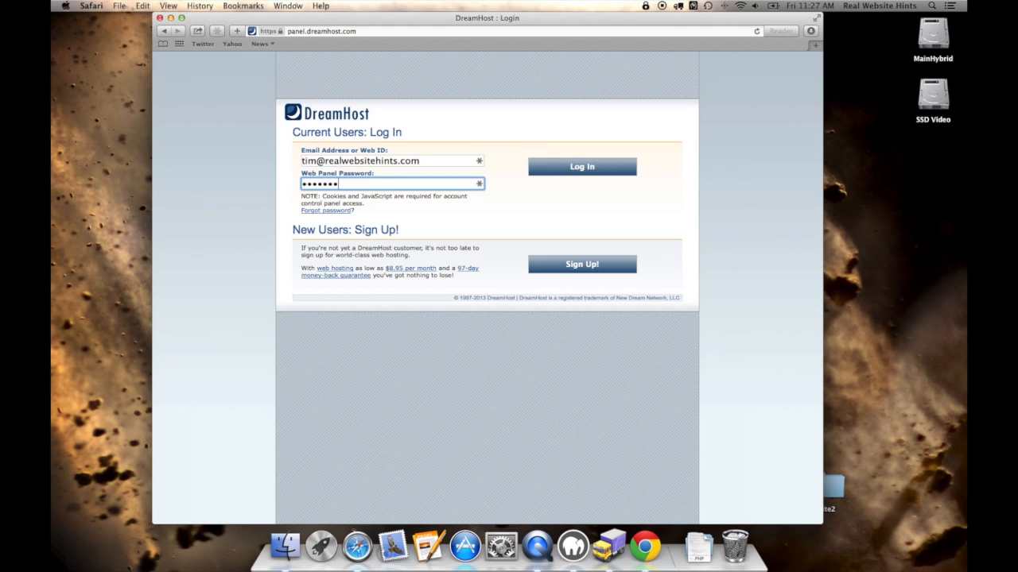
Log in to DreamHost and open FTP user tim6789 for editing under Manage Users
left_click(582, 166)
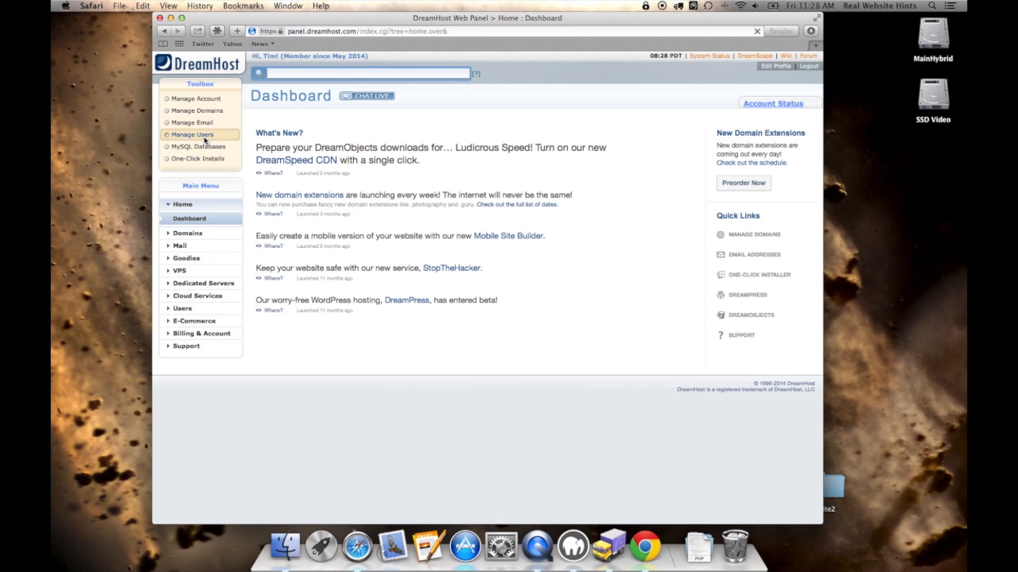
left_click(192, 134)
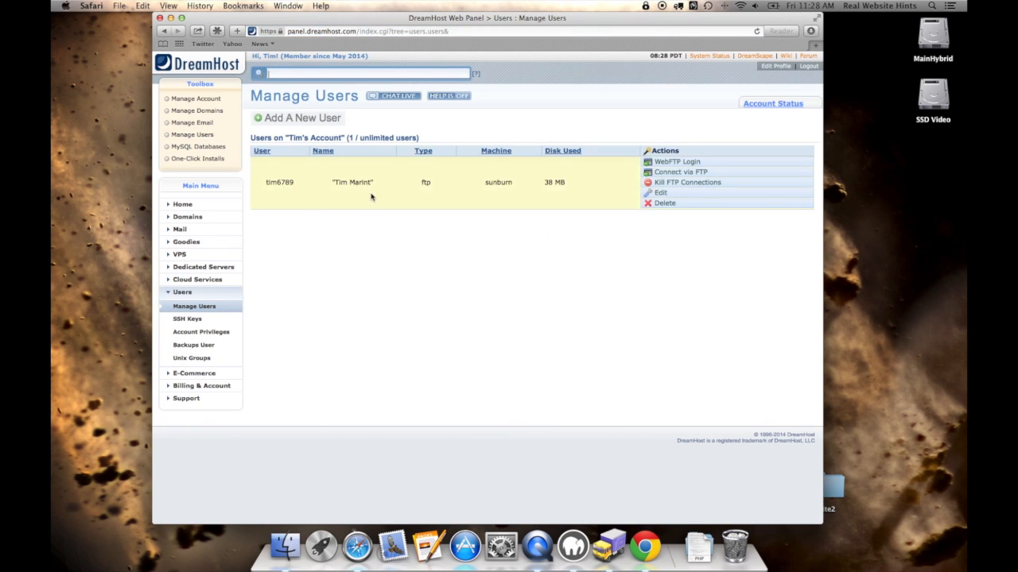
mouse_move(267, 191)
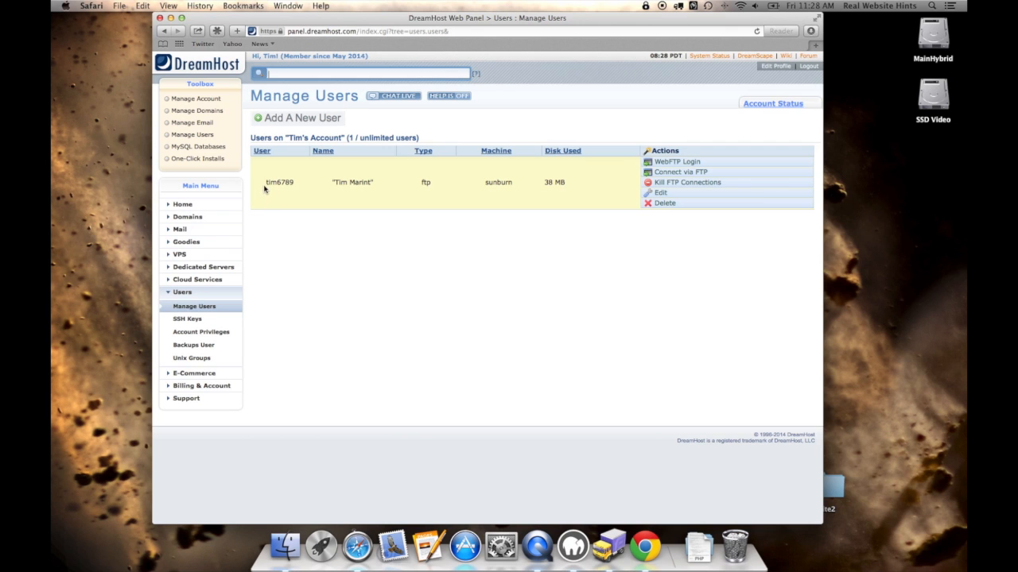
mouse_move(302, 188)
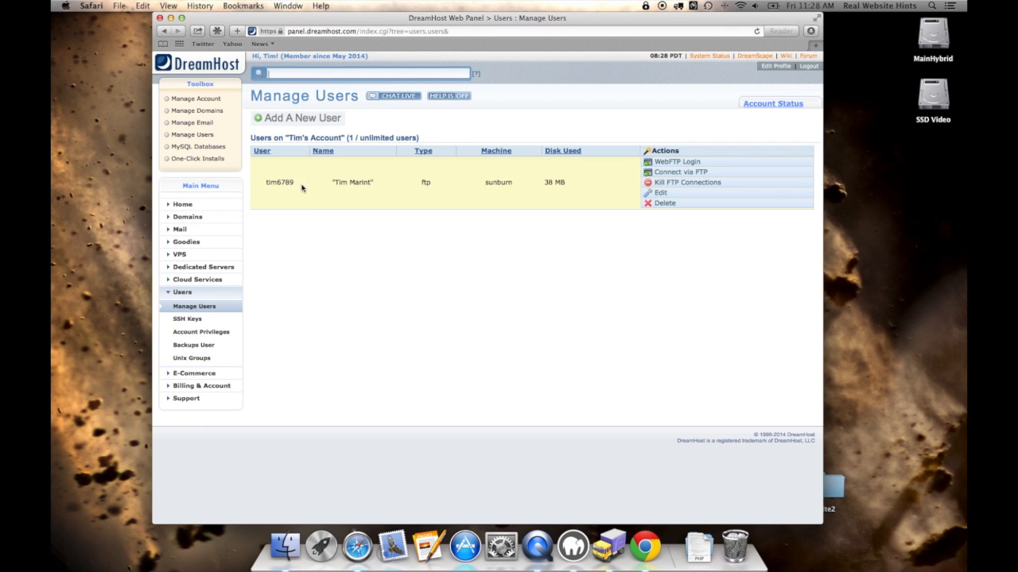
mouse_move(383, 192)
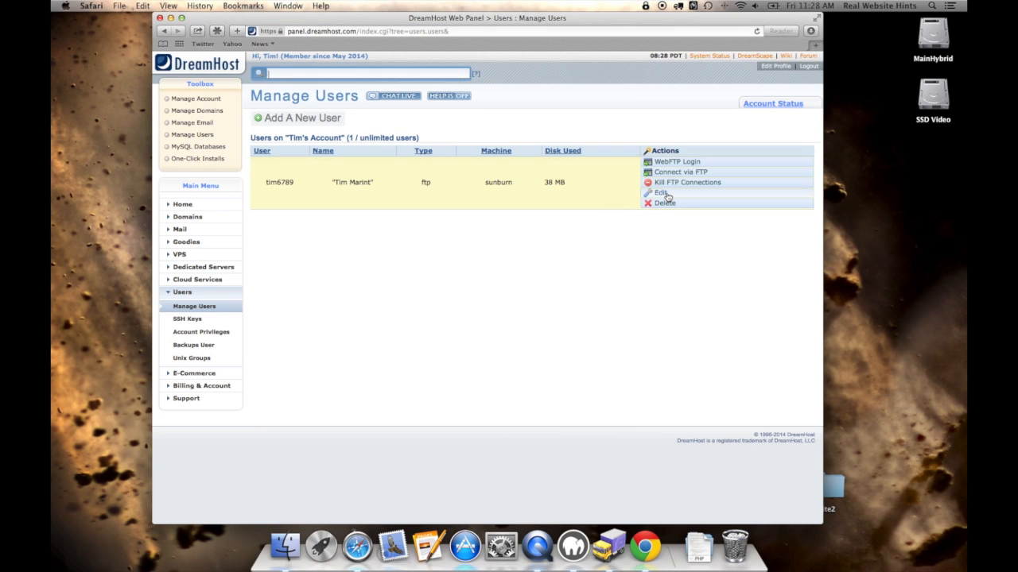
left_click(660, 192)
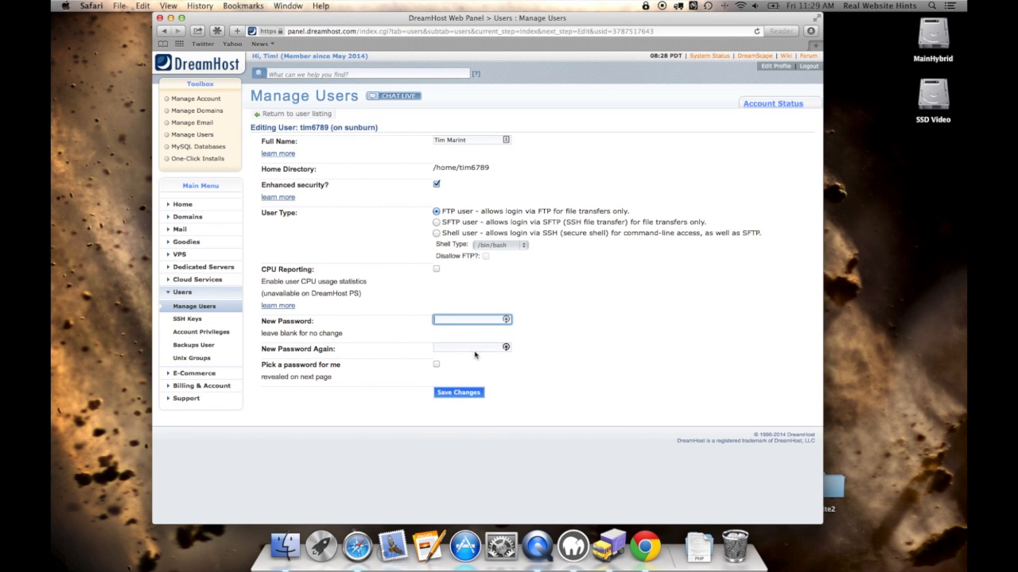
mouse_move(203, 165)
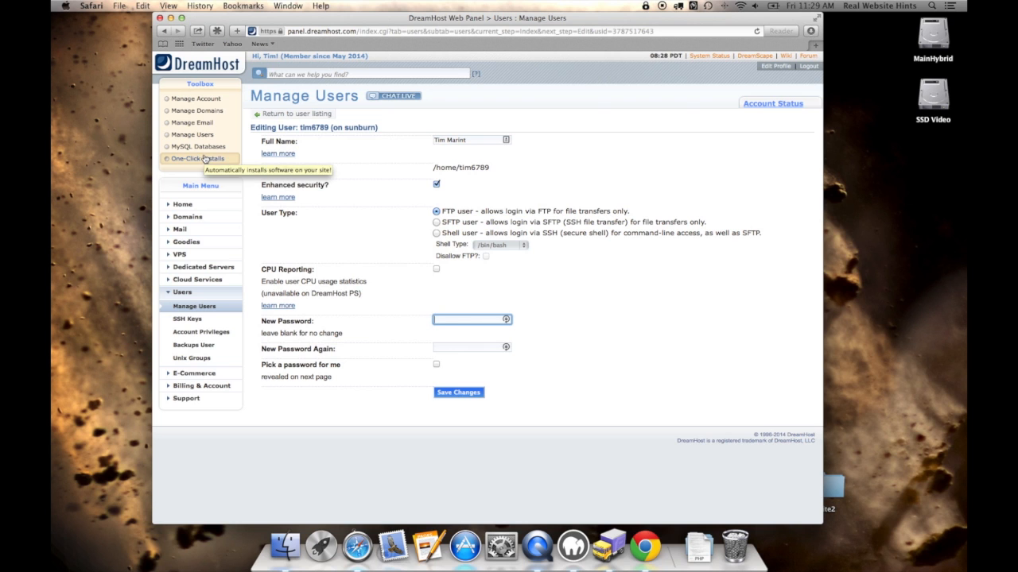
left_click(297, 114)
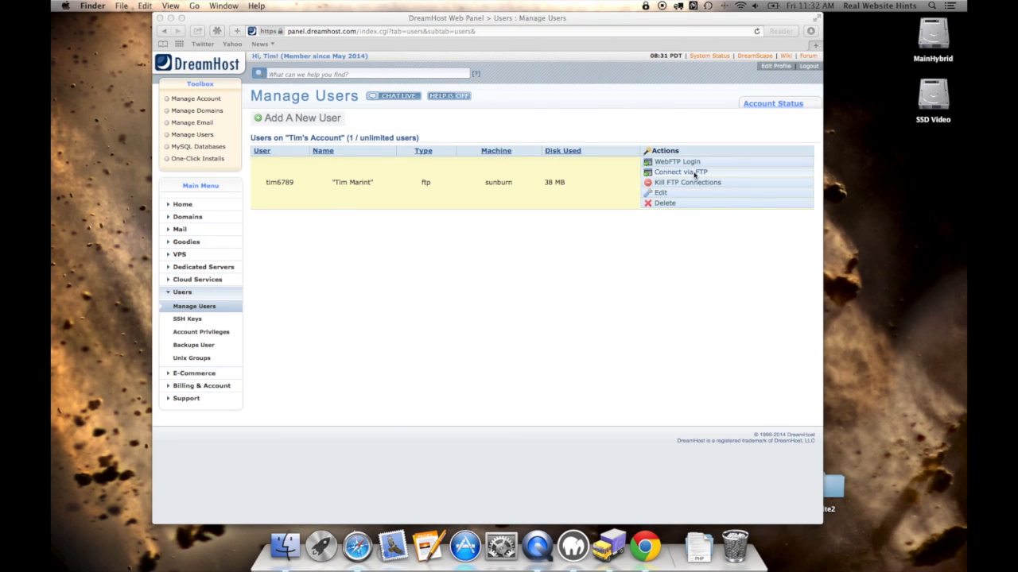
mouse_move(667, 176)
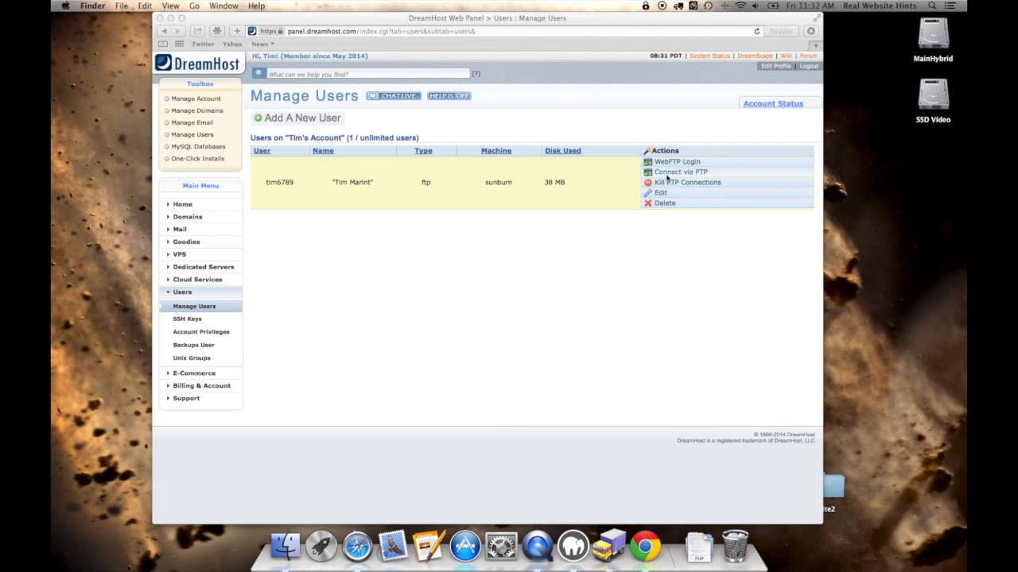
mouse_move(668, 178)
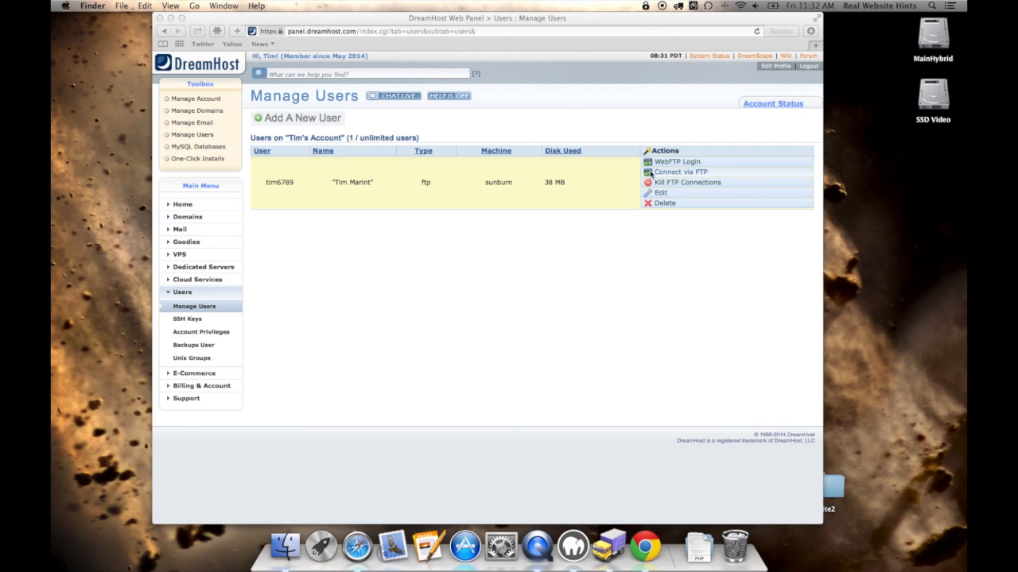
mouse_move(602, 208)
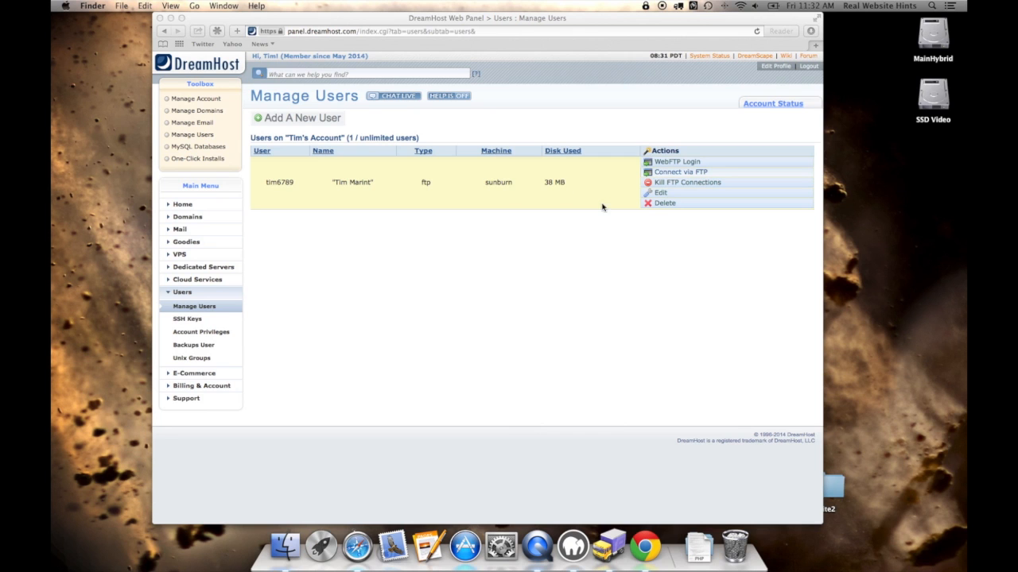
mouse_move(608, 546)
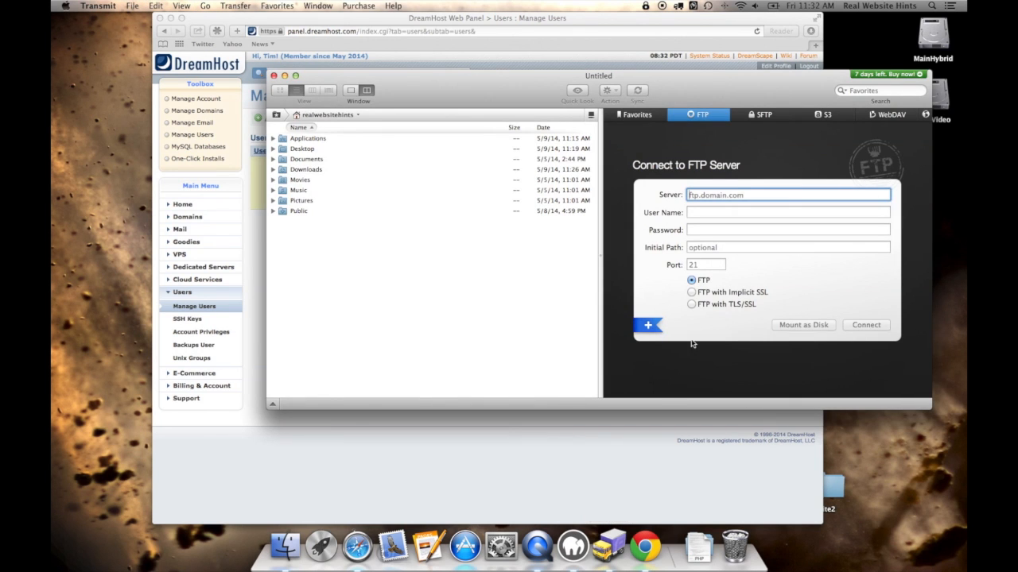
Connect Transmit to ftp.rightwebsitehints.com using the site's FTP user name and password
left_click(788, 195)
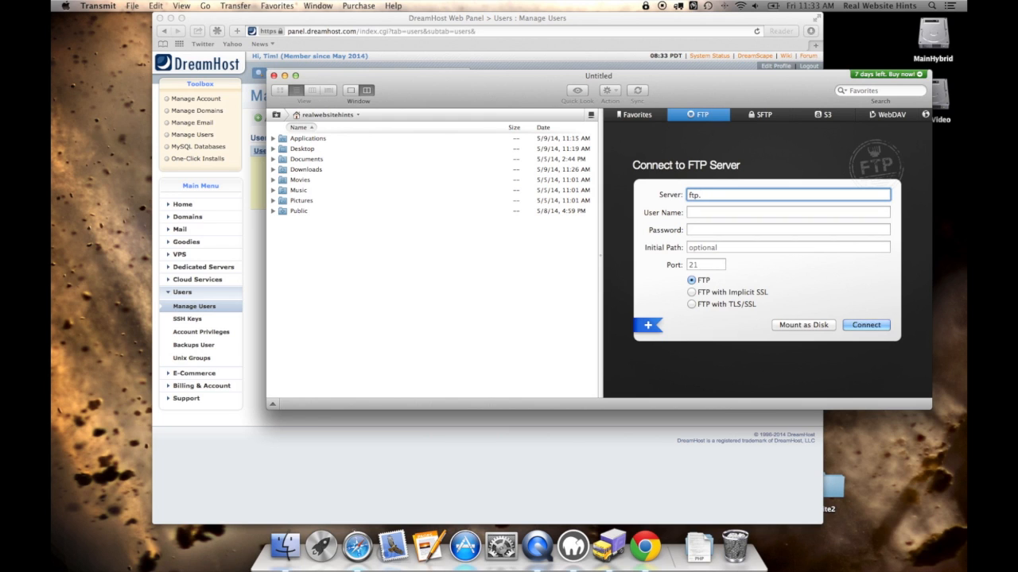
type(".rightwebsitehints.com")
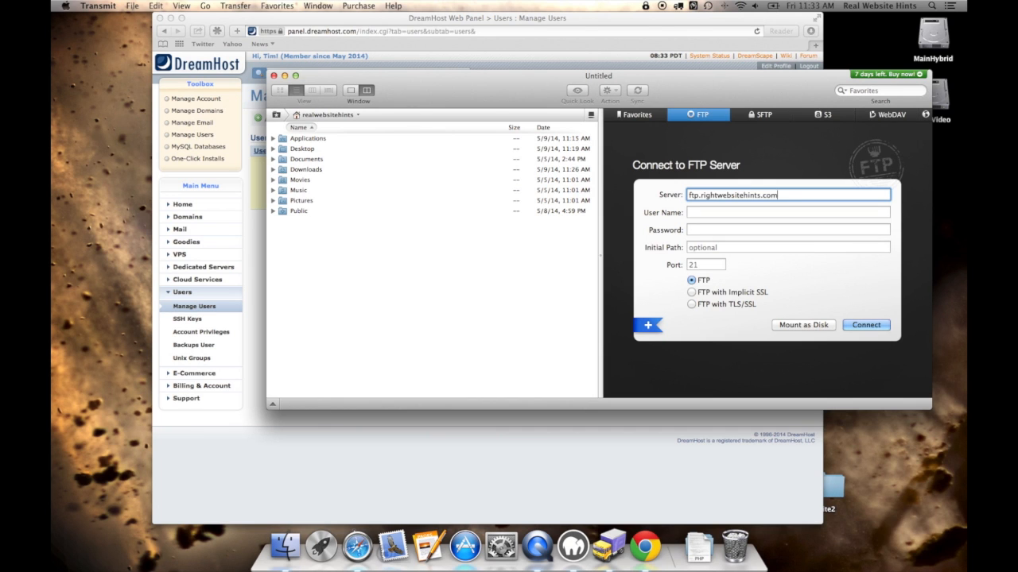
left_click(788, 212)
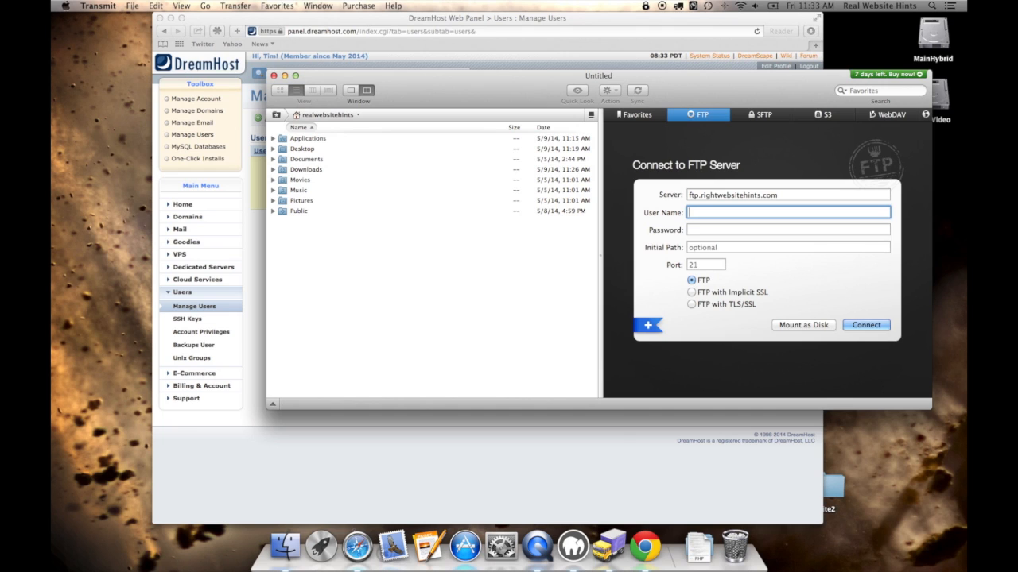
type("t")
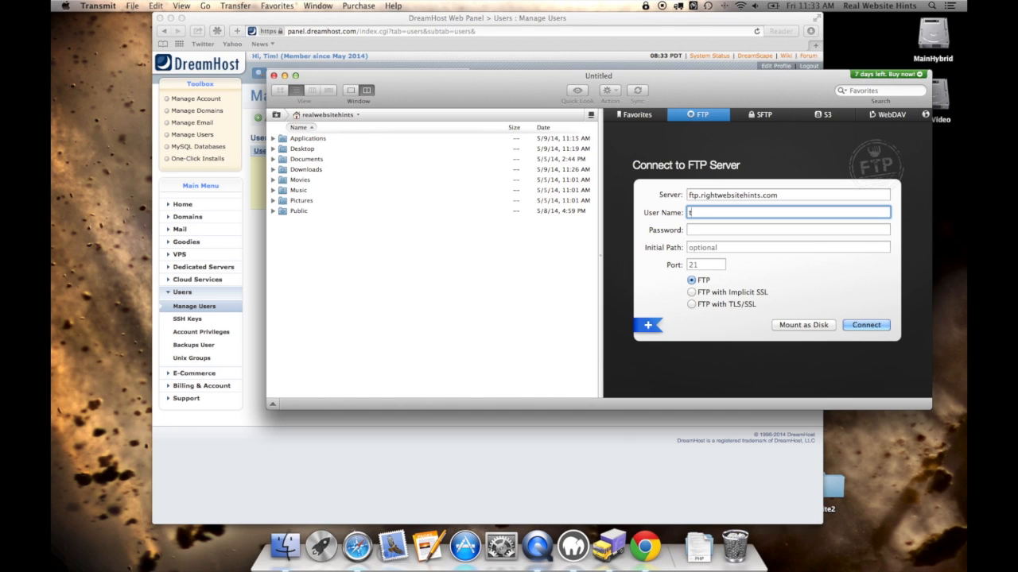
type("im6789")
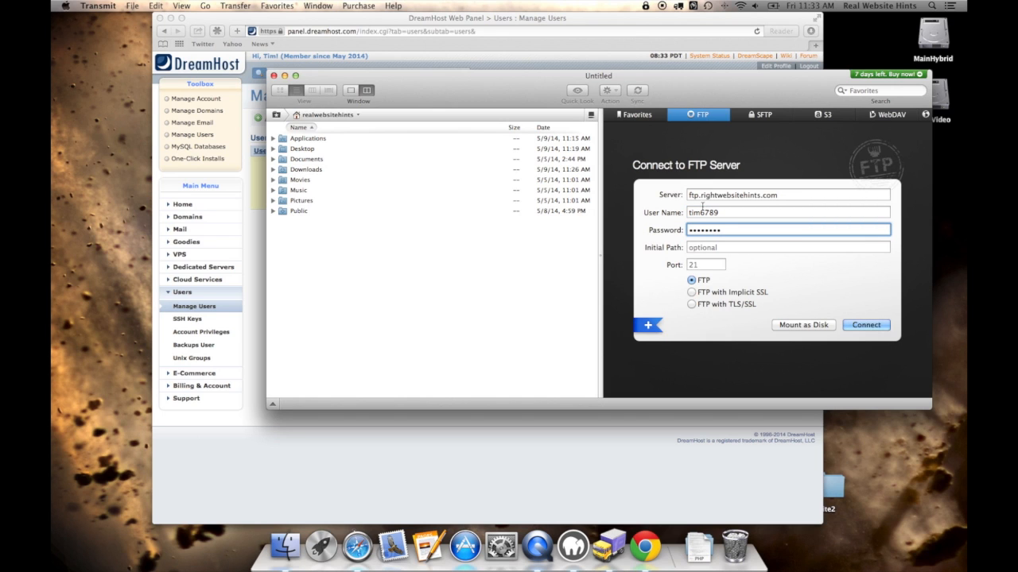
left_click(866, 324)
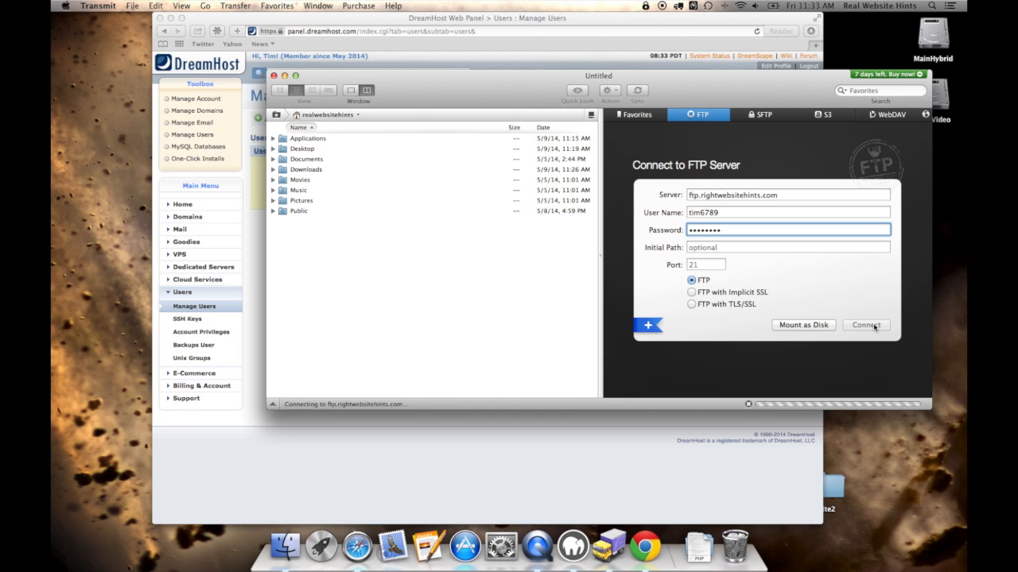
left_click(866, 324)
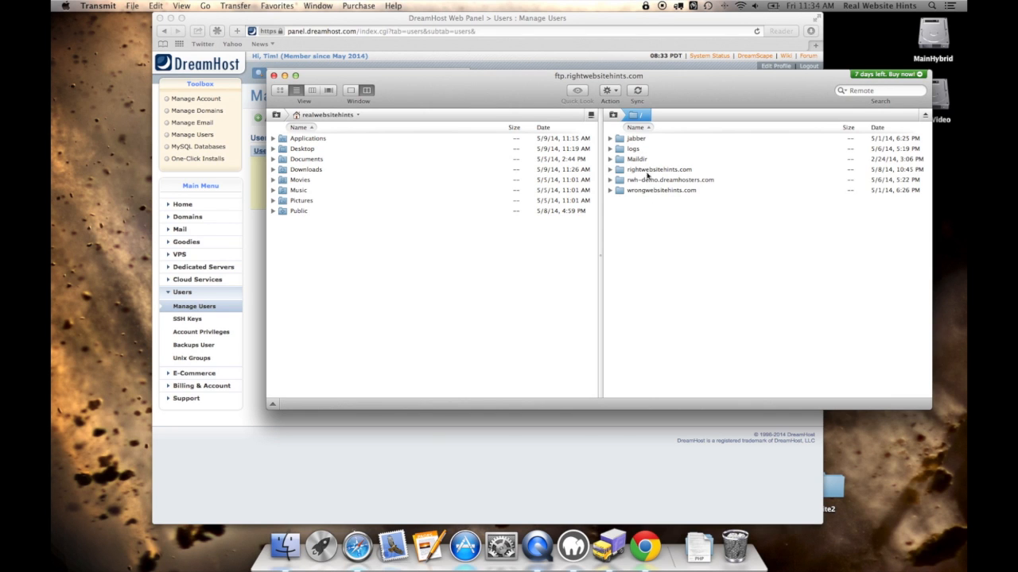
mouse_move(653, 173)
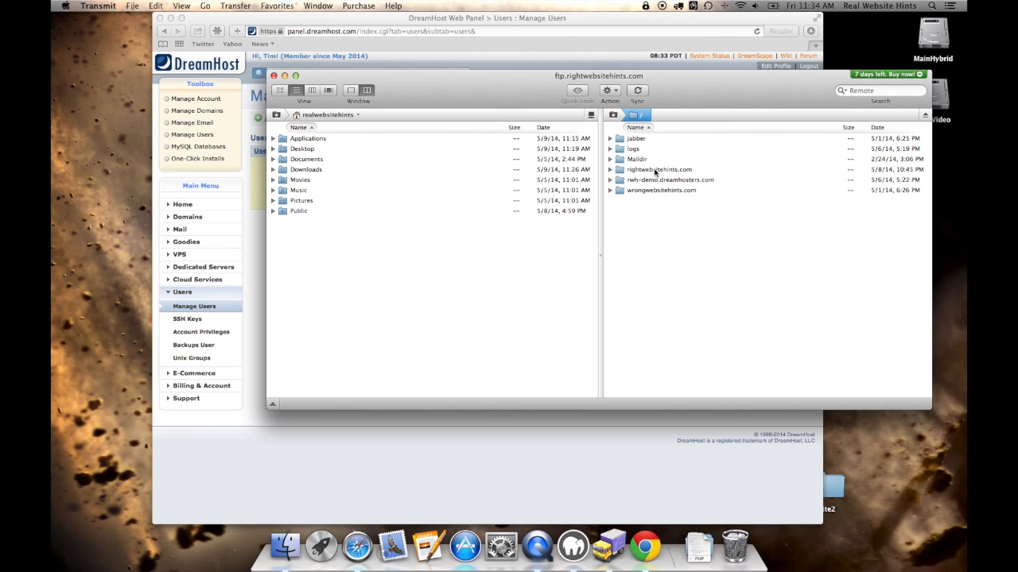
Open the remote rightwebsitehints.com folder and select all of its WordPress files
double_click(659, 169)
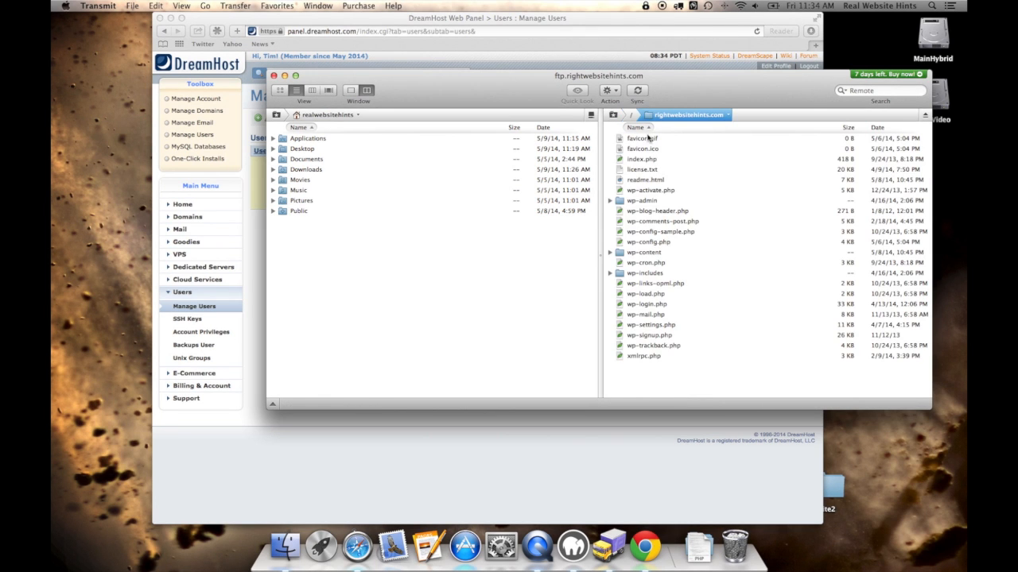
left_click(641, 138)
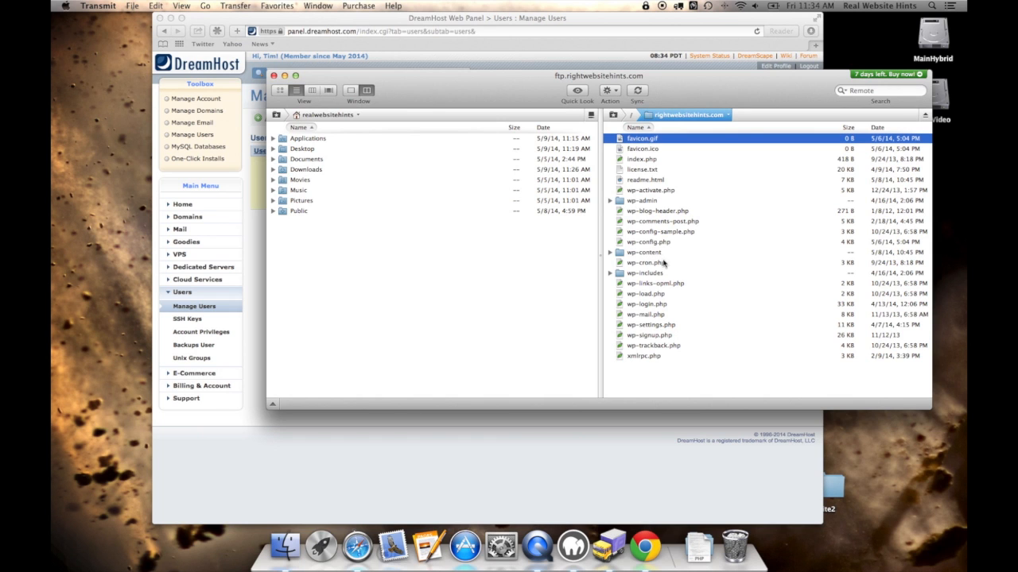
left_click(644, 356)
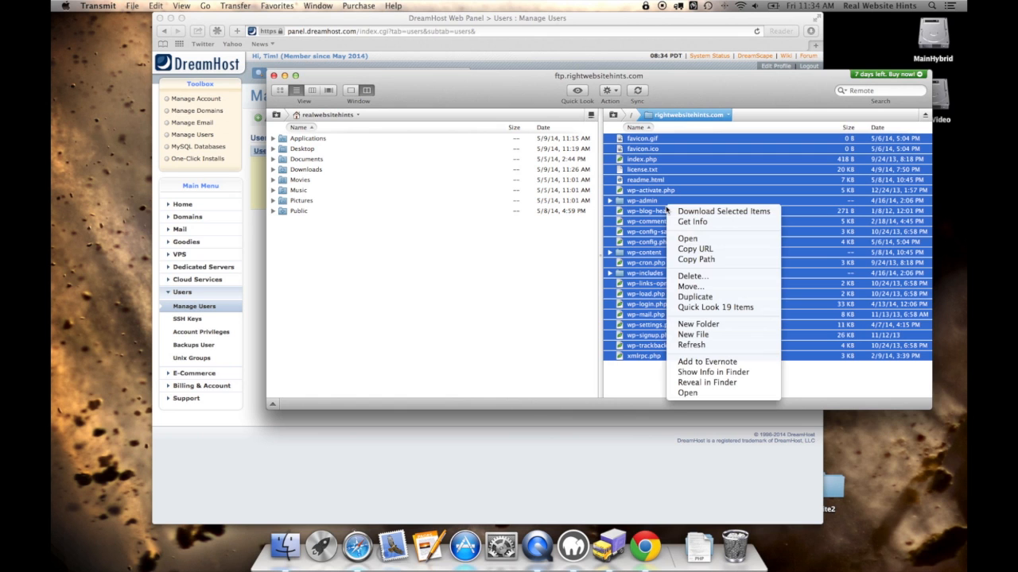
mouse_move(706, 276)
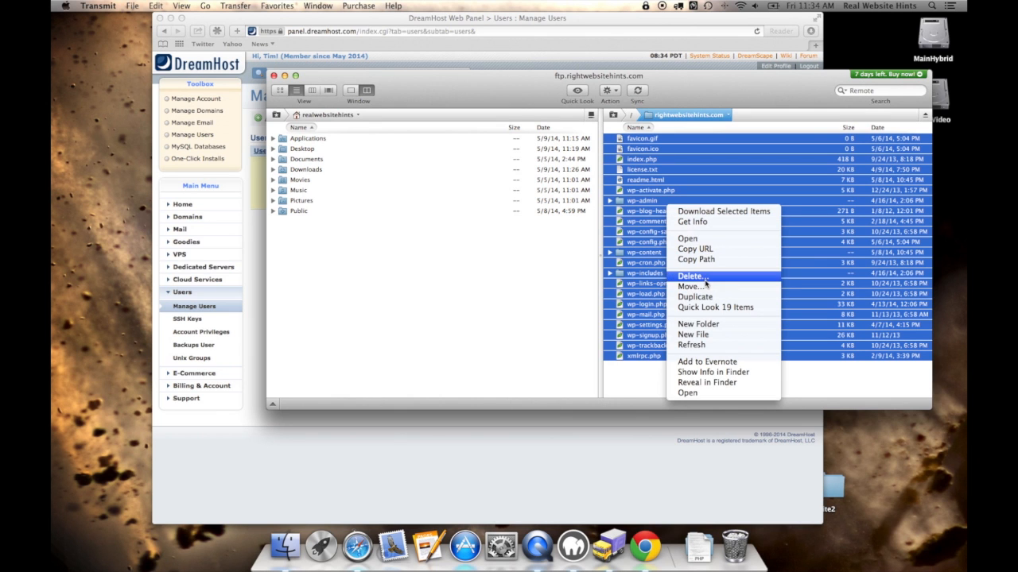
Delete the 22 selected old site items from the server folder
left_click(690, 276)
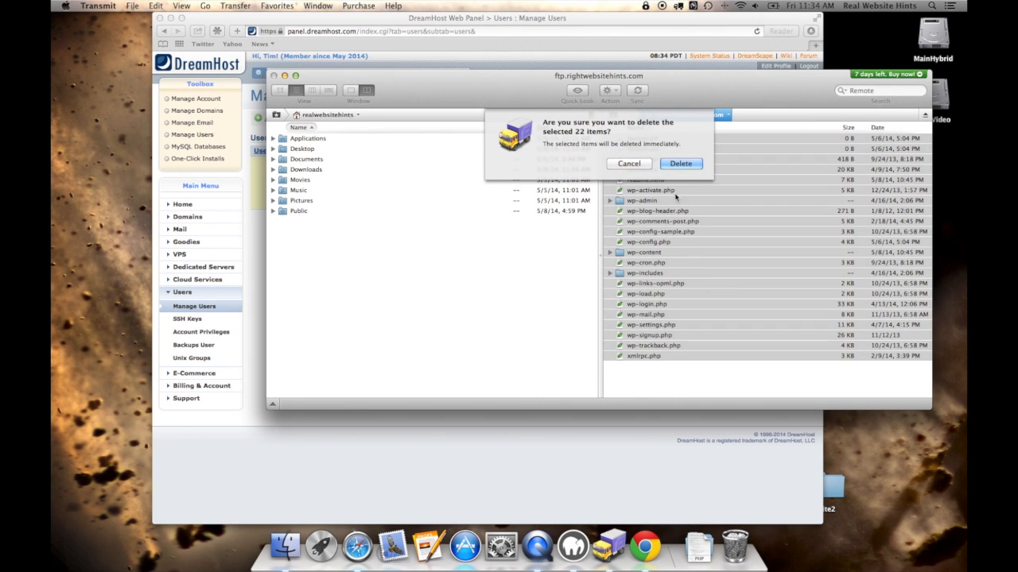
left_click(681, 163)
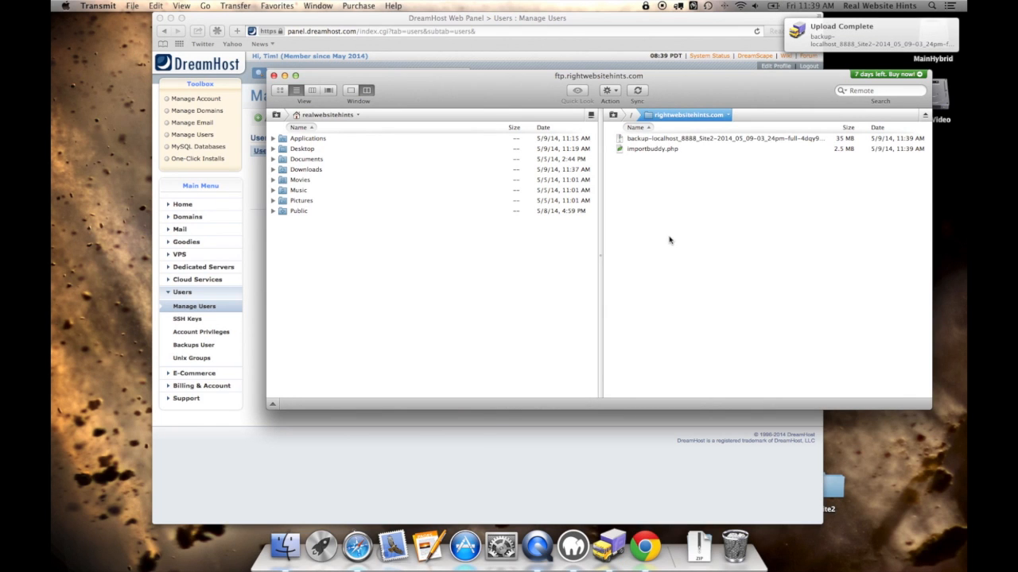
mouse_move(685, 131)
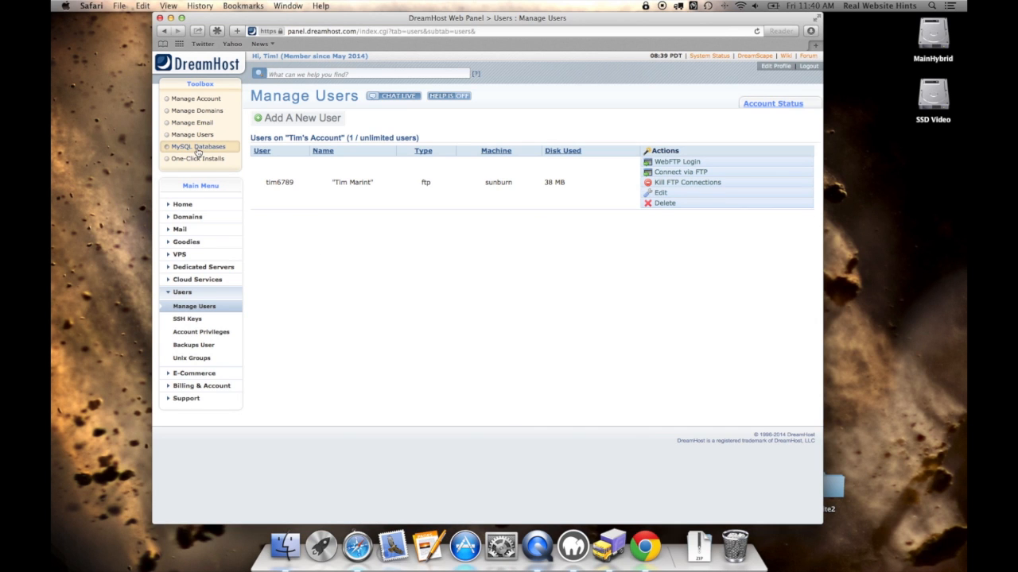
Open MySQL Databases from the DreamHost Toolbox to view rightwebsitehints_com_2
left_click(199, 146)
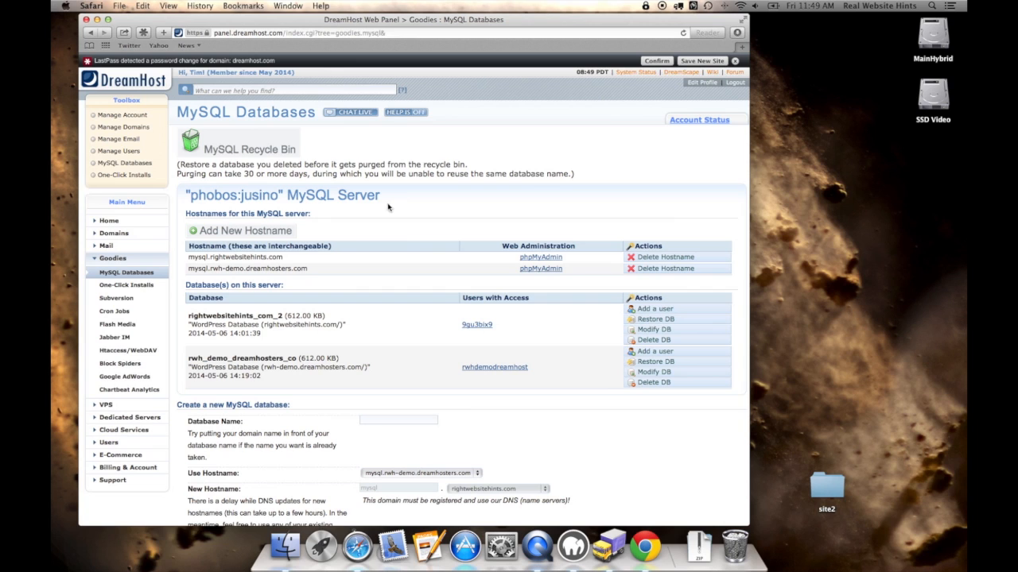
mouse_move(407, 217)
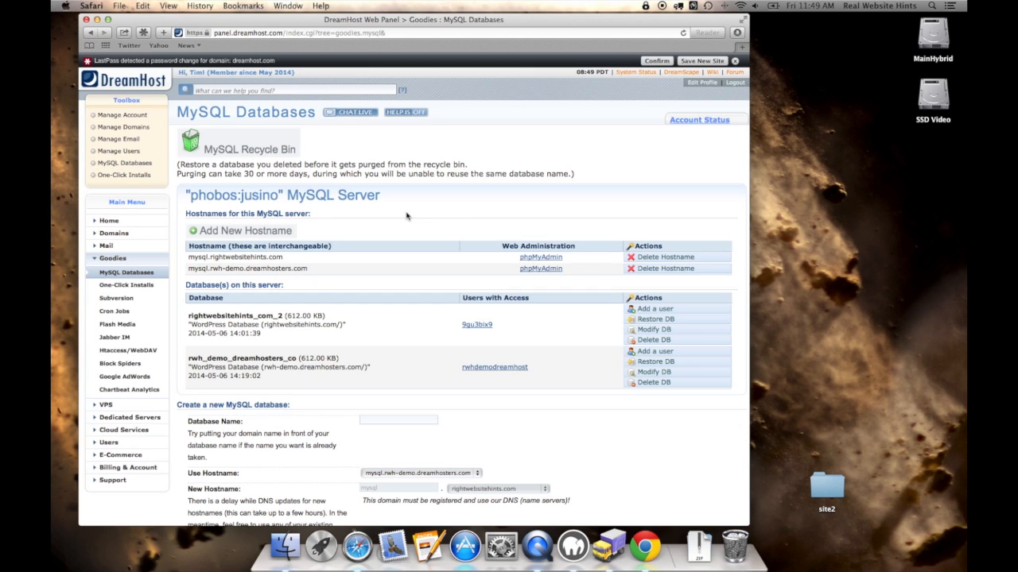
mouse_move(471, 217)
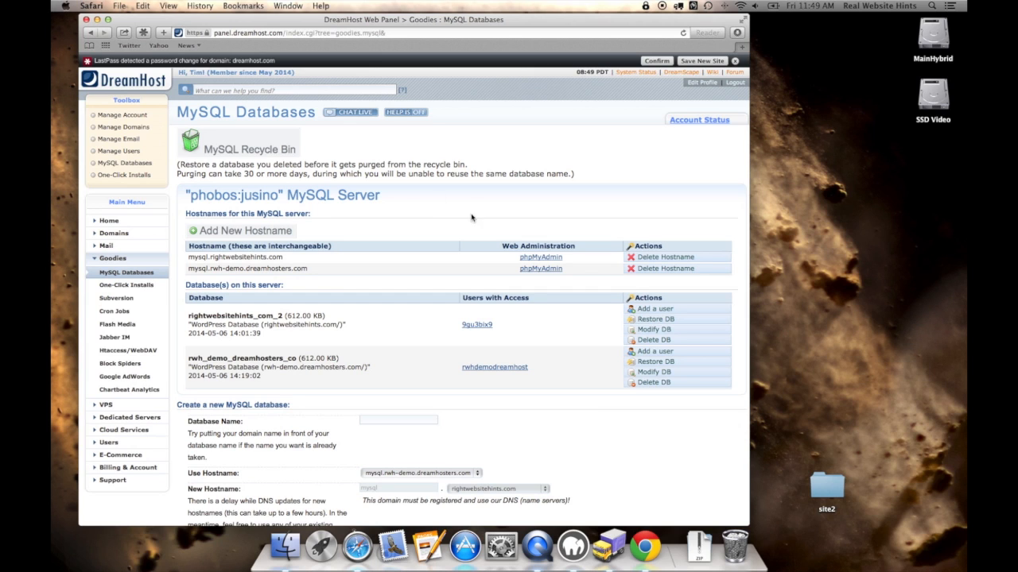
mouse_move(437, 206)
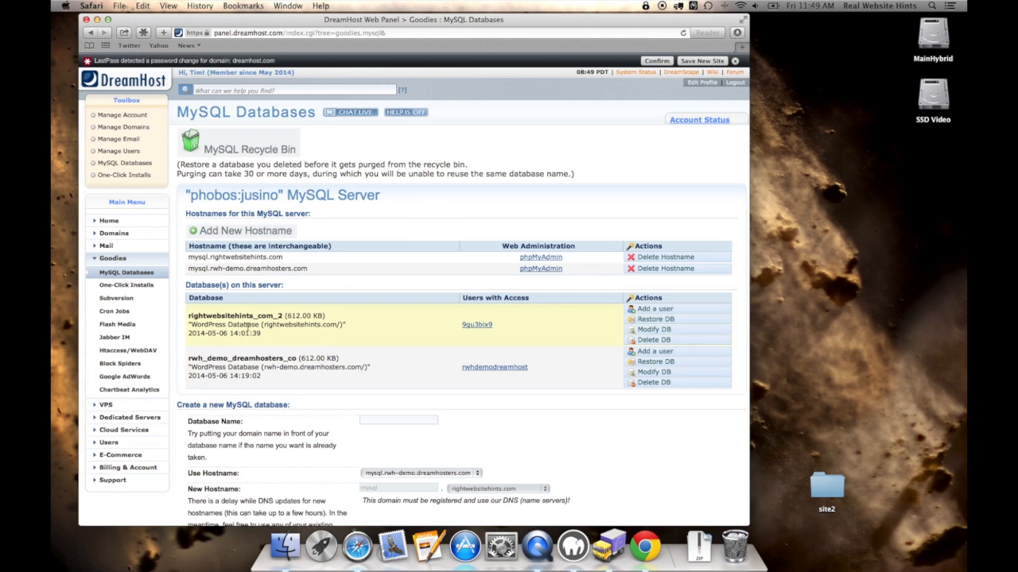
mouse_move(336, 327)
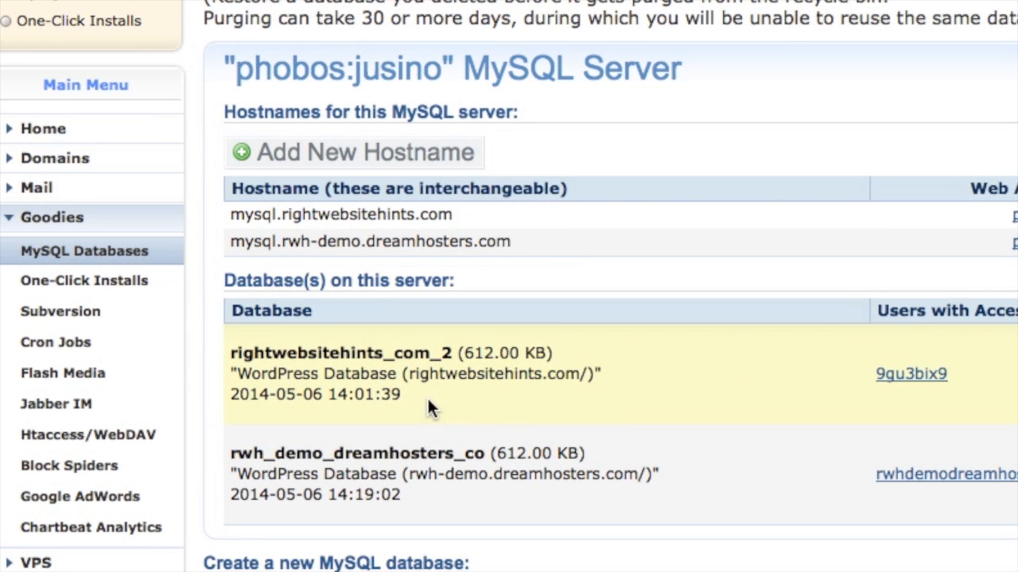
mouse_move(536, 374)
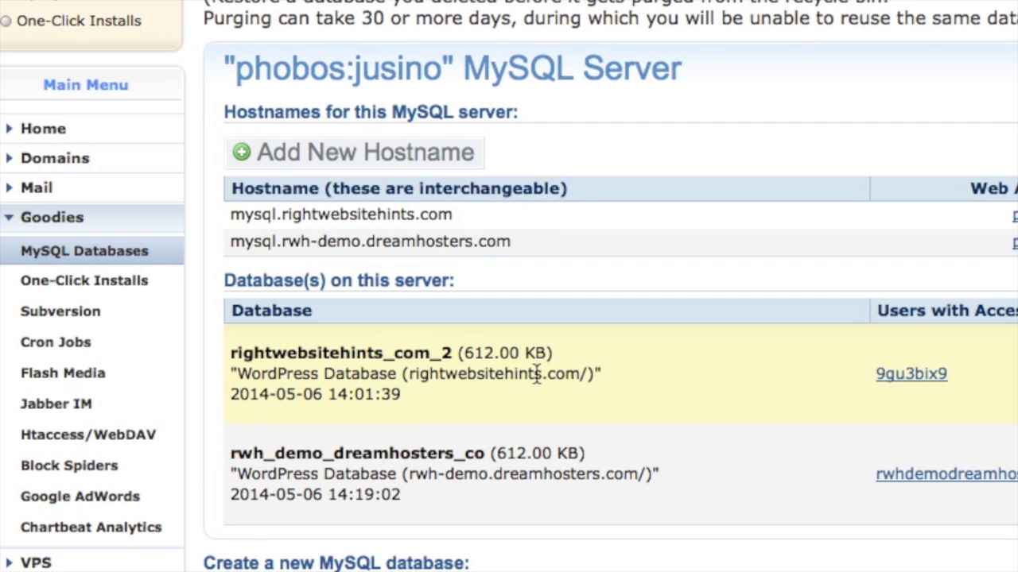
mouse_move(919, 397)
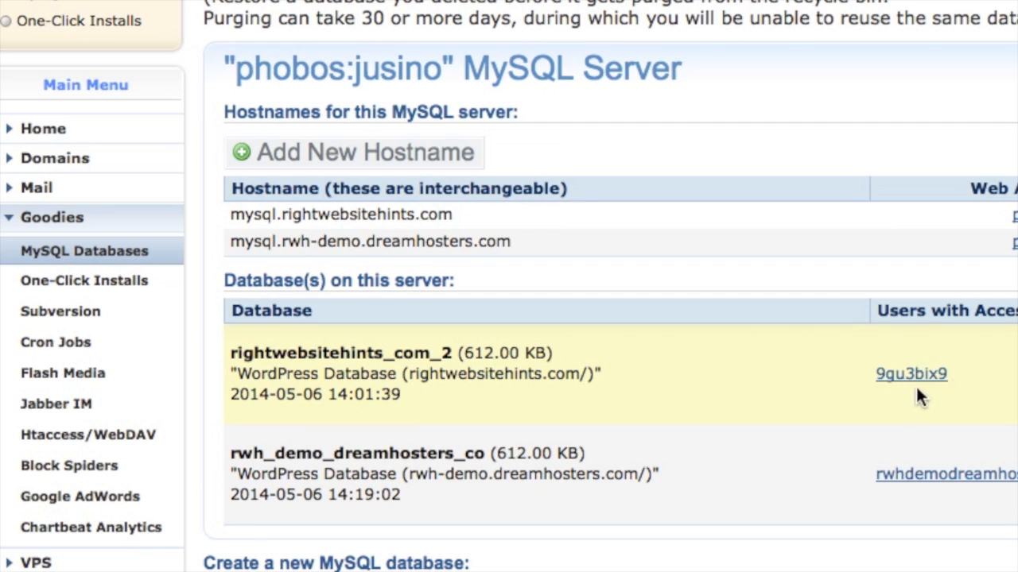
mouse_move(918, 380)
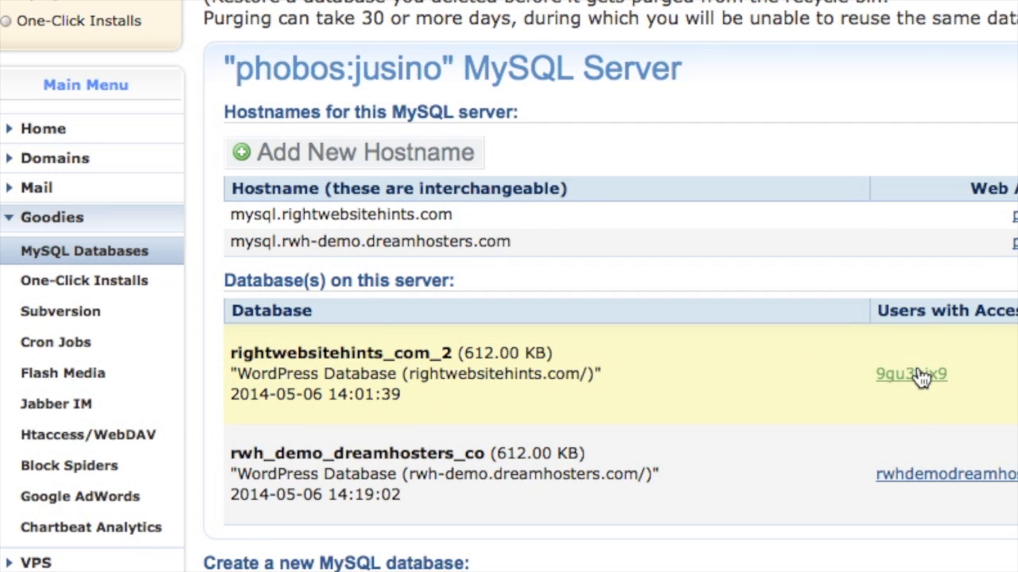
mouse_move(966, 376)
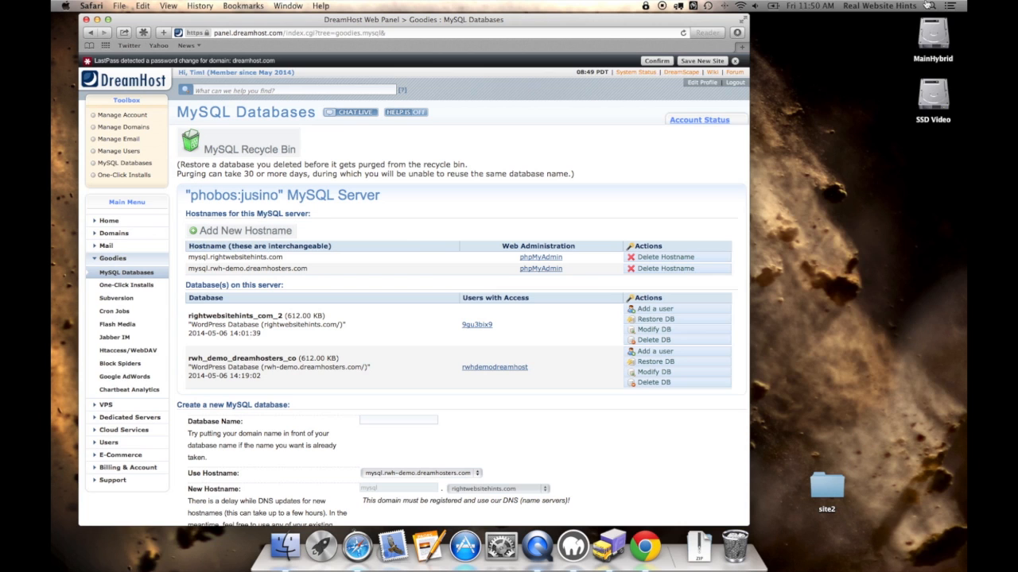
Launch TextEdit and note the database user name 9gu3bix9
type("te")
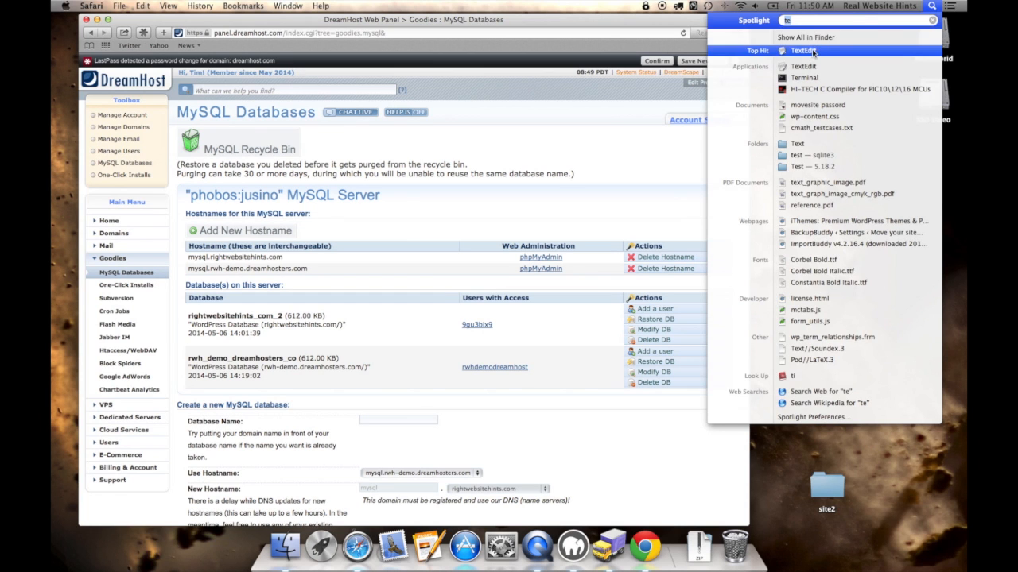
left_click(803, 50)
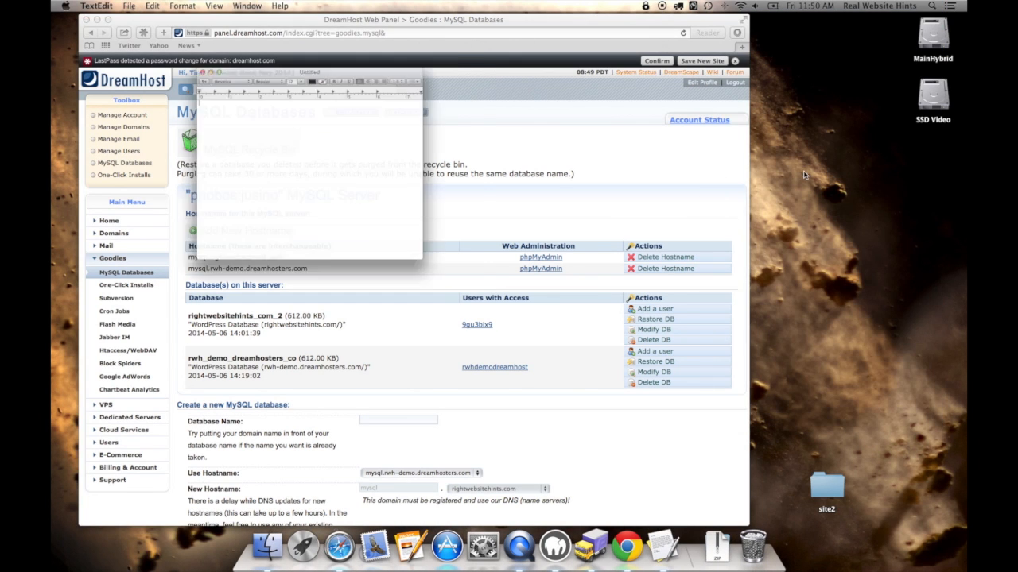
left_click_drag(298, 72, 755, 72)
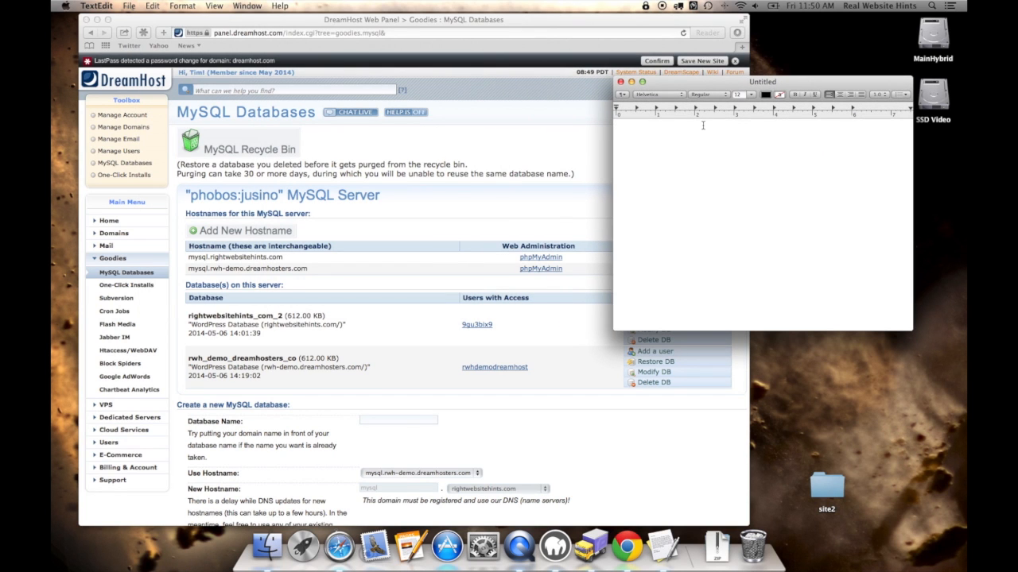
type("9")
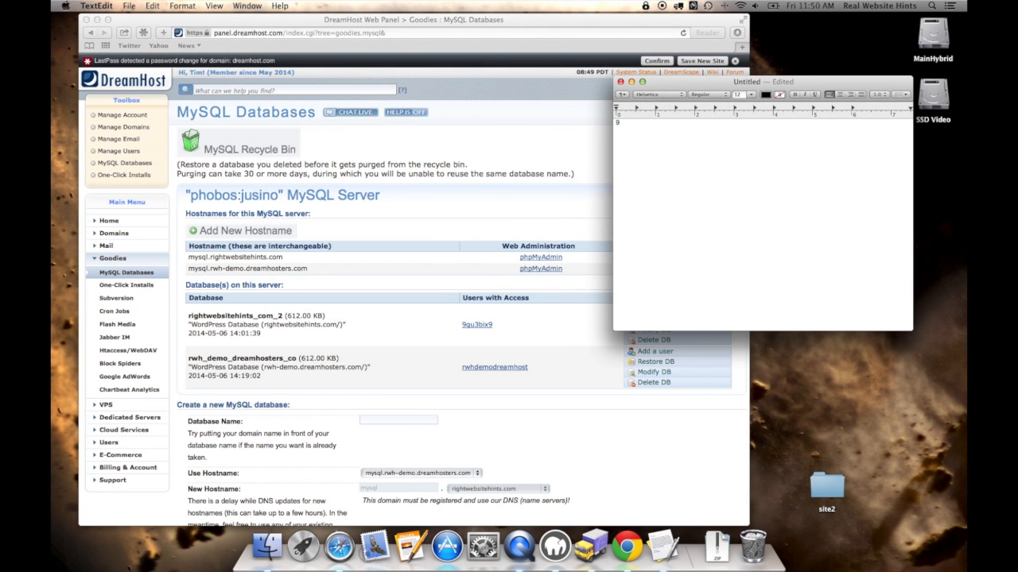
type("gu3")
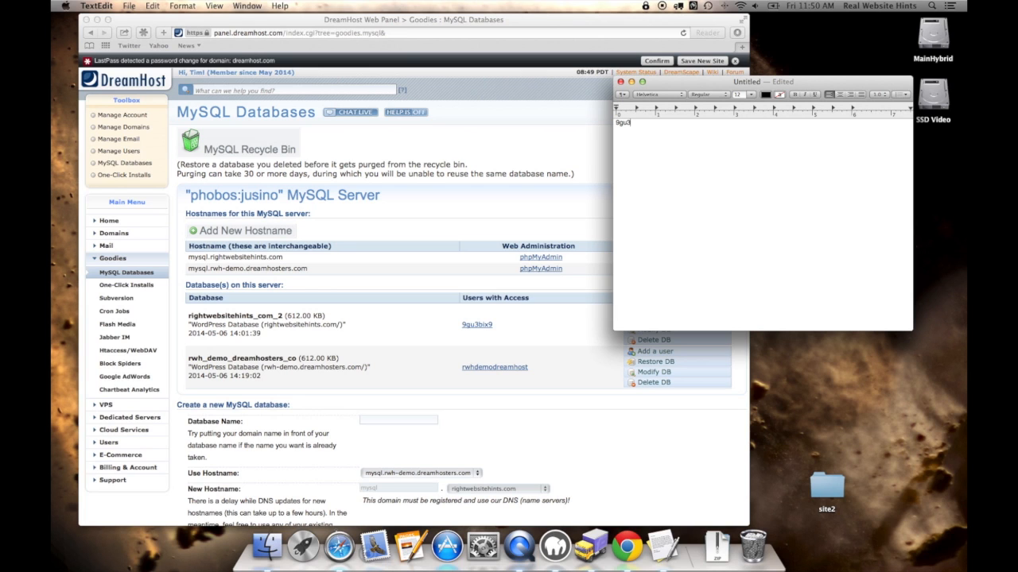
type("3bix")
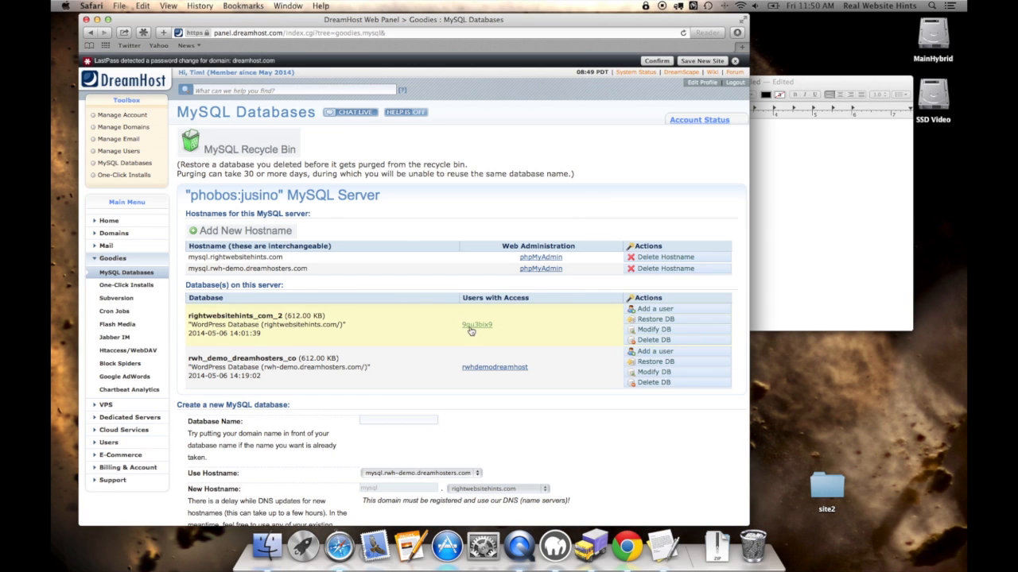
left_click(476, 324)
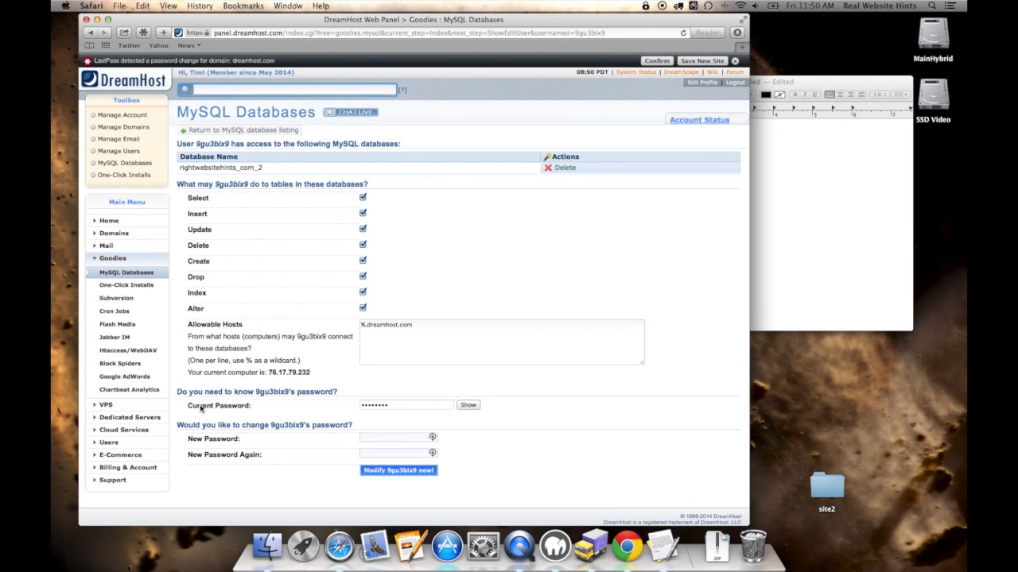
left_click(467, 404)
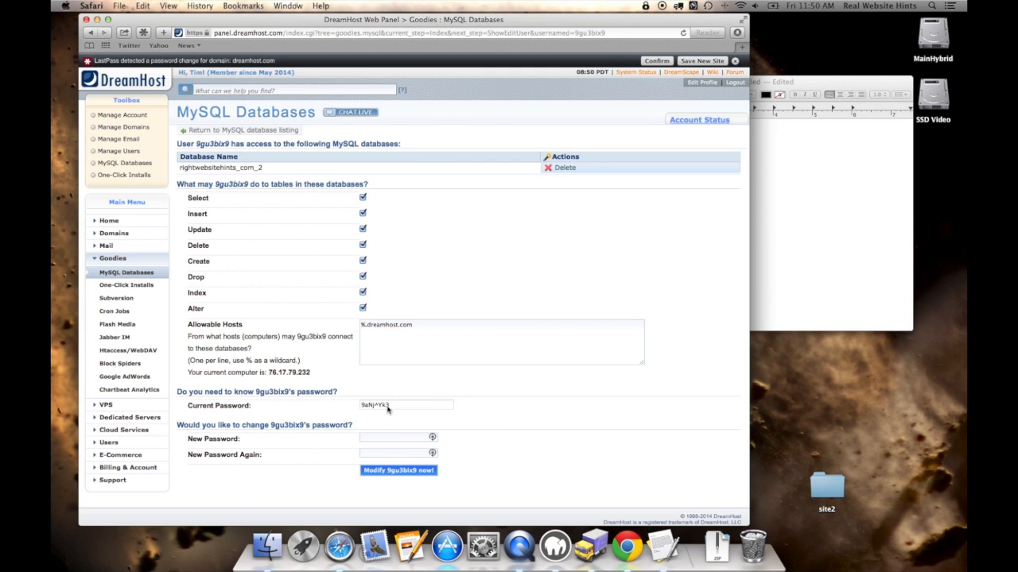
double_click(386, 405)
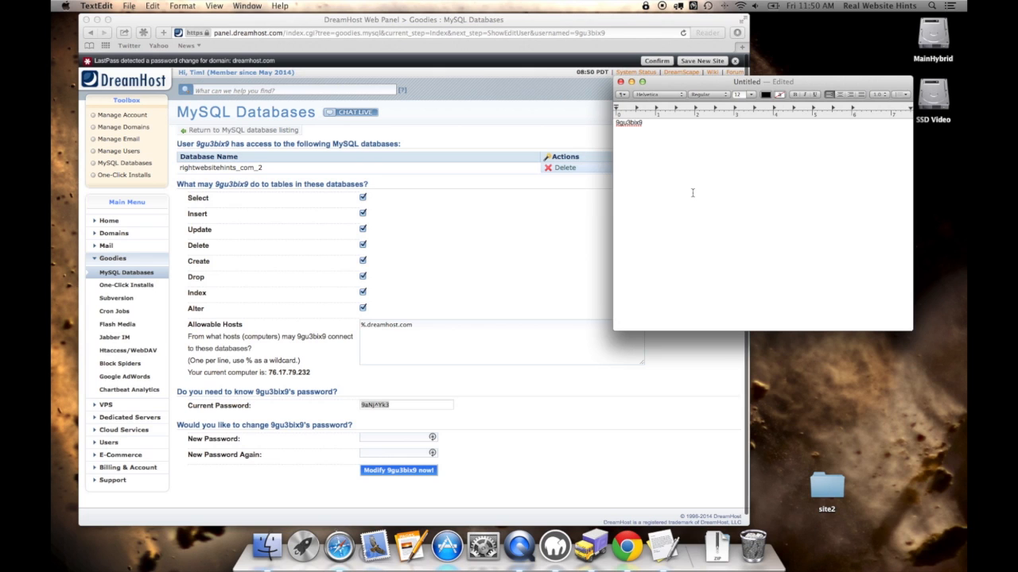
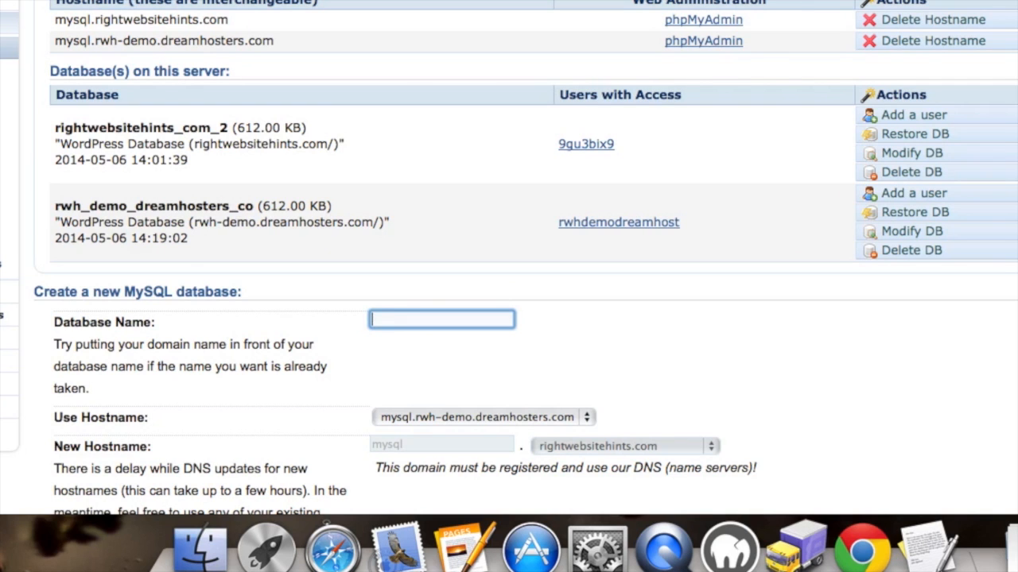
Add database righthintssite2 on mysql.rightwebsitehints.com with first user 9gu3bix9
type("righthintssite2")
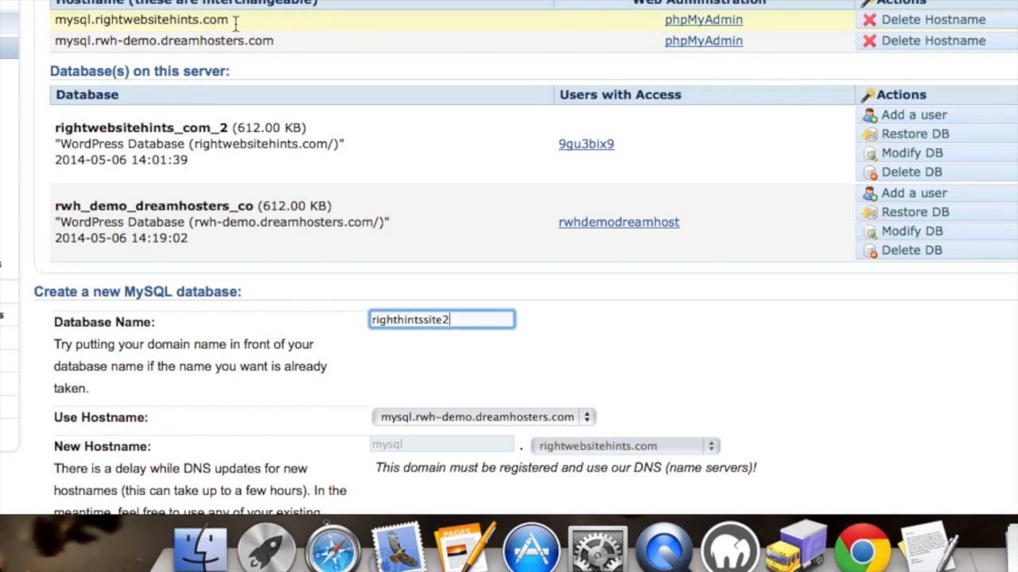
mouse_move(157, 24)
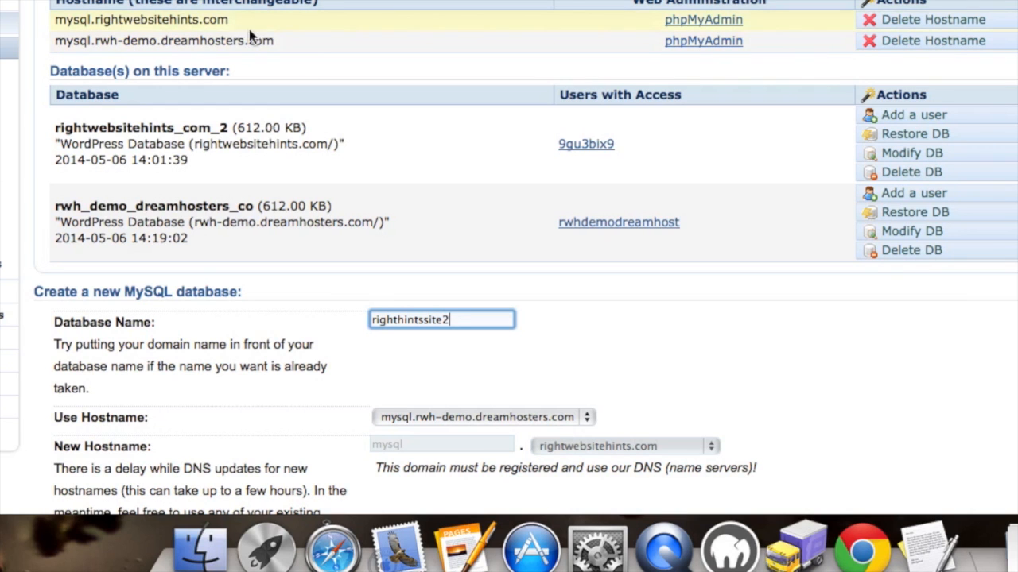
scroll("down", 3)
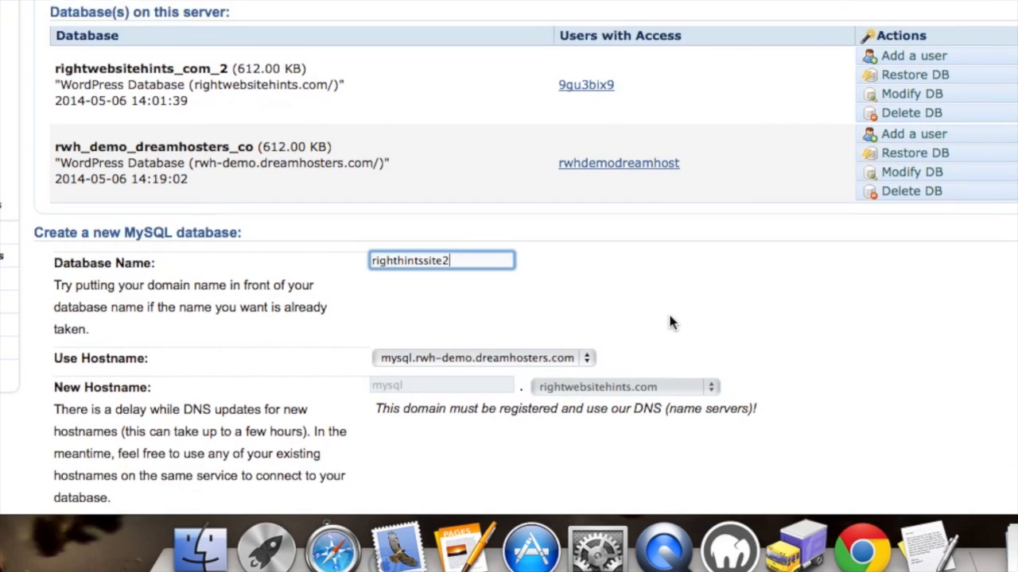
scroll("down", 3)
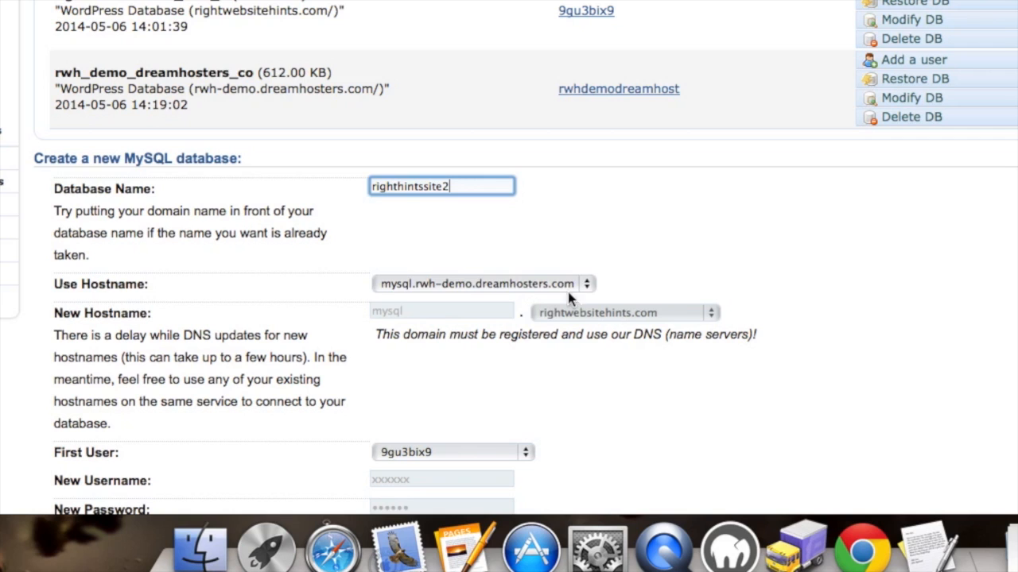
left_click(481, 284)
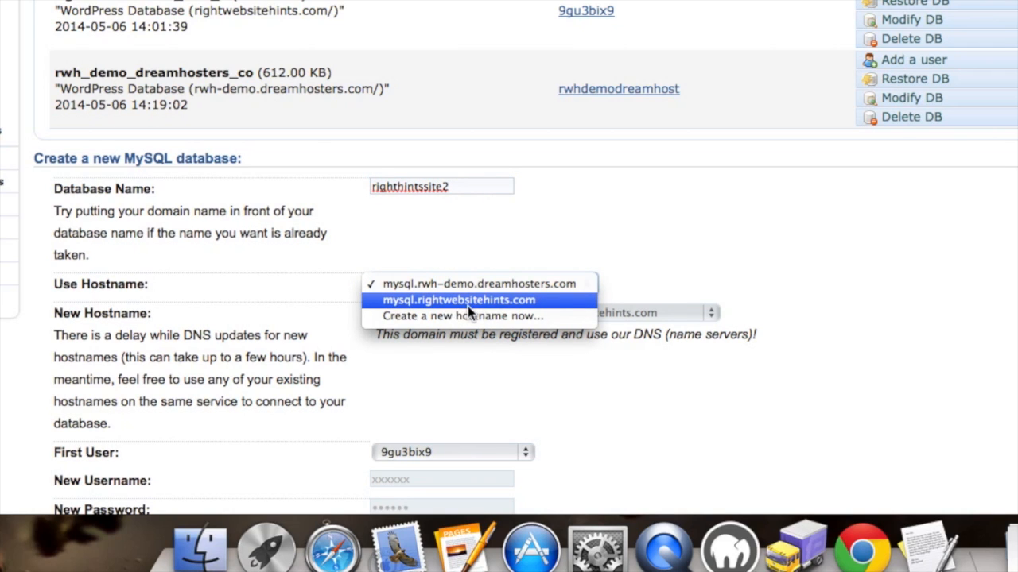
left_click(459, 300)
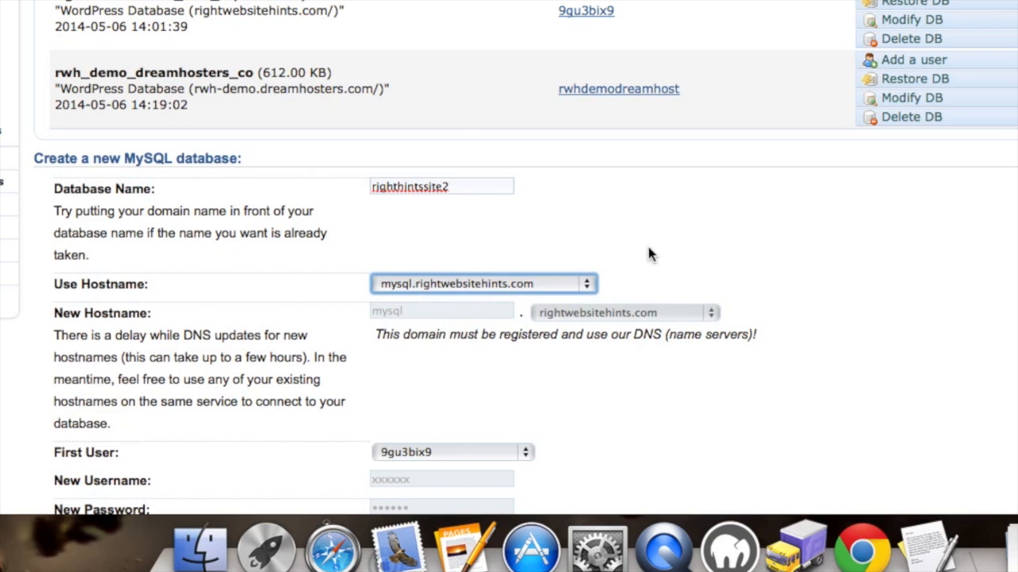
scroll("down", 3)
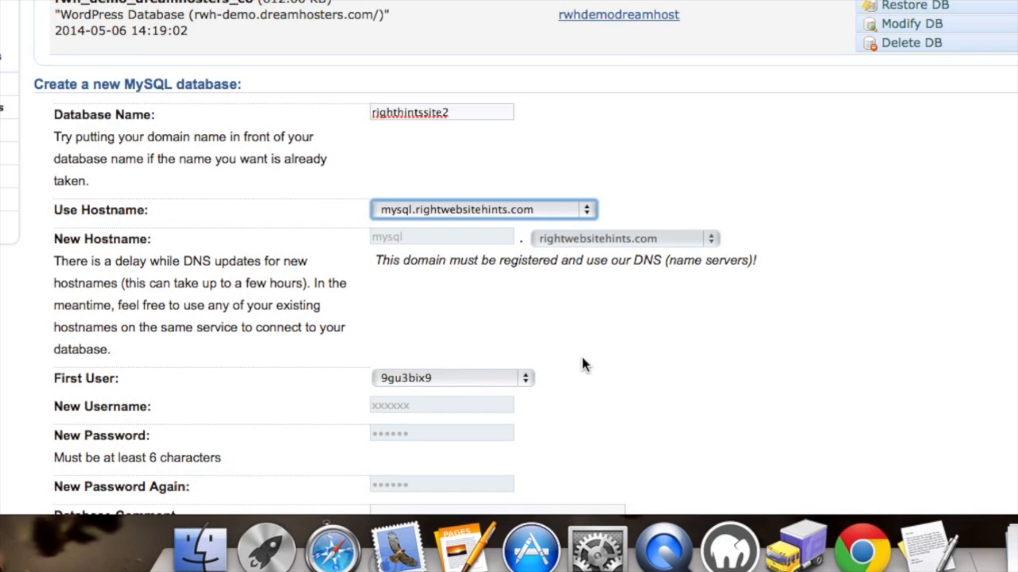
scroll("down", 3)
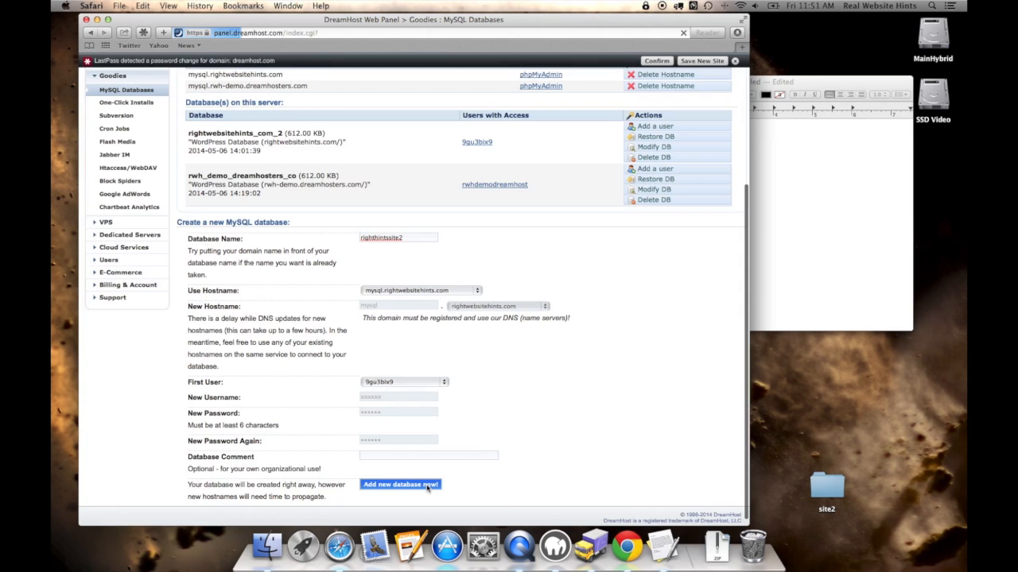
left_click(399, 484)
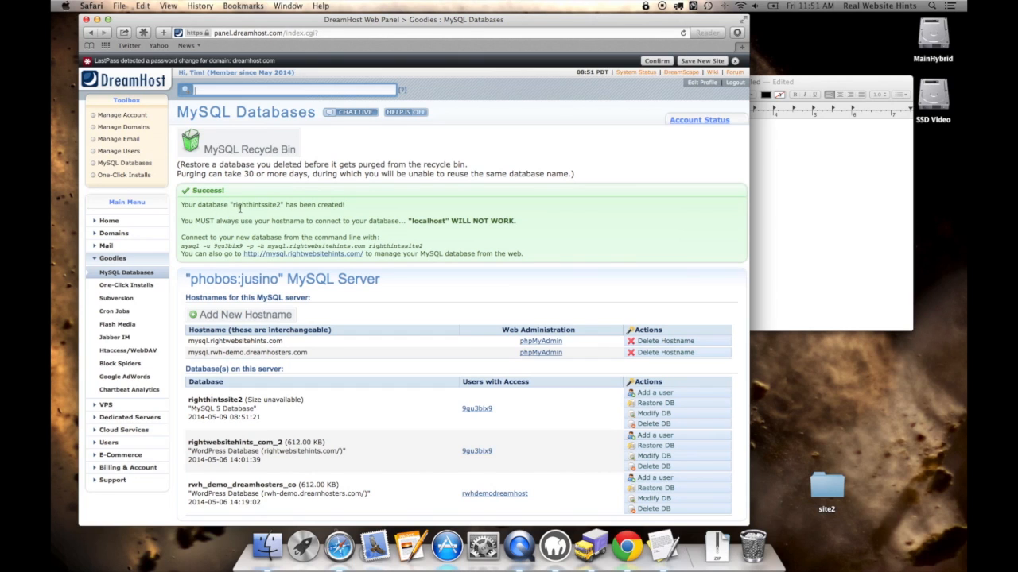
mouse_move(259, 213)
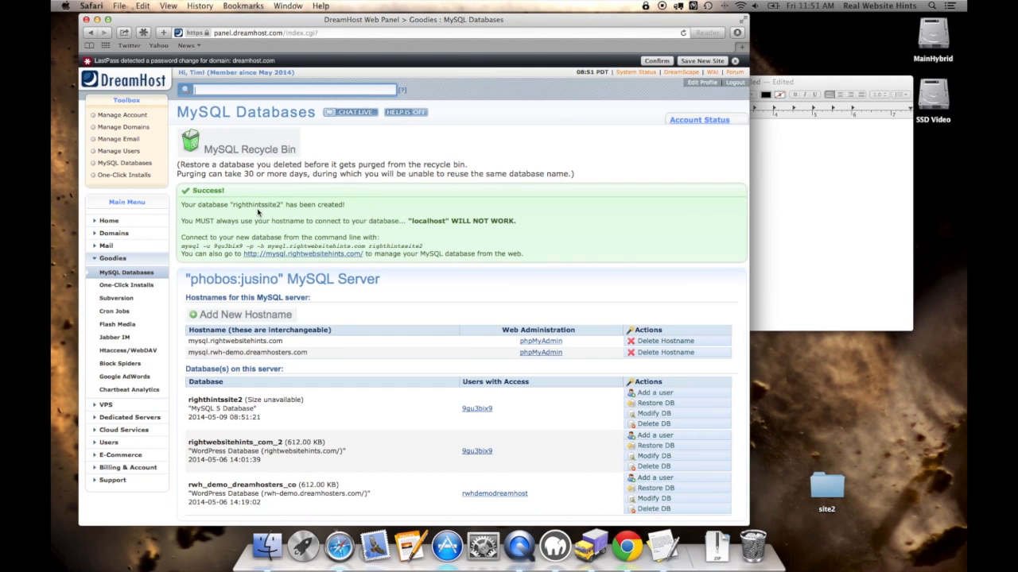
mouse_move(535, 175)
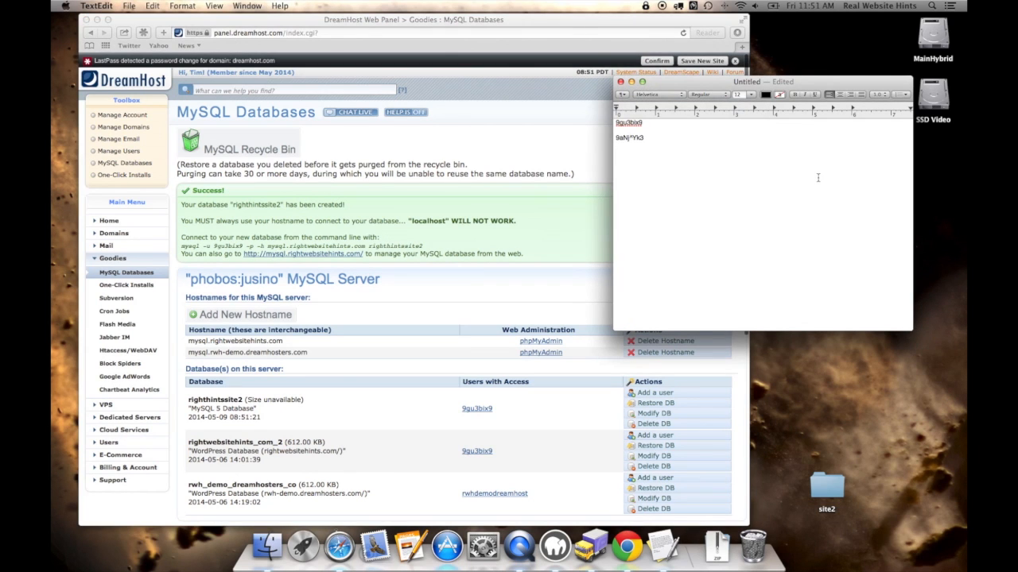
Note righthintssite2 and the mysql.rightwebsitehints.com hostname in TextEdit
type("righthintssite")
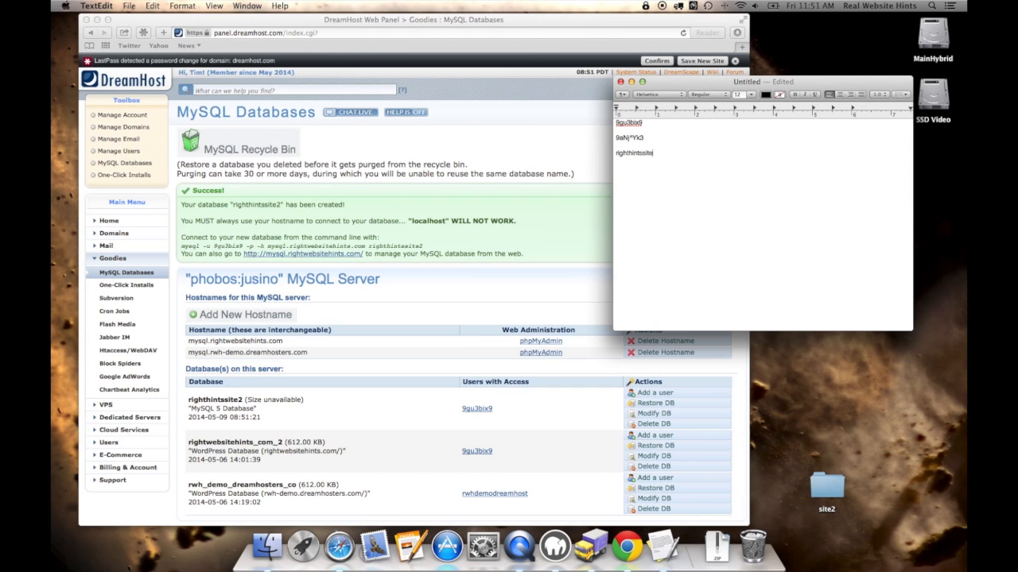
type("2")
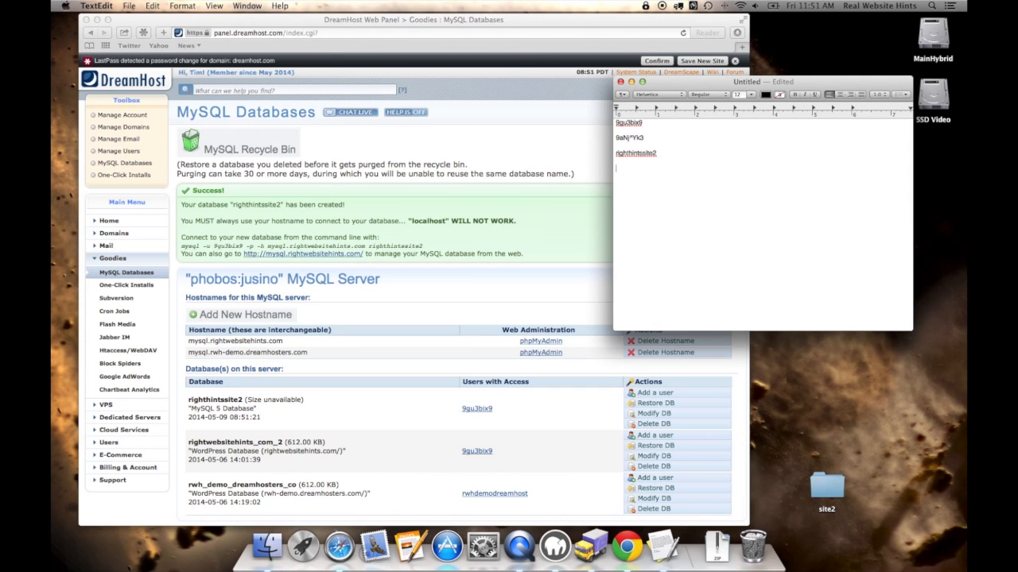
type("mysql.r")
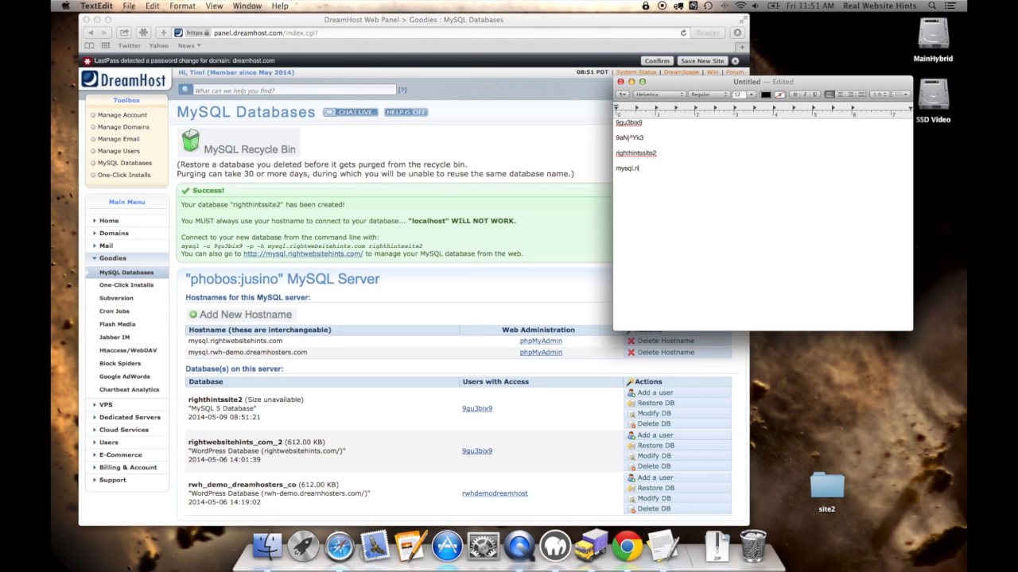
type("ightweb")
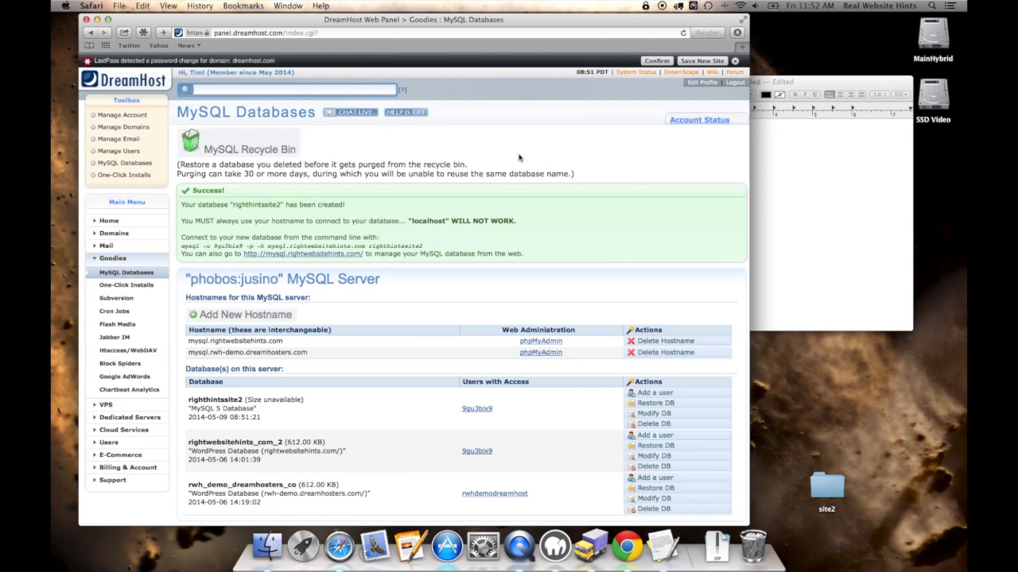
mouse_move(505, 154)
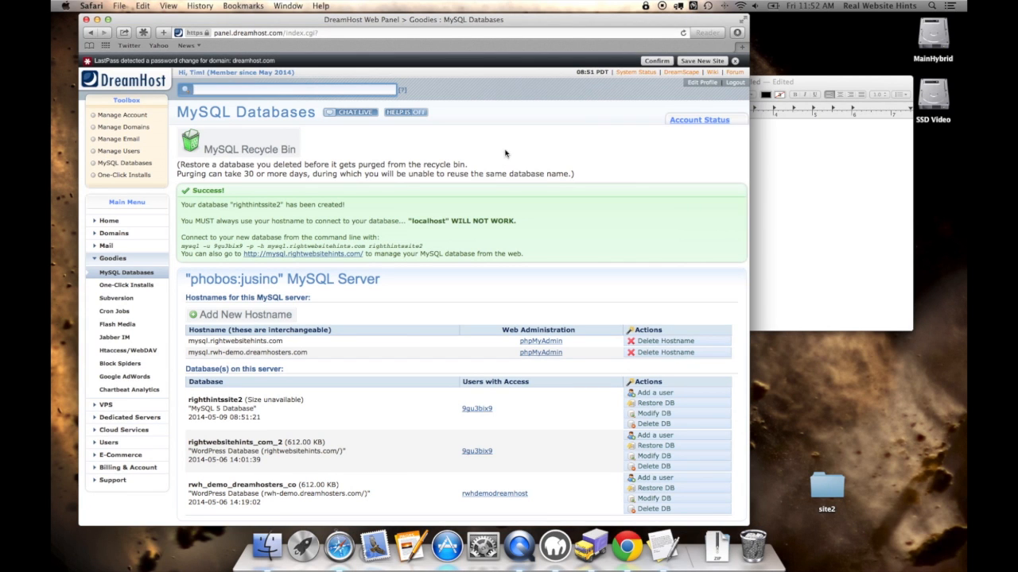
mouse_move(469, 144)
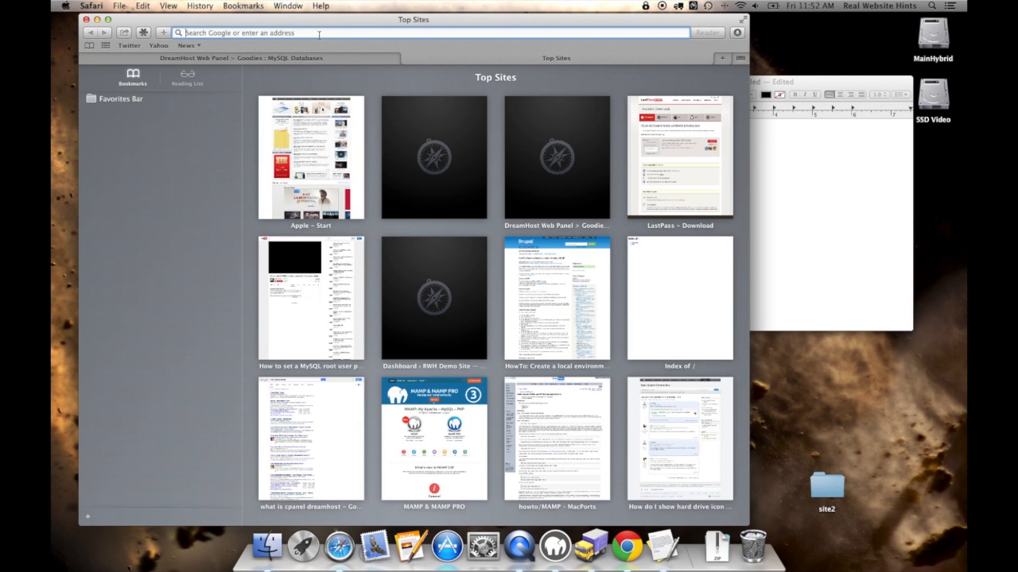
Go to rightwebsitehints.com/importbuddy.php in a new Safari tab
type("rightwebsitehints.com/p")
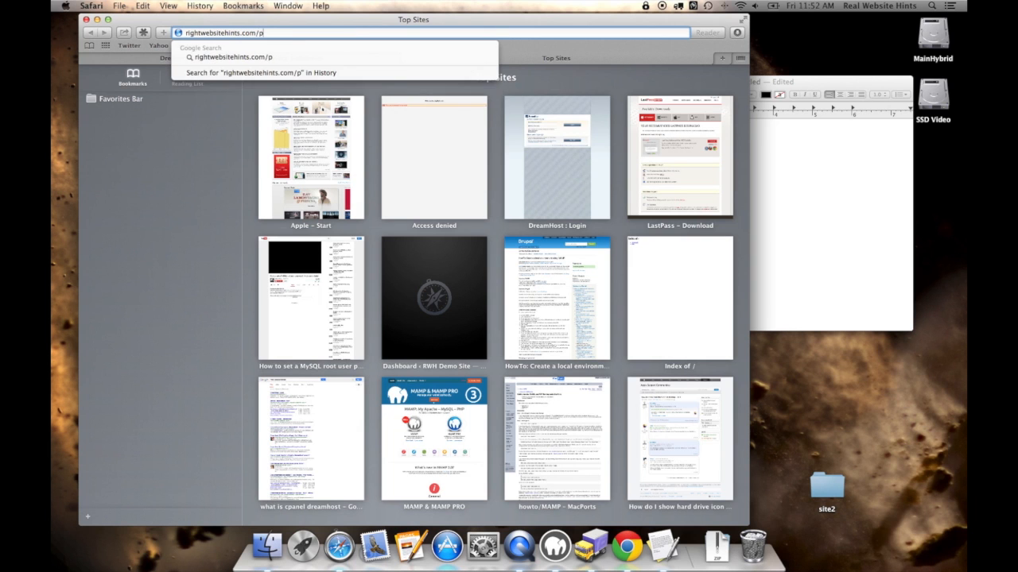
type("importbuddy.php")
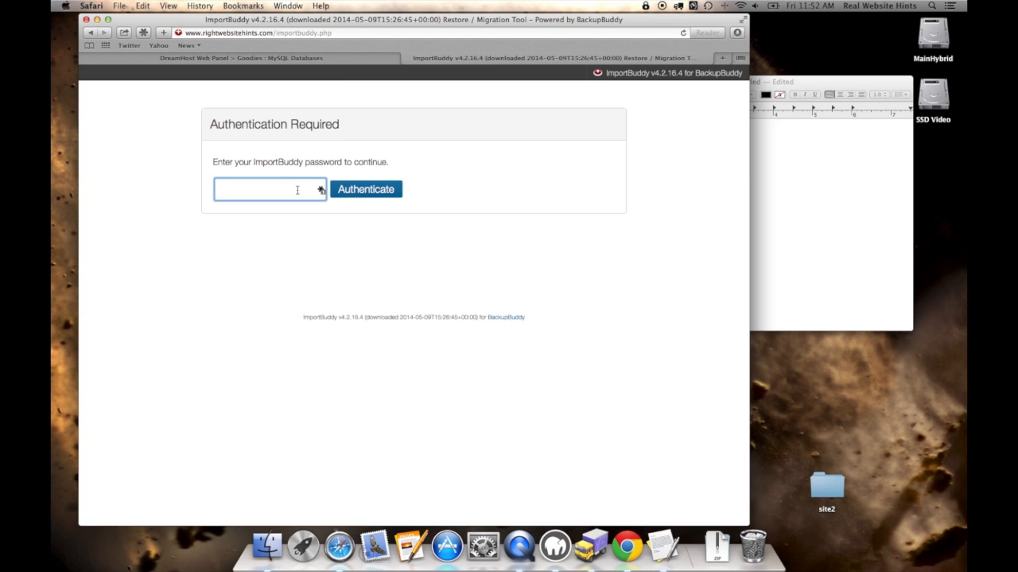
Authenticate in ImportBuddy and extract the server's Site2 backup zip
left_click(255, 189)
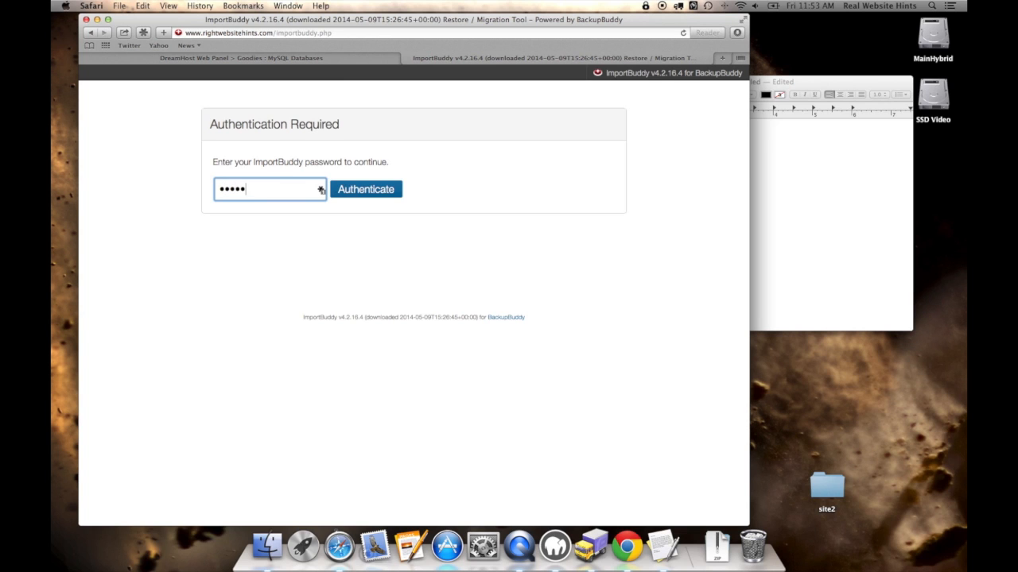
left_click(366, 189)
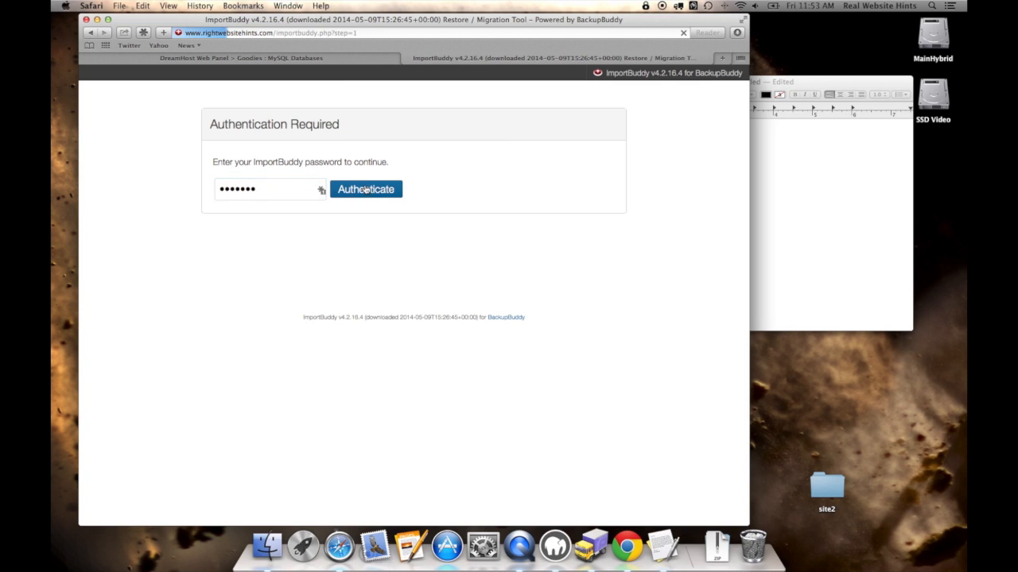
left_click(366, 189)
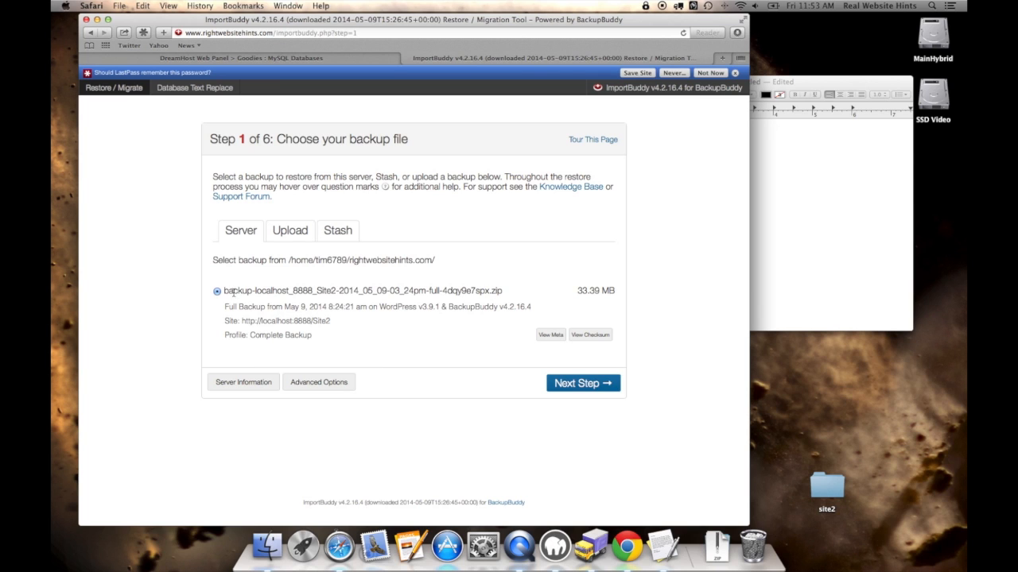
mouse_move(500, 311)
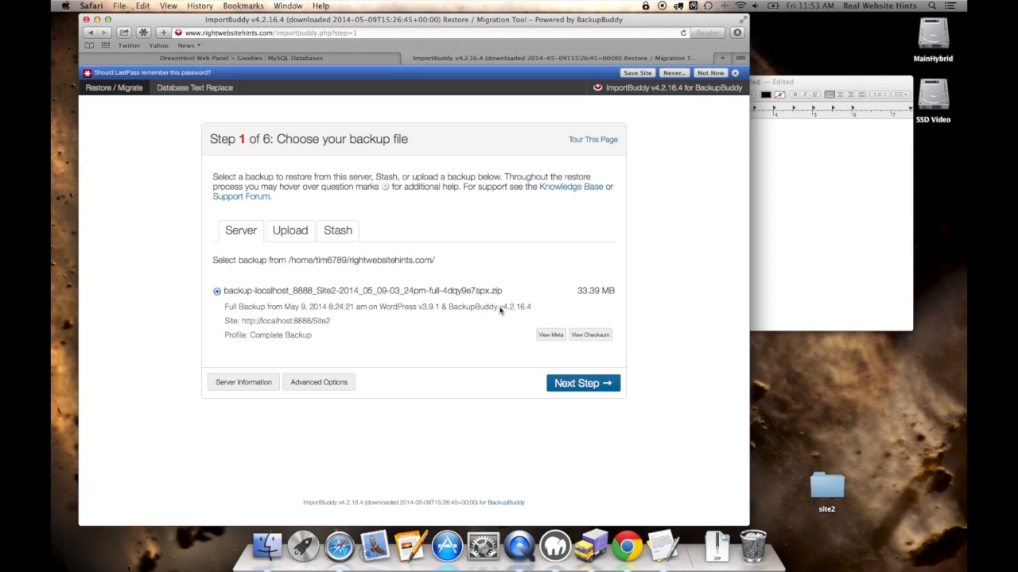
mouse_move(430, 306)
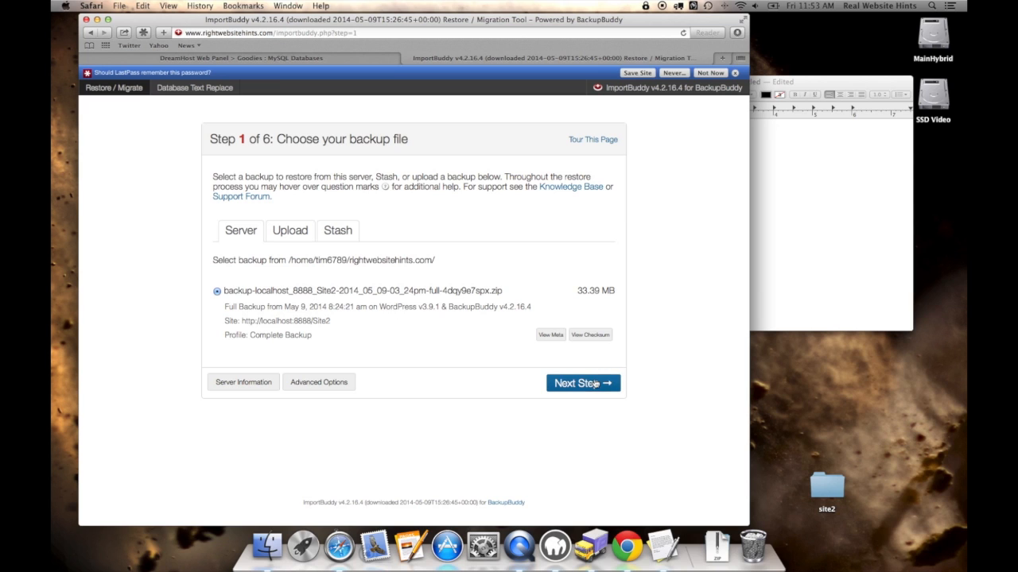
left_click(582, 382)
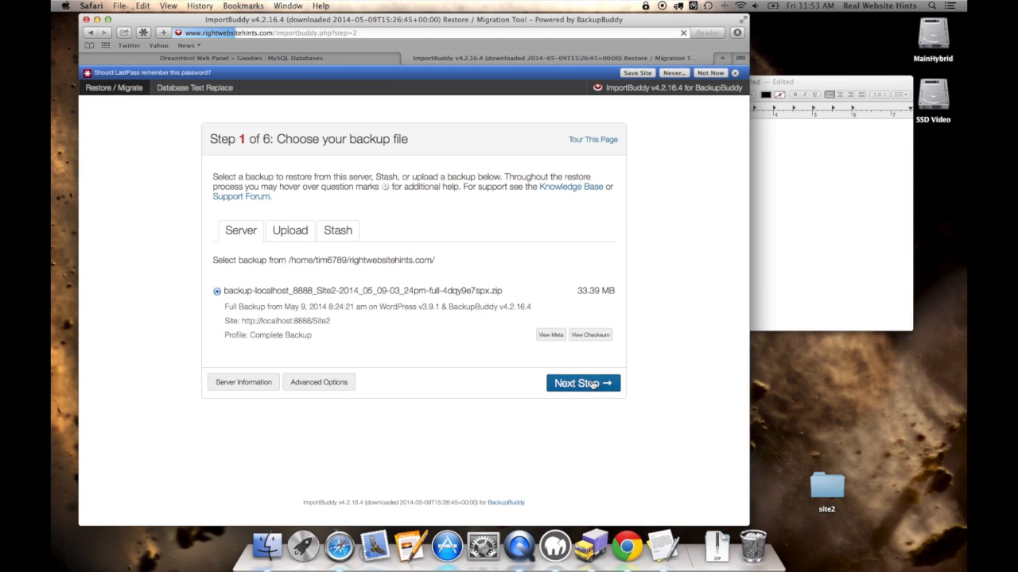
left_click(582, 384)
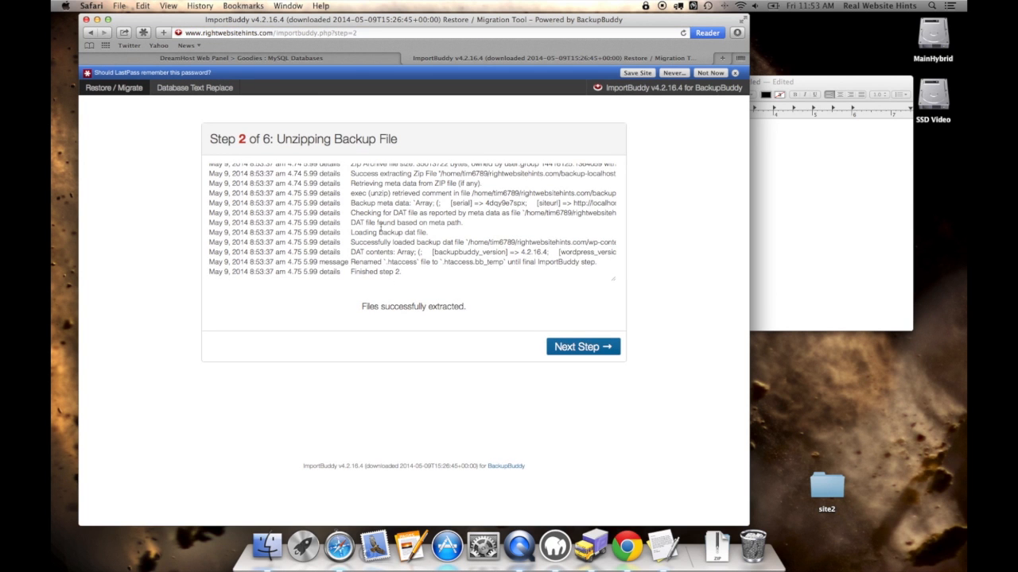
Continue to Step 3, URL & Database Settings, and scroll down the page
left_click(582, 347)
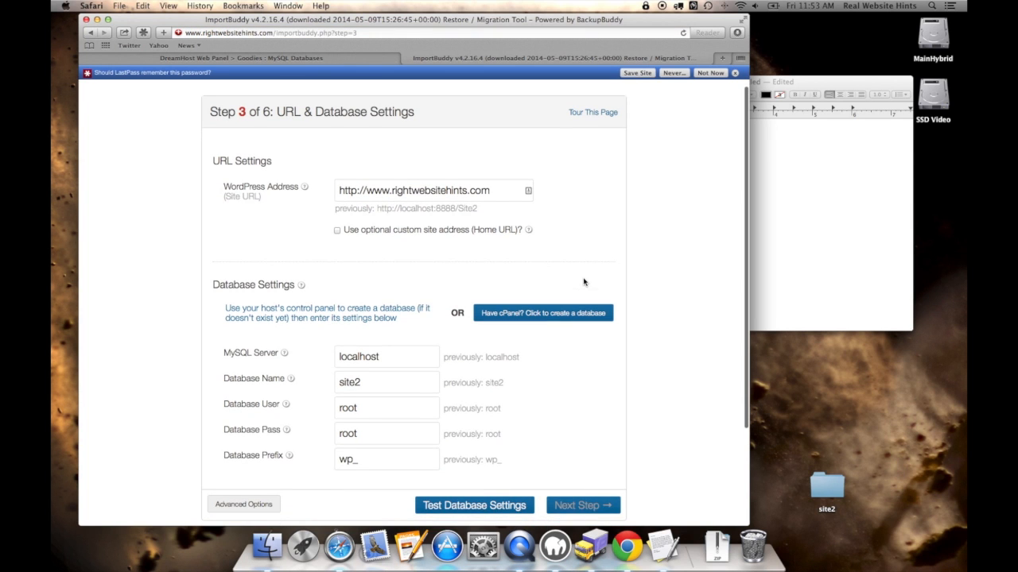
mouse_move(314, 197)
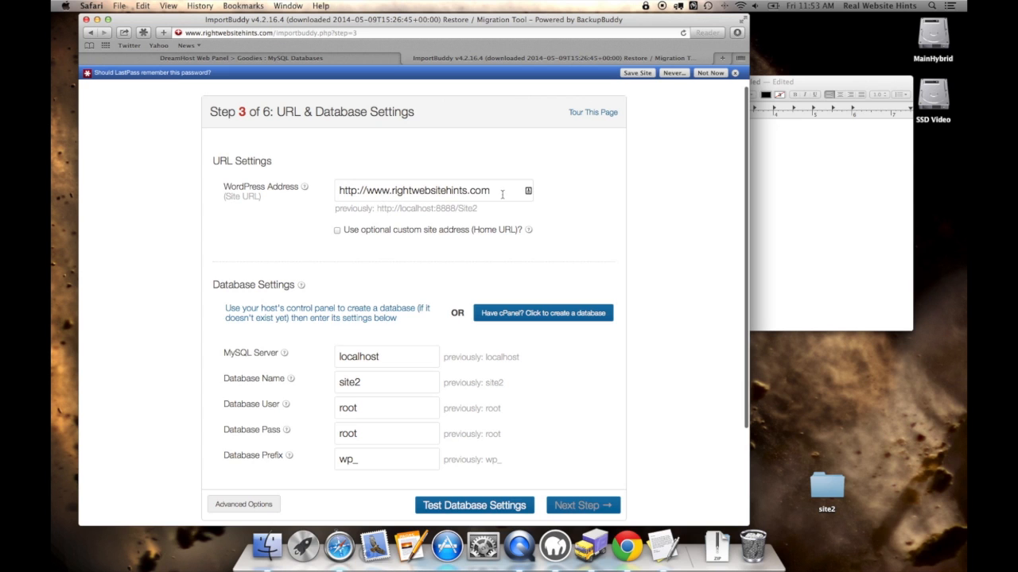
scroll("down", 3)
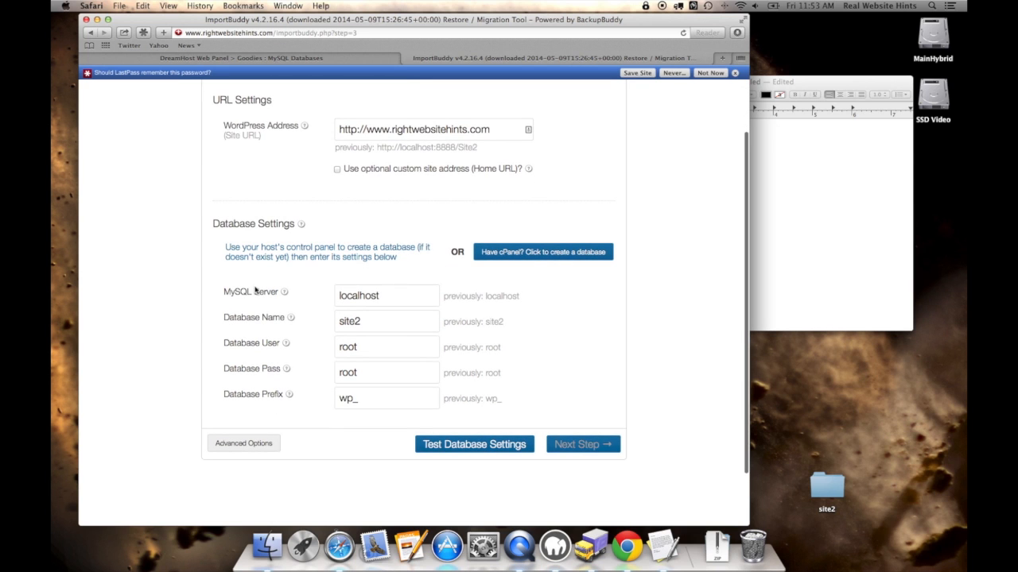
mouse_move(283, 302)
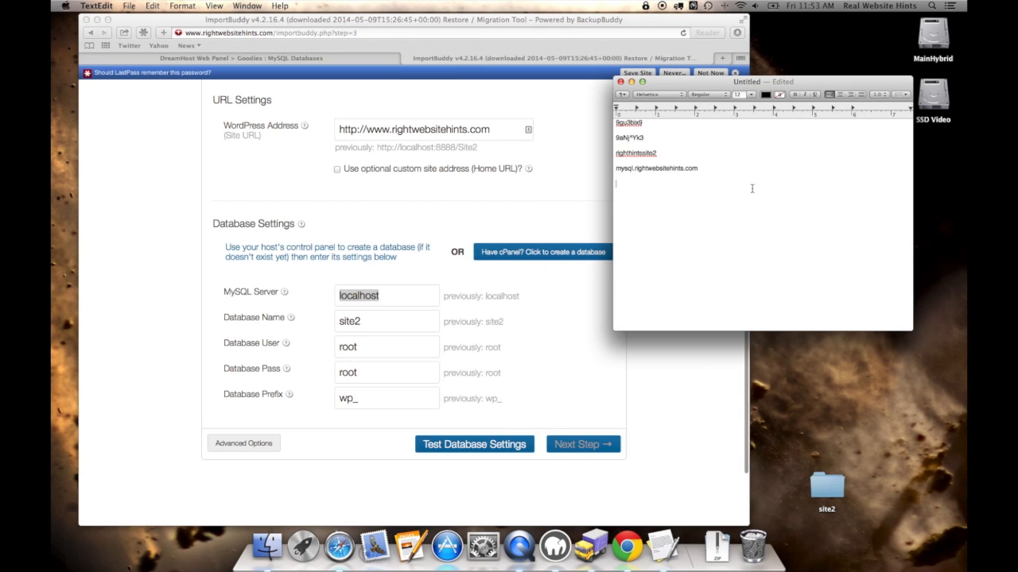
Copy mysql.rightwebsitehints.com and righthintssite2 from the notes into ImportBuddy's database fields
double_click(656, 168)
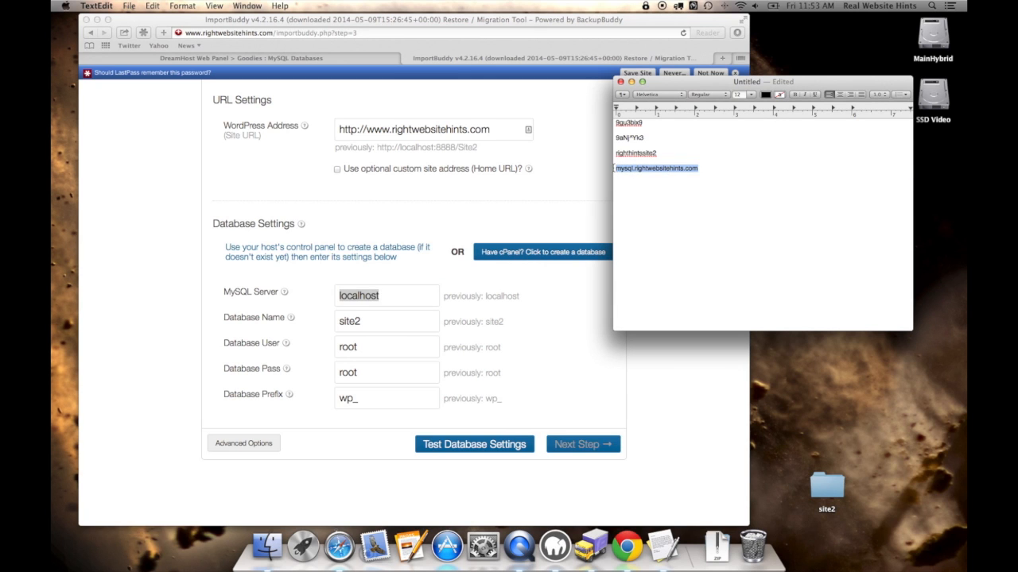
right_click(656, 168)
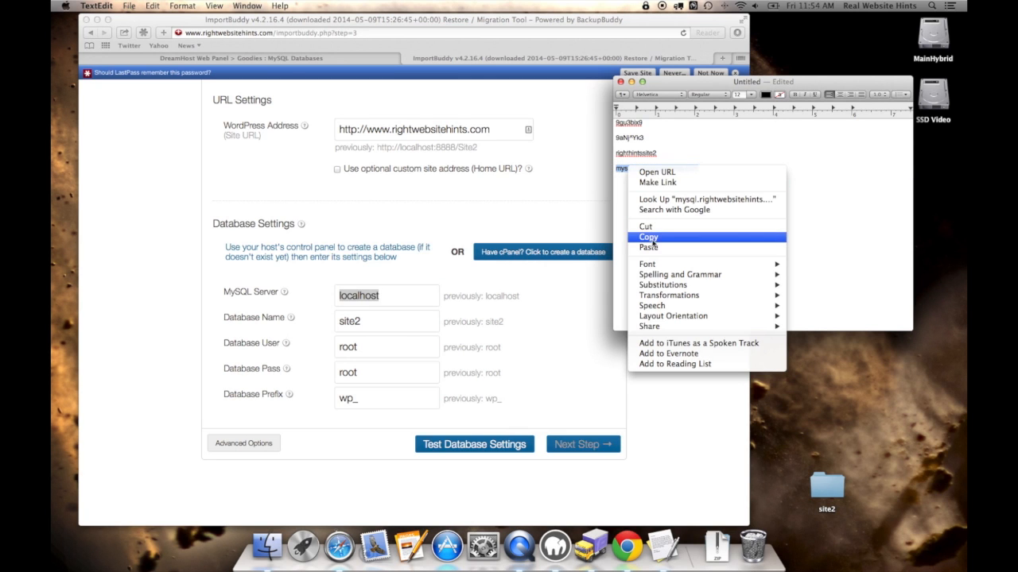
left_click(648, 237)
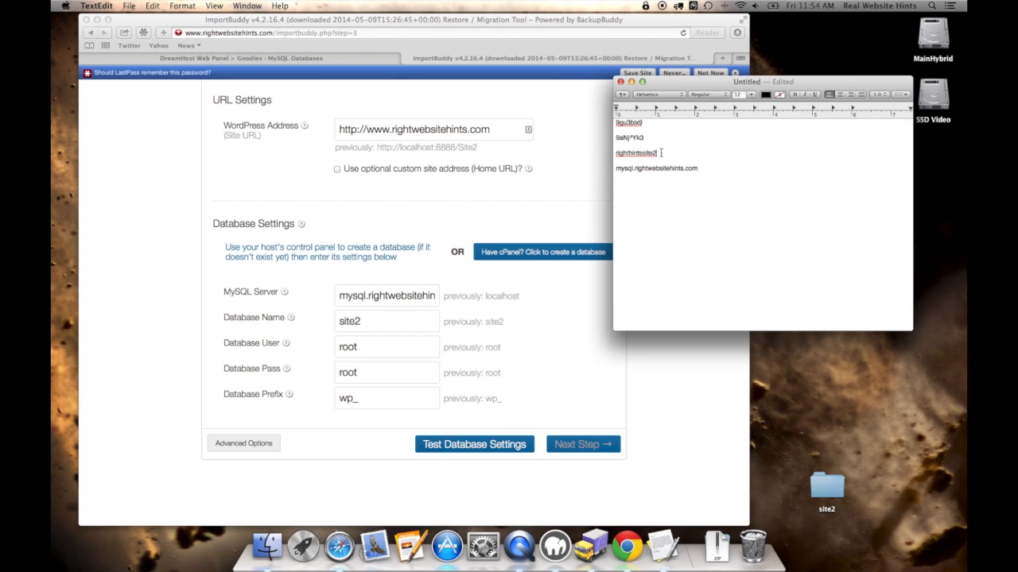
double_click(635, 153)
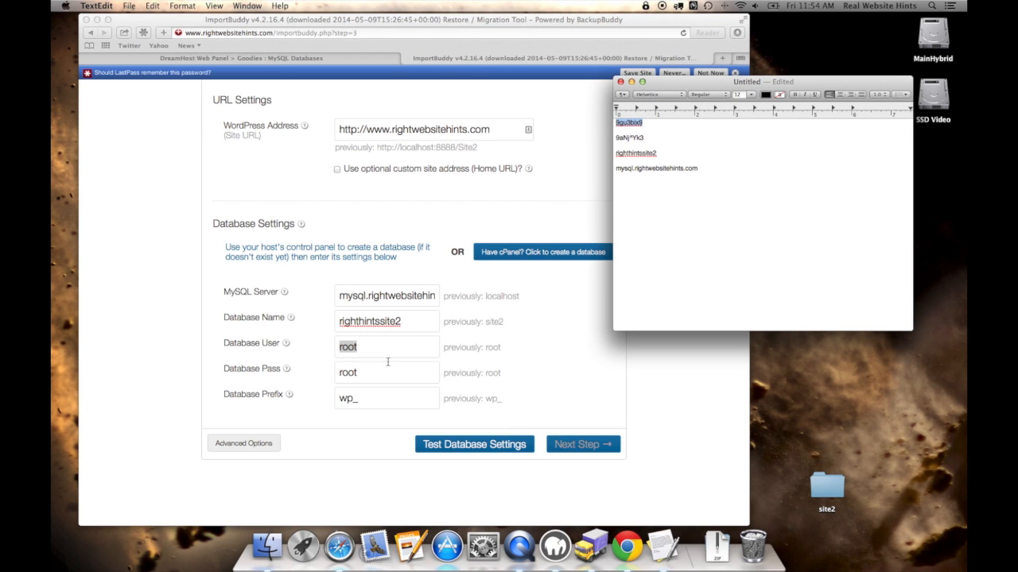
left_click(386, 347)
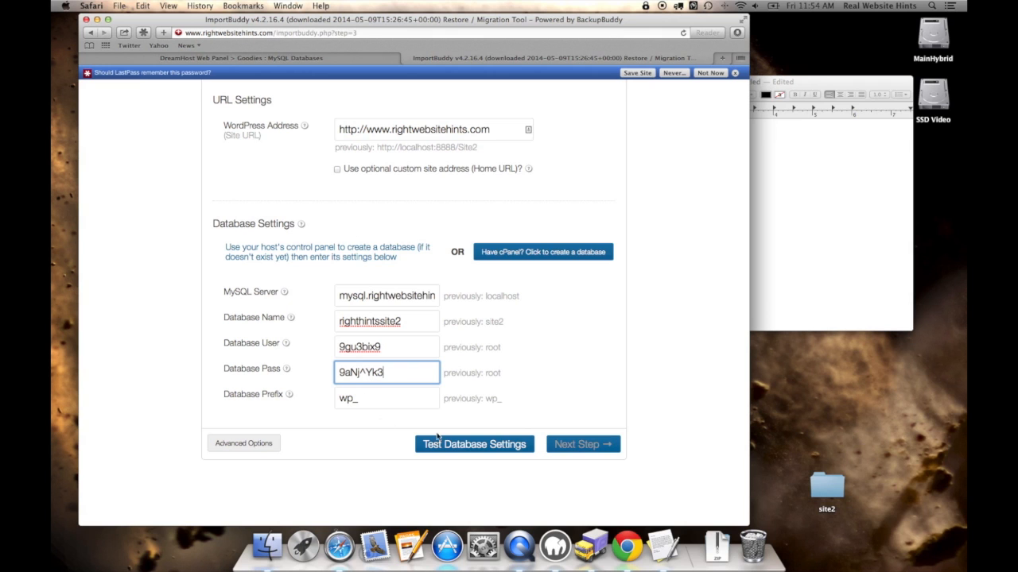
Test the live database settings, confirm all checks pass, and run the Step 4 database import
left_click(474, 444)
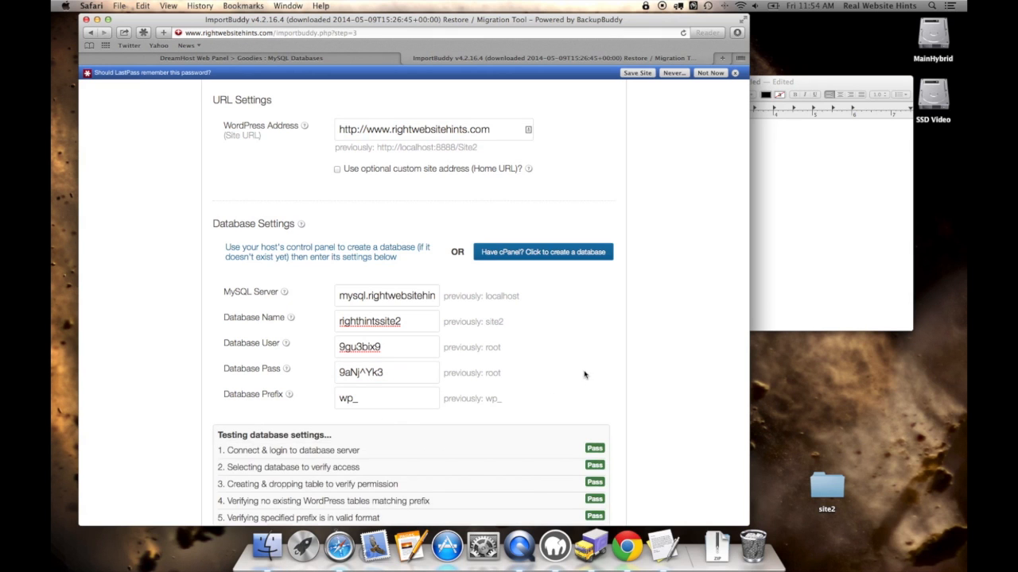
scroll("down", 3)
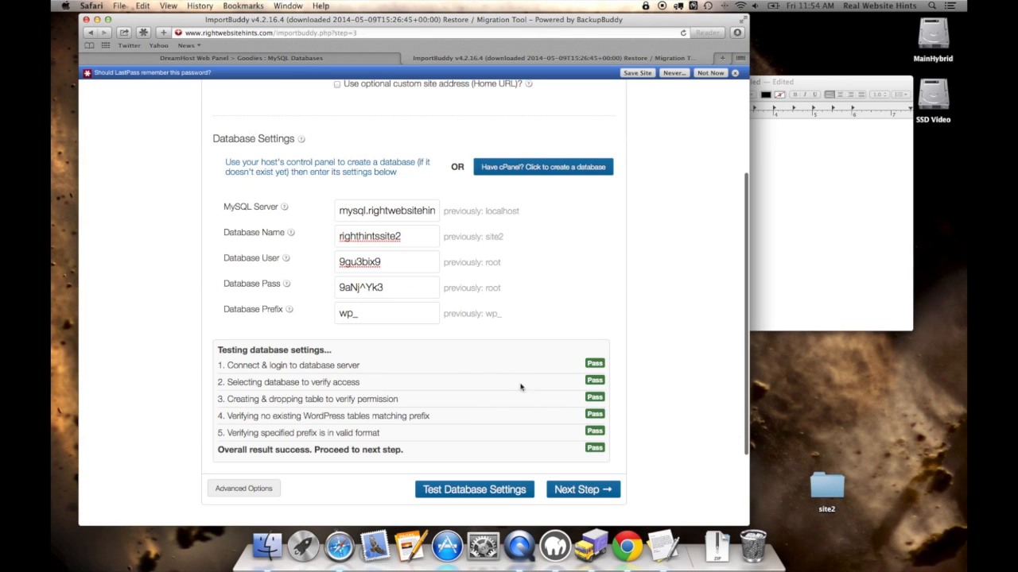
mouse_move(549, 424)
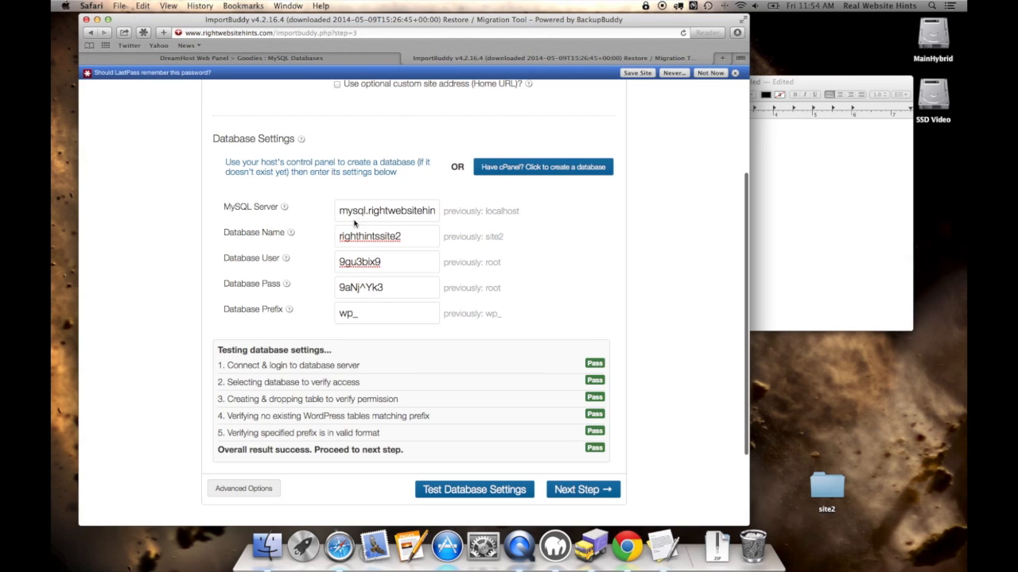
mouse_move(285, 216)
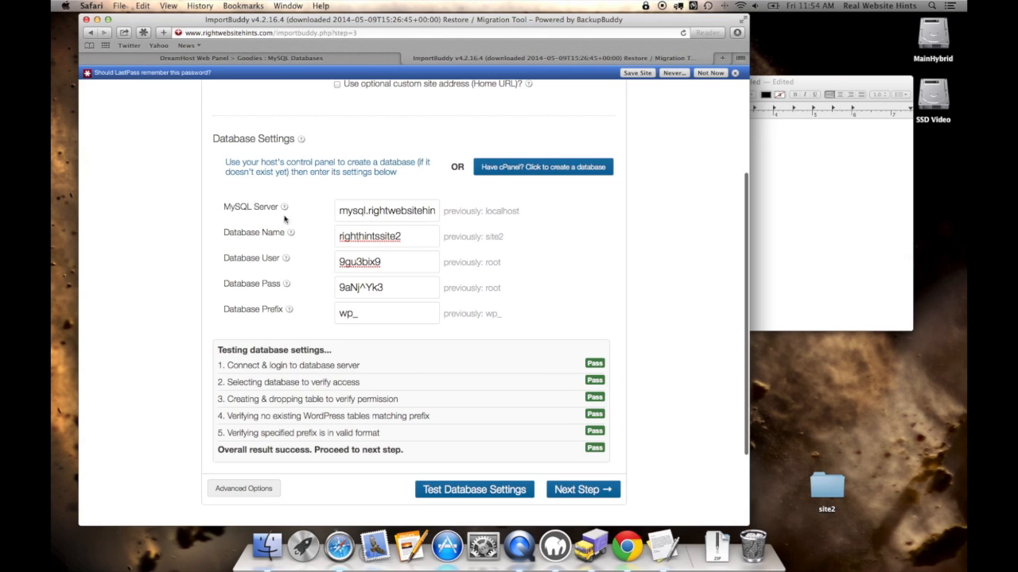
mouse_move(379, 276)
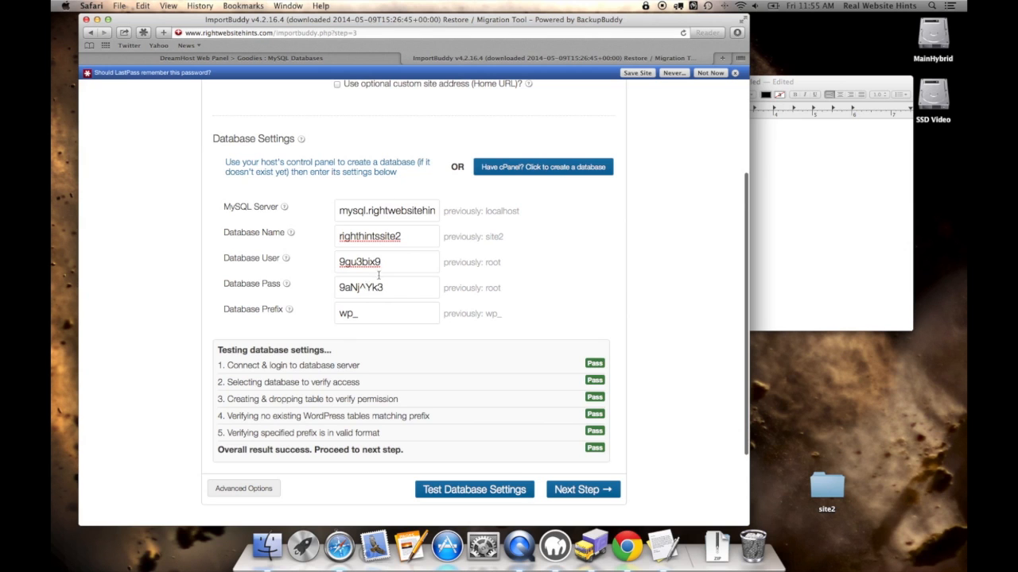
left_click(582, 489)
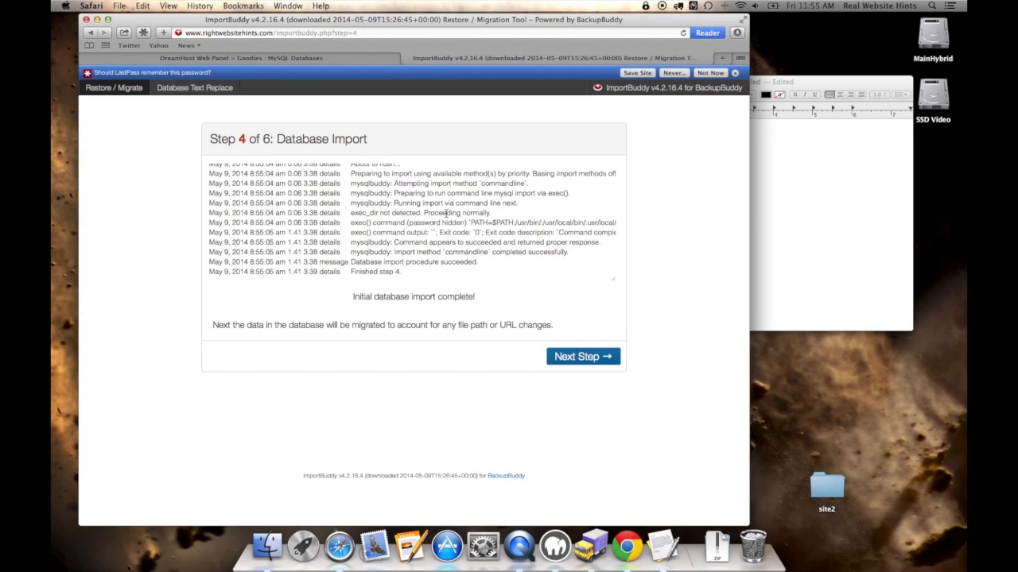
left_click(583, 357)
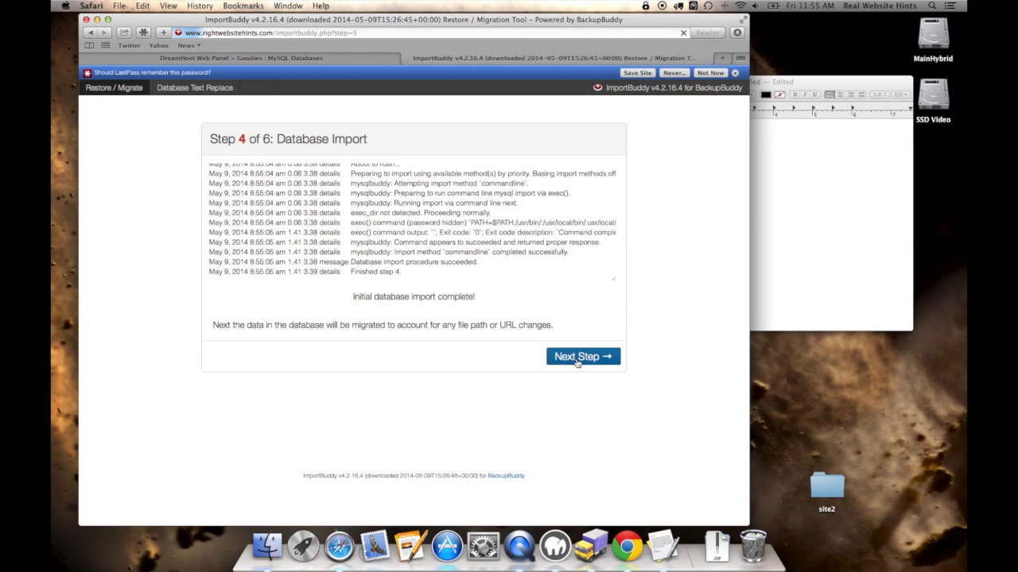
left_click(583, 356)
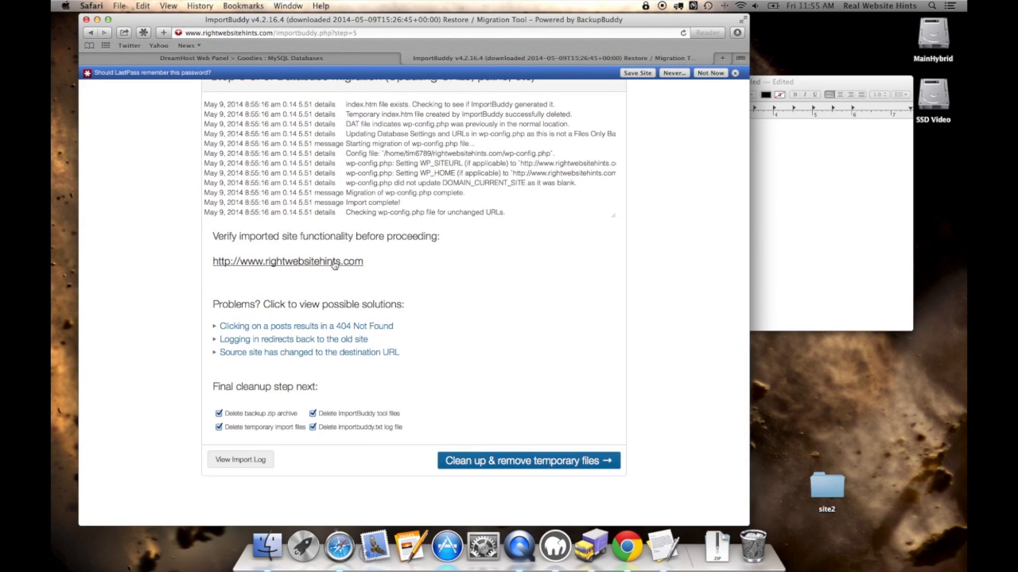
left_click(287, 261)
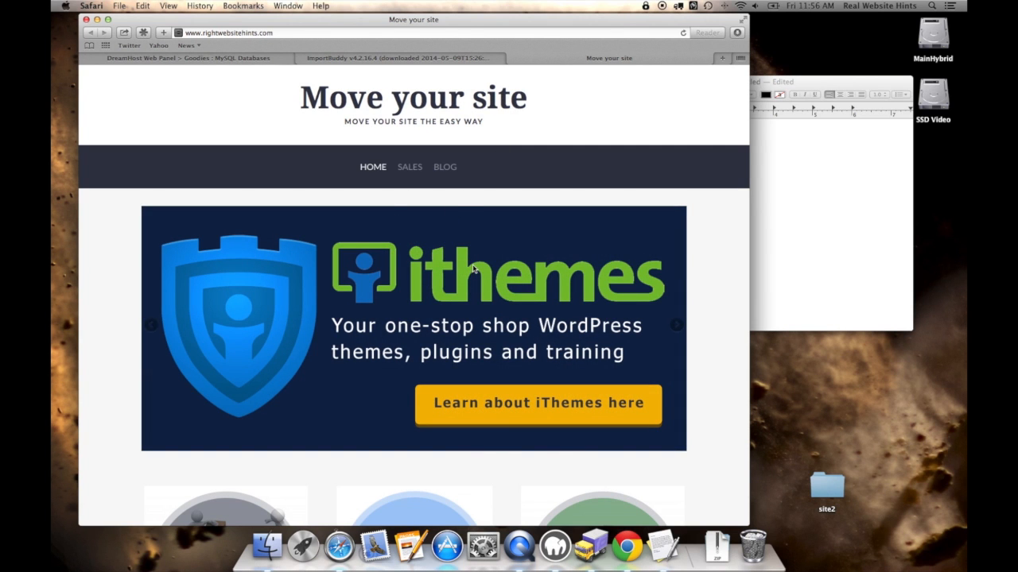
Browse the restored site's SALES and BLOG pages
left_click(409, 167)
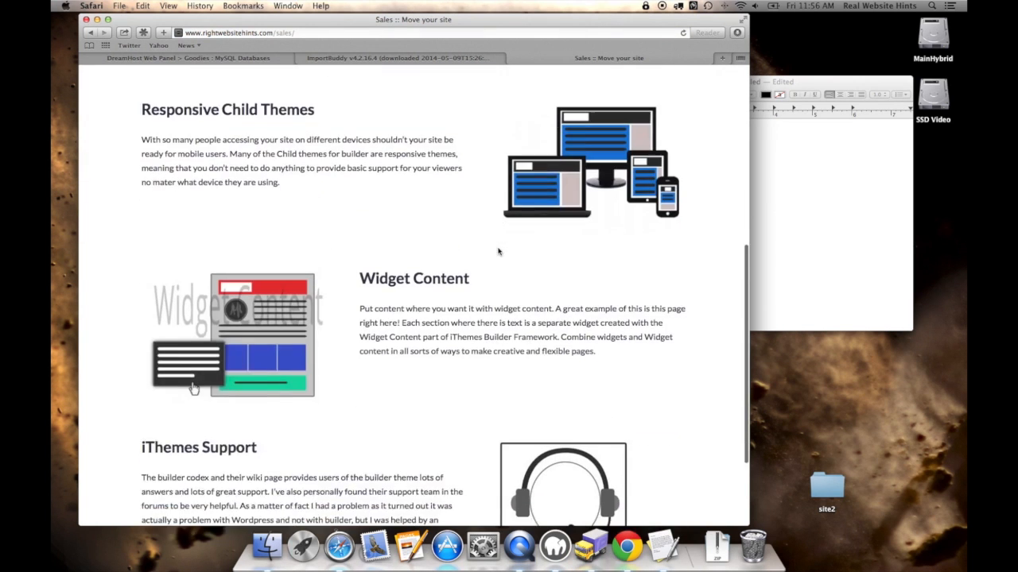
scroll("up", 3)
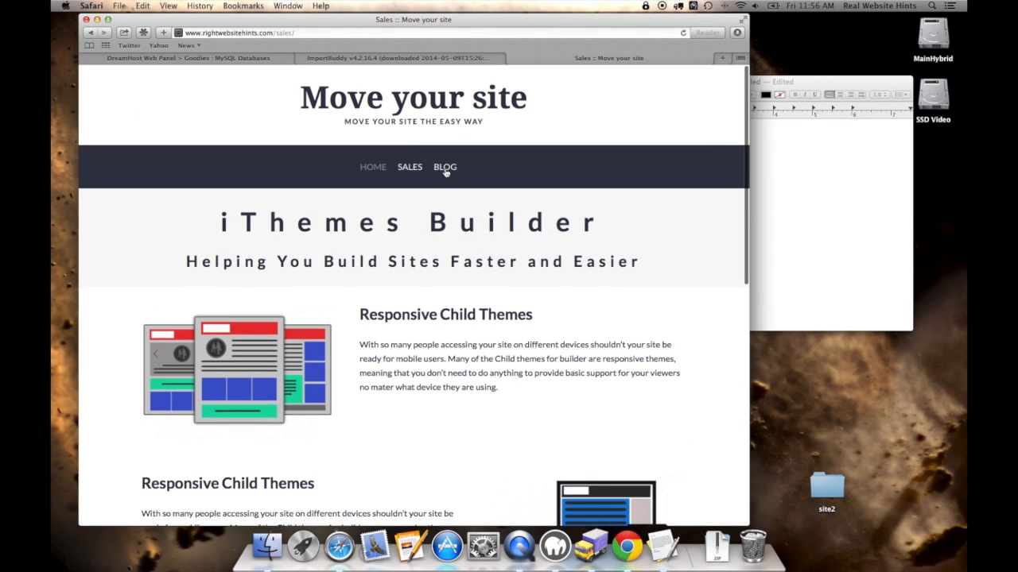
left_click(444, 167)
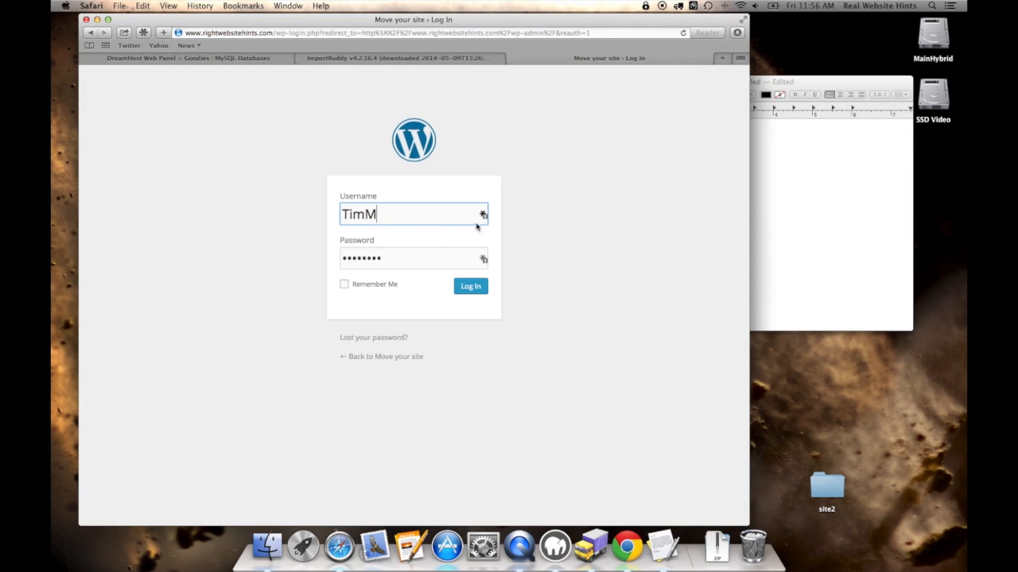
left_click(470, 286)
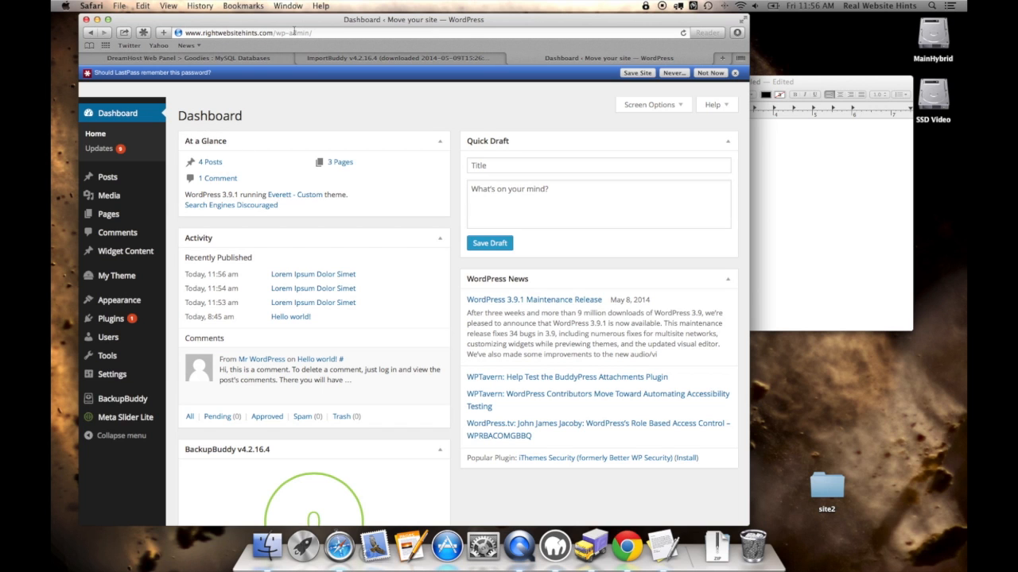
mouse_move(191, 292)
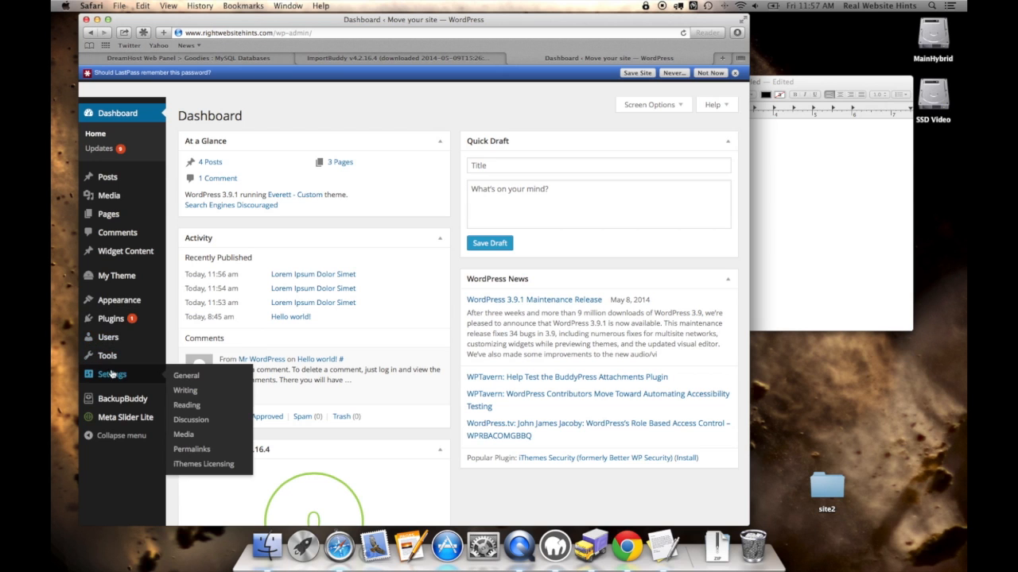
mouse_move(186, 406)
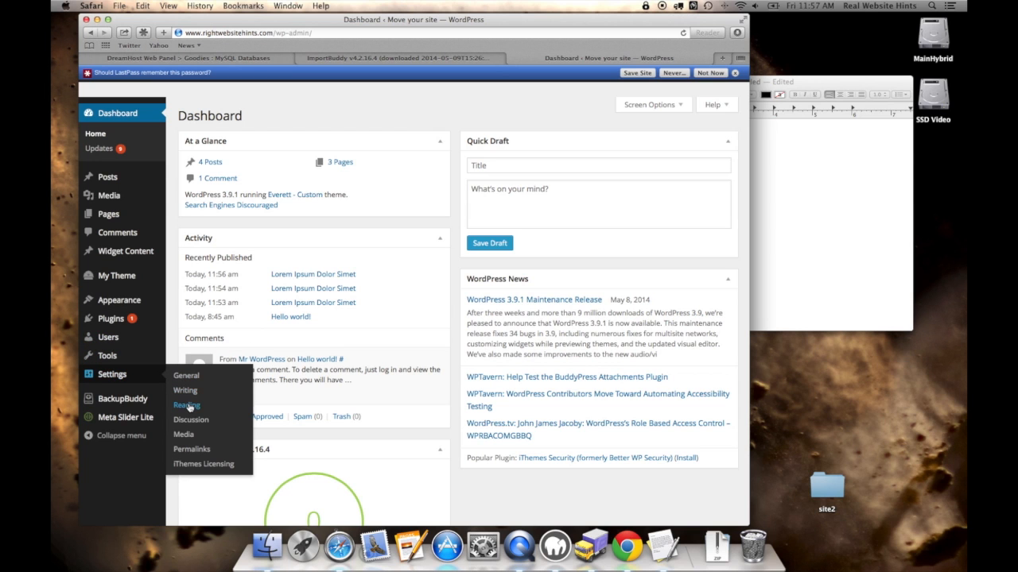
Uncheck 'Discourage search engines from indexing this site' in Reading Settings and save
left_click(186, 404)
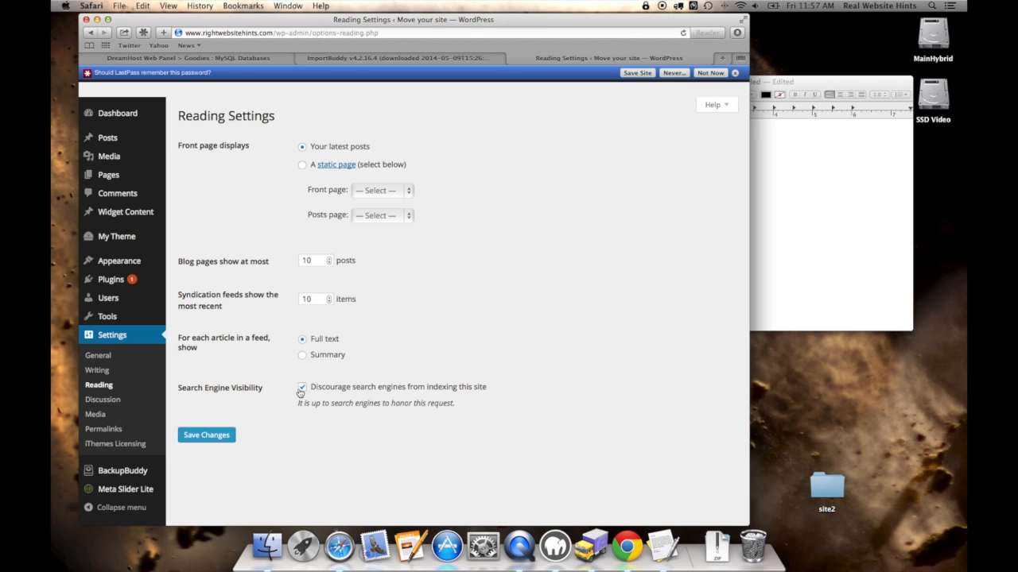
left_click(302, 387)
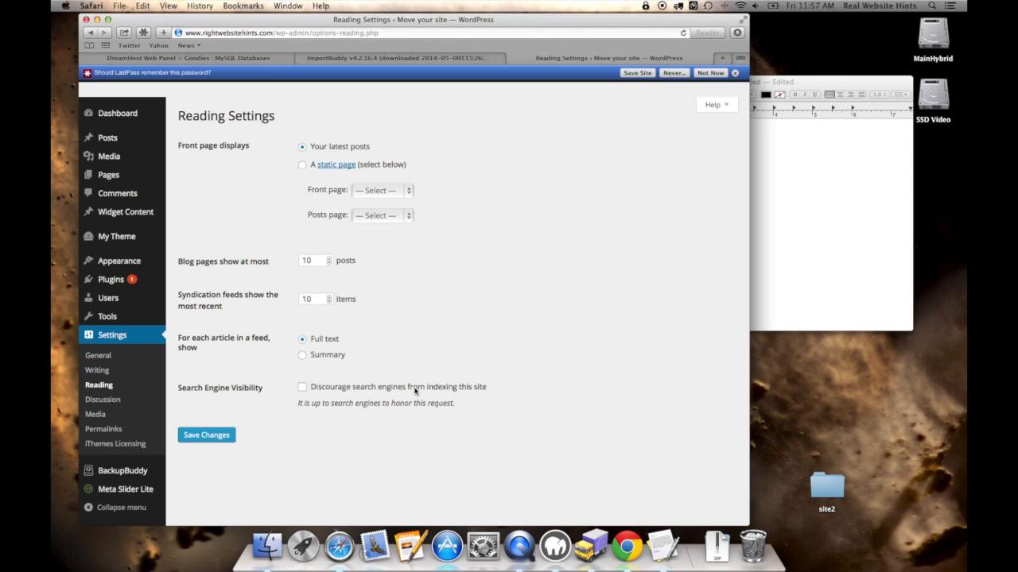
left_click(206, 435)
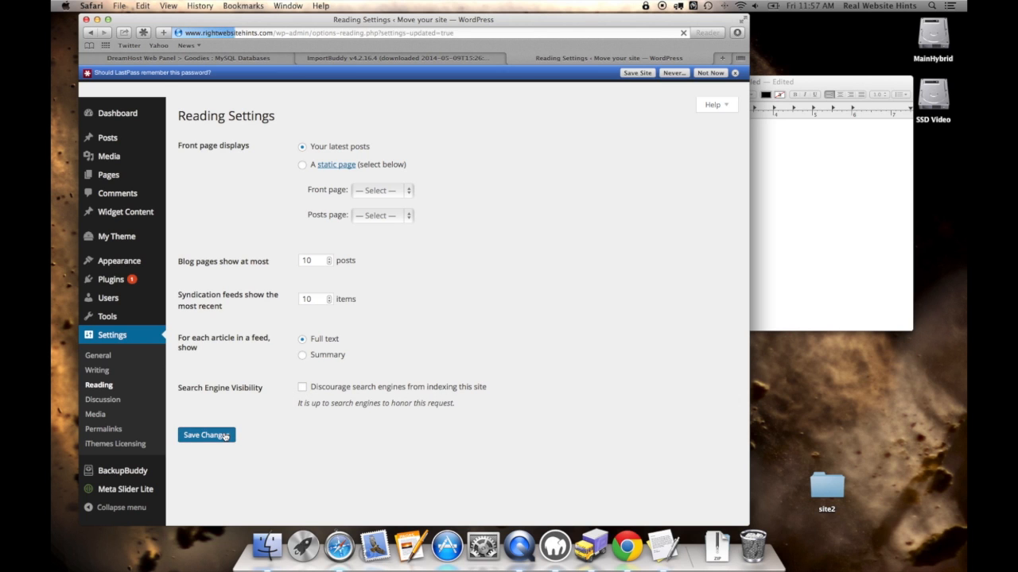